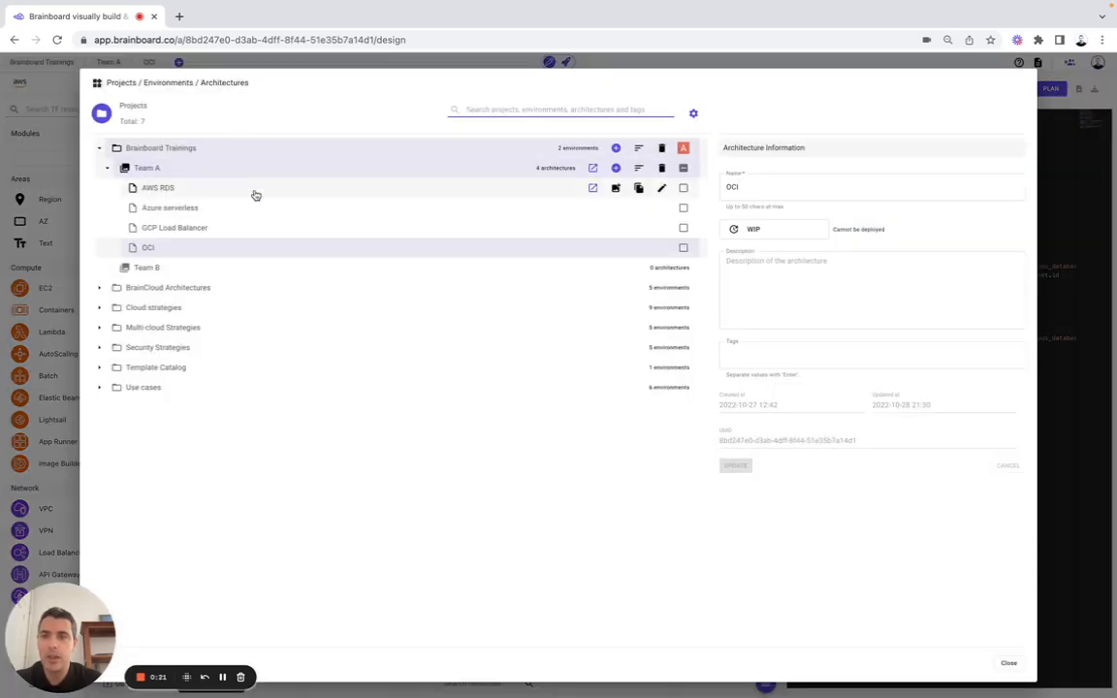
mouse_move(256, 198)
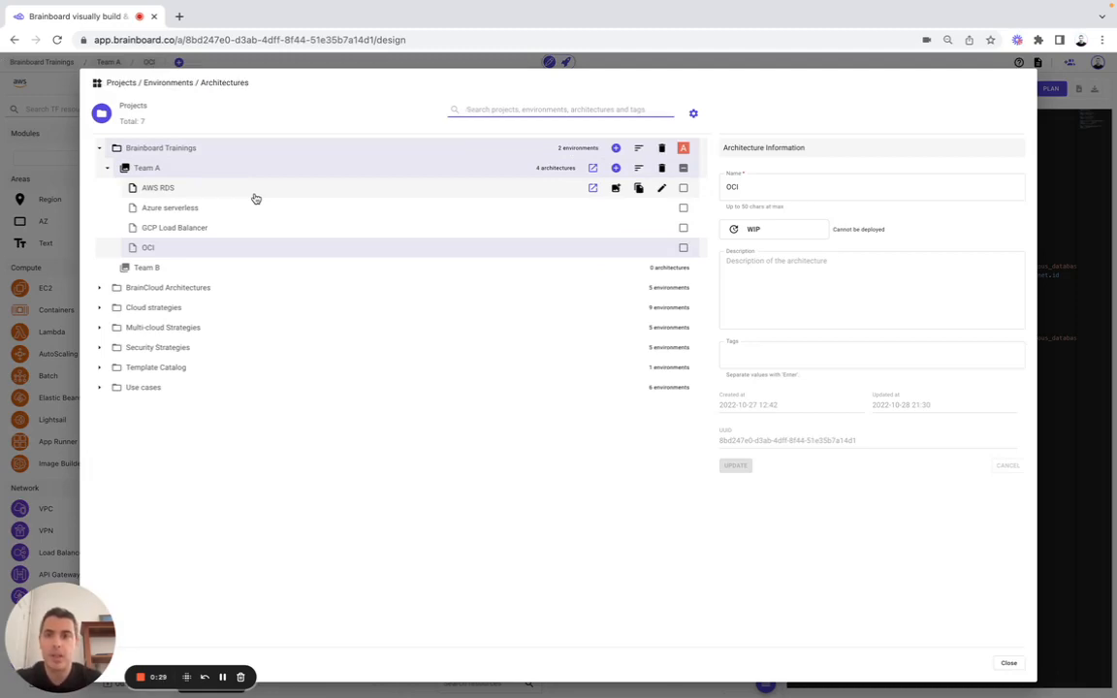
mouse_move(593, 188)
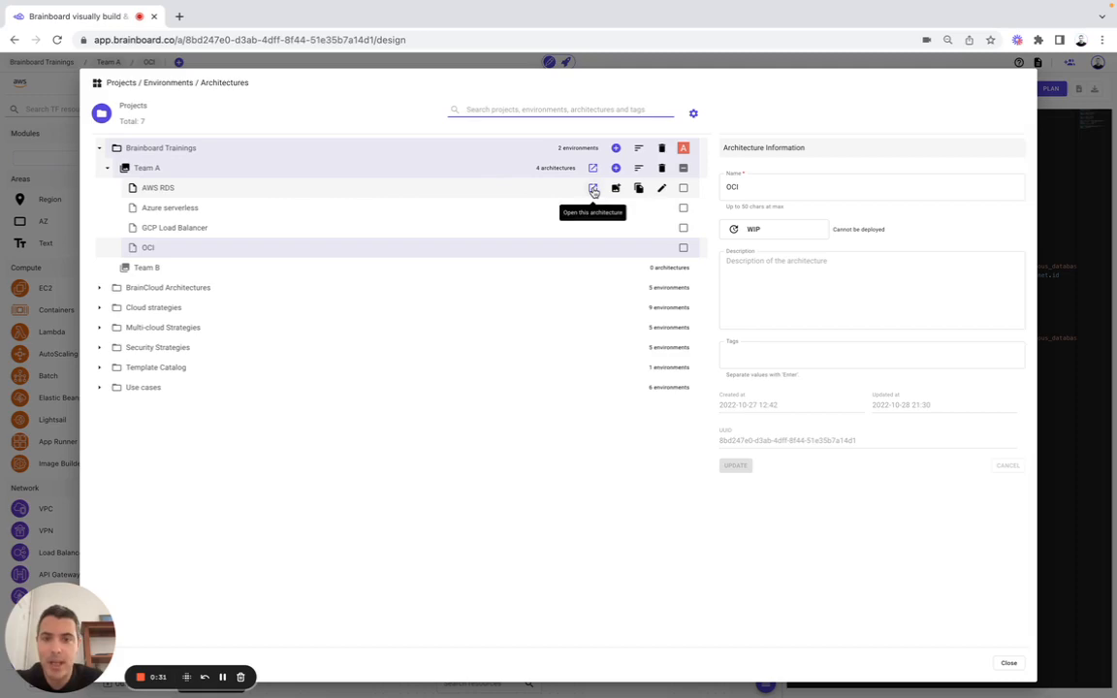
Open Team A's AWS RDS architecture from the projects browser.
left_click(594, 188)
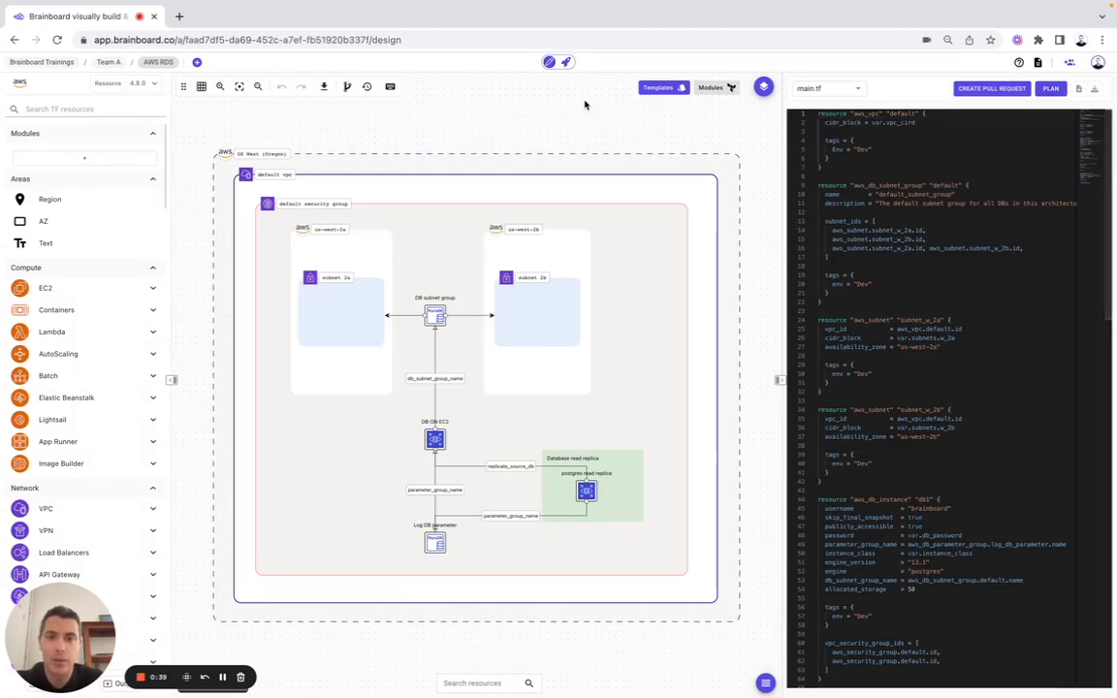
Switch AWS RDS to the deployment view and browse its Terraform files.
left_click(567, 62)
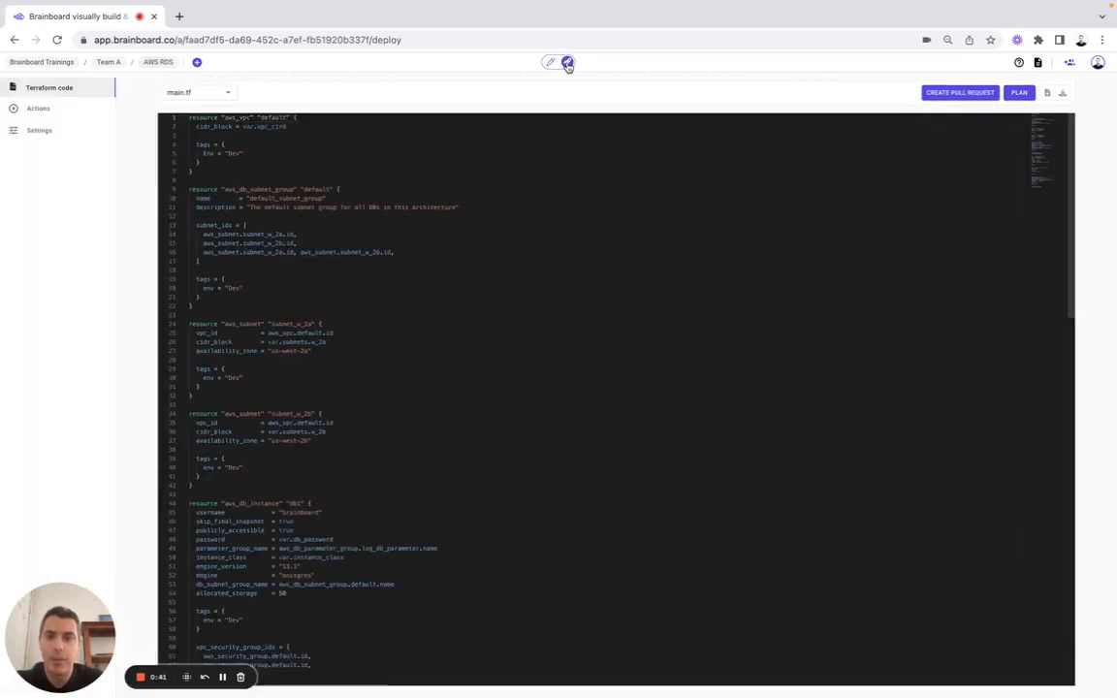
left_click(198, 93)
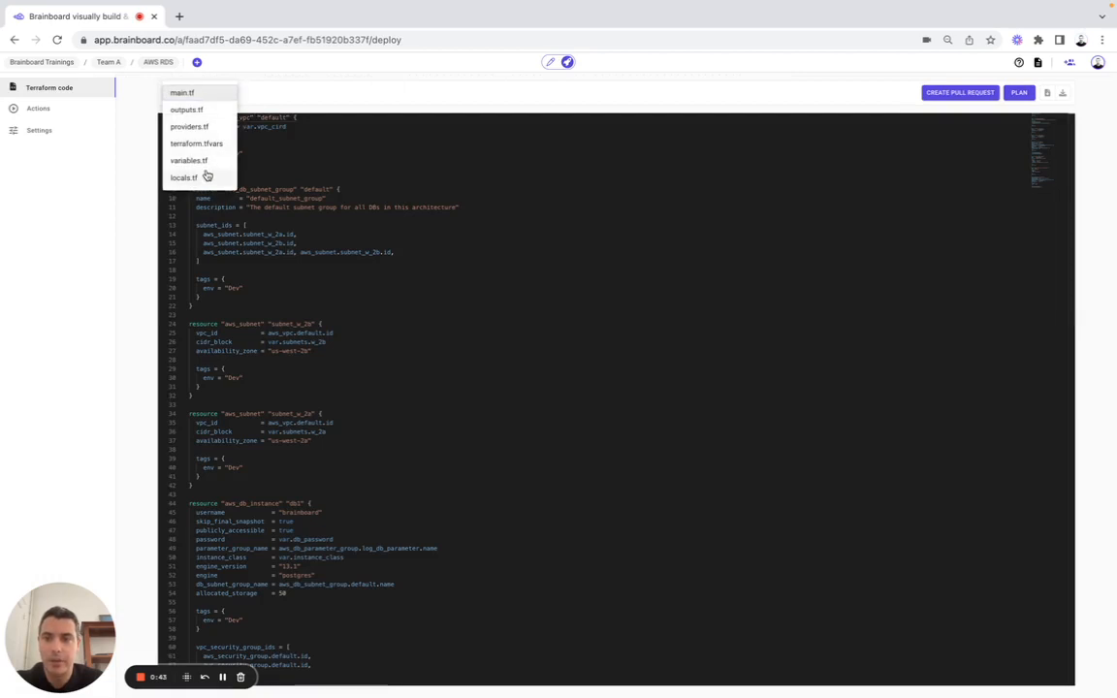
left_click(39, 109)
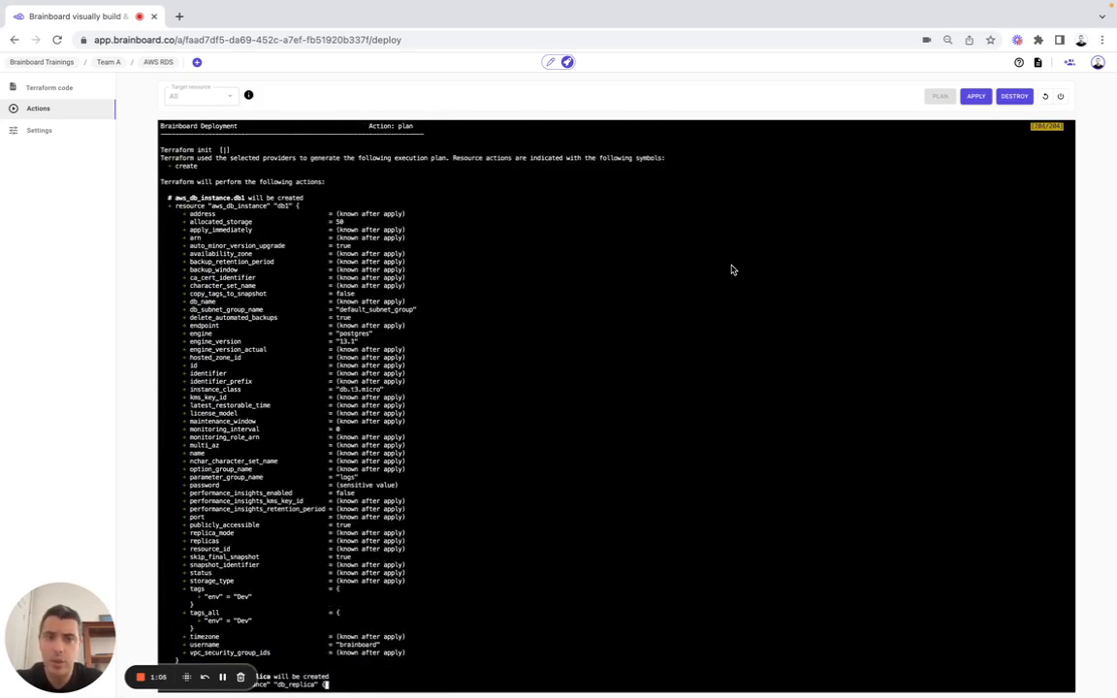
mouse_move(958, 143)
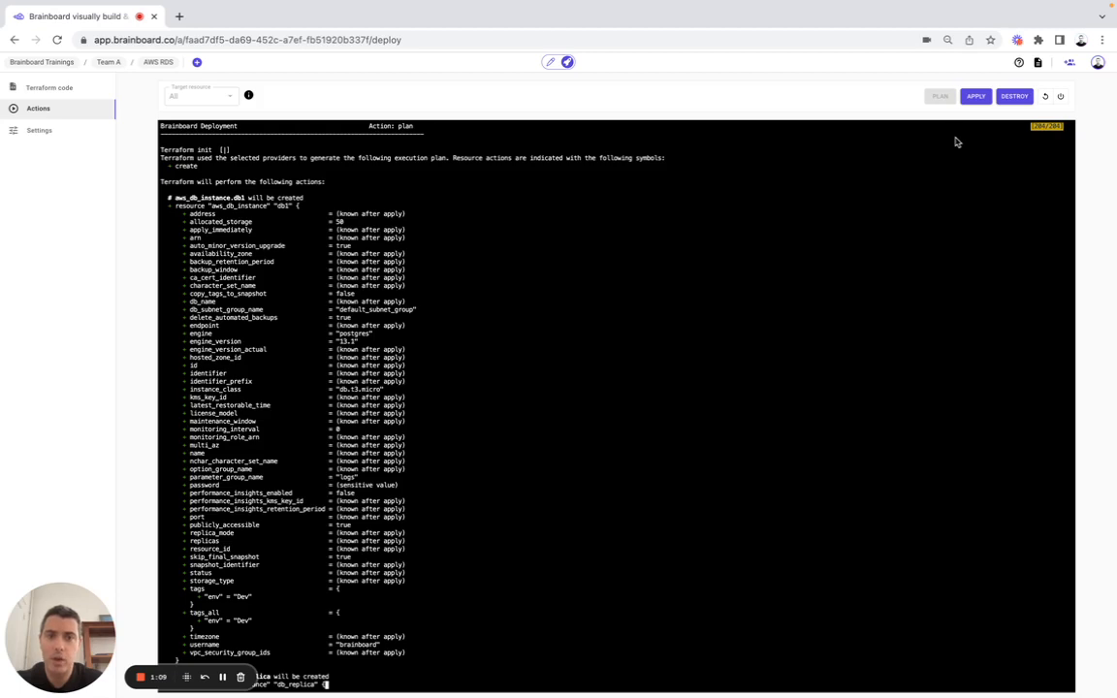
Run the Terraform plan/apply, dismissing the concurrent-actions warning and retrying.
left_click(976, 97)
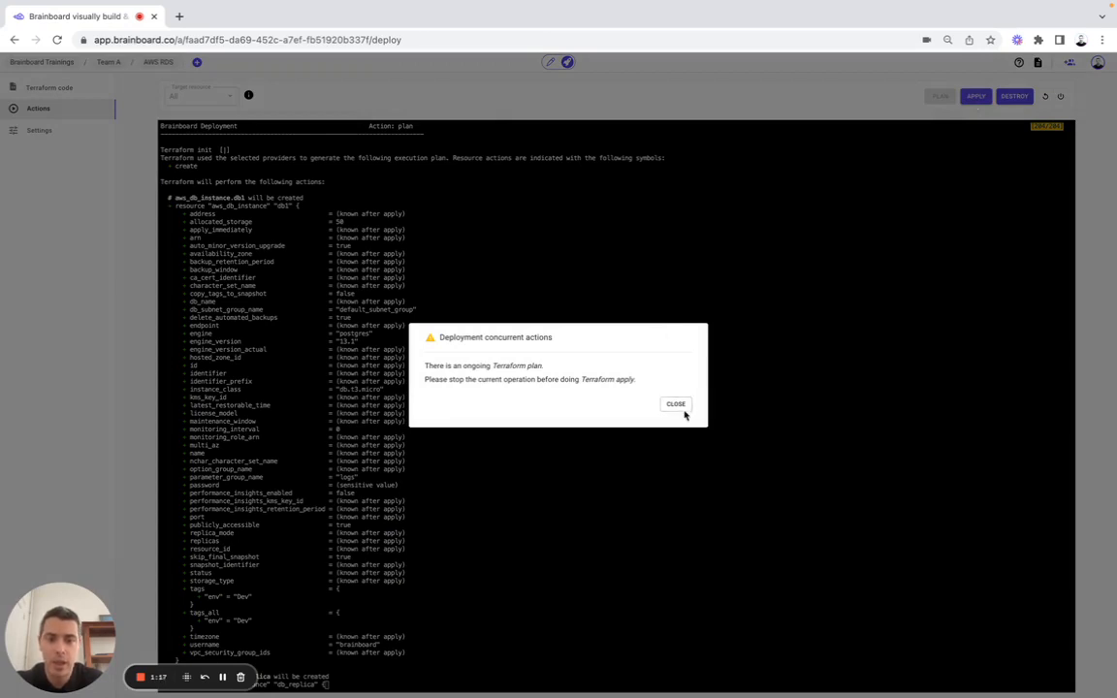
left_click(675, 403)
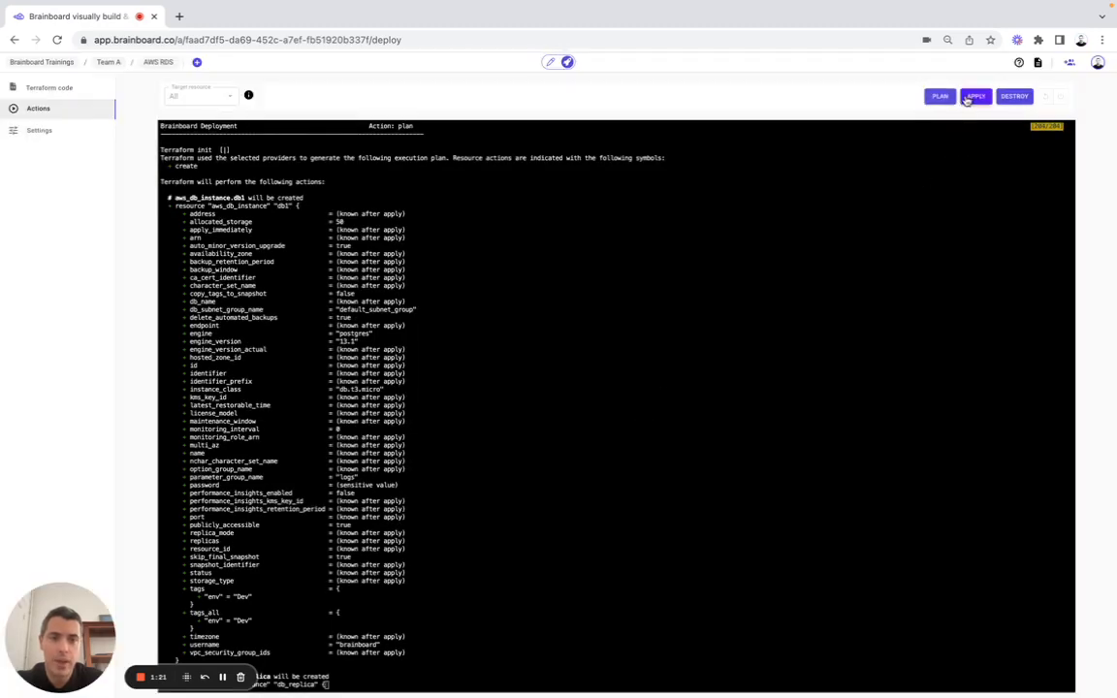
left_click(976, 97)
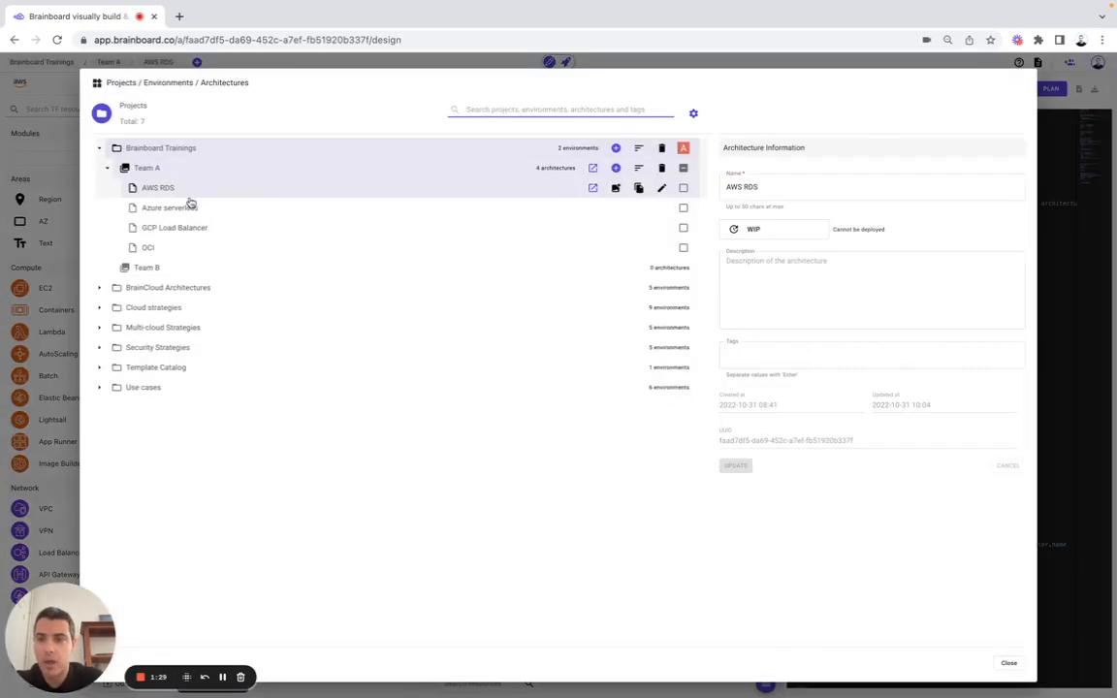
mouse_move(213, 232)
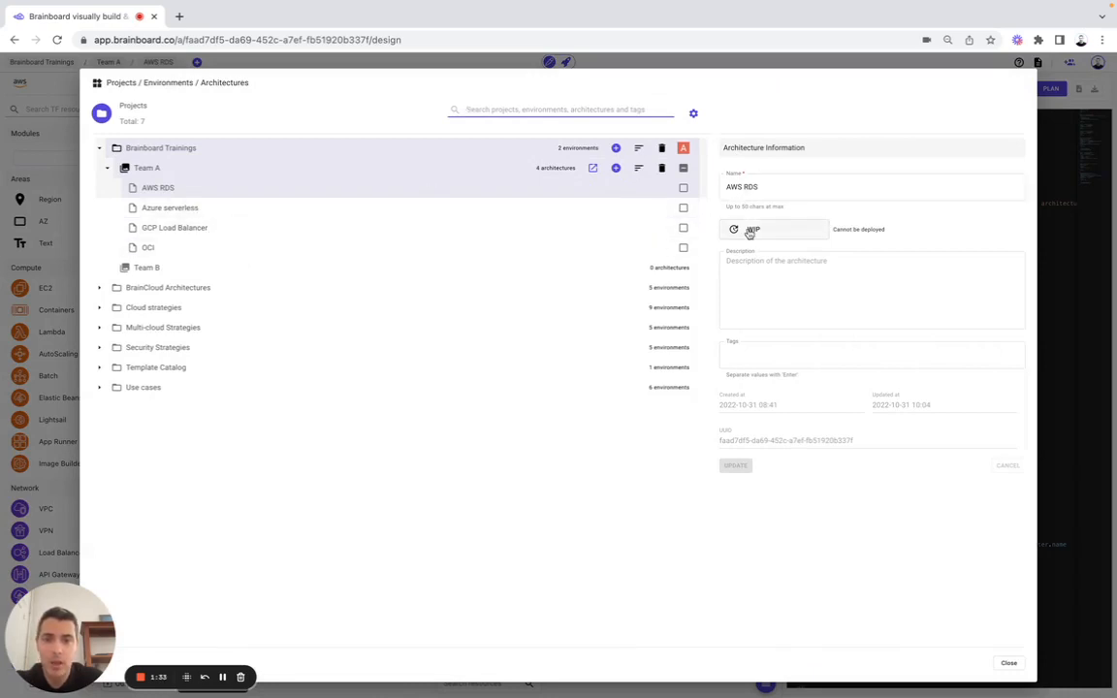
Set the AWS RDS architecture status to APPROVED and update its details.
left_click(752, 229)
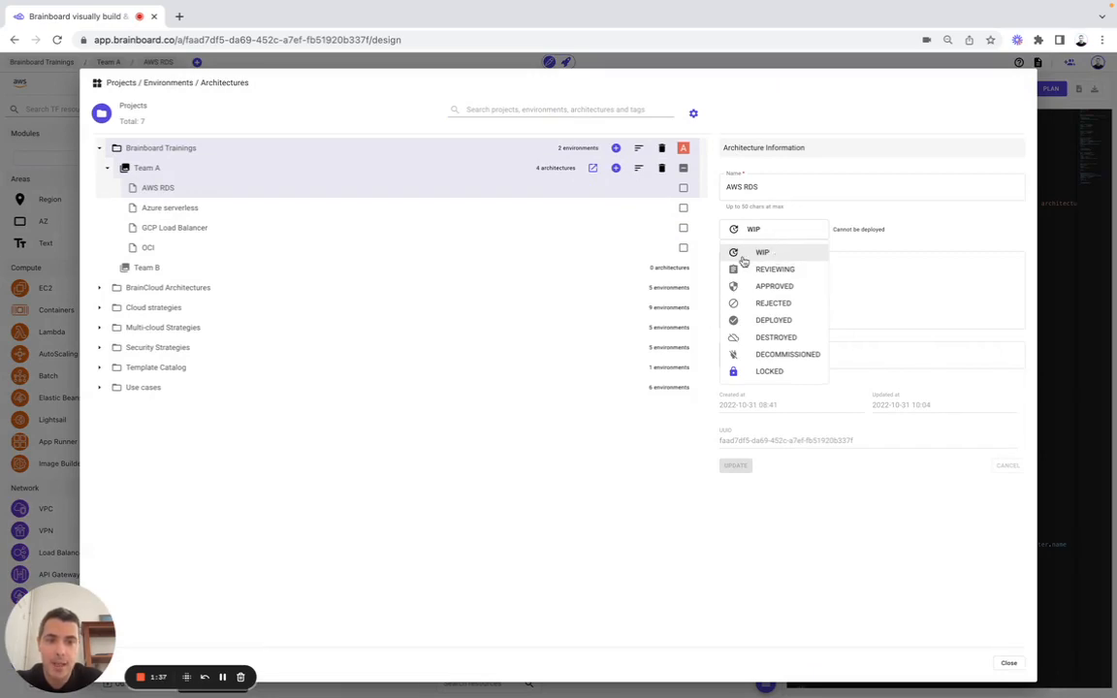
left_click(774, 287)
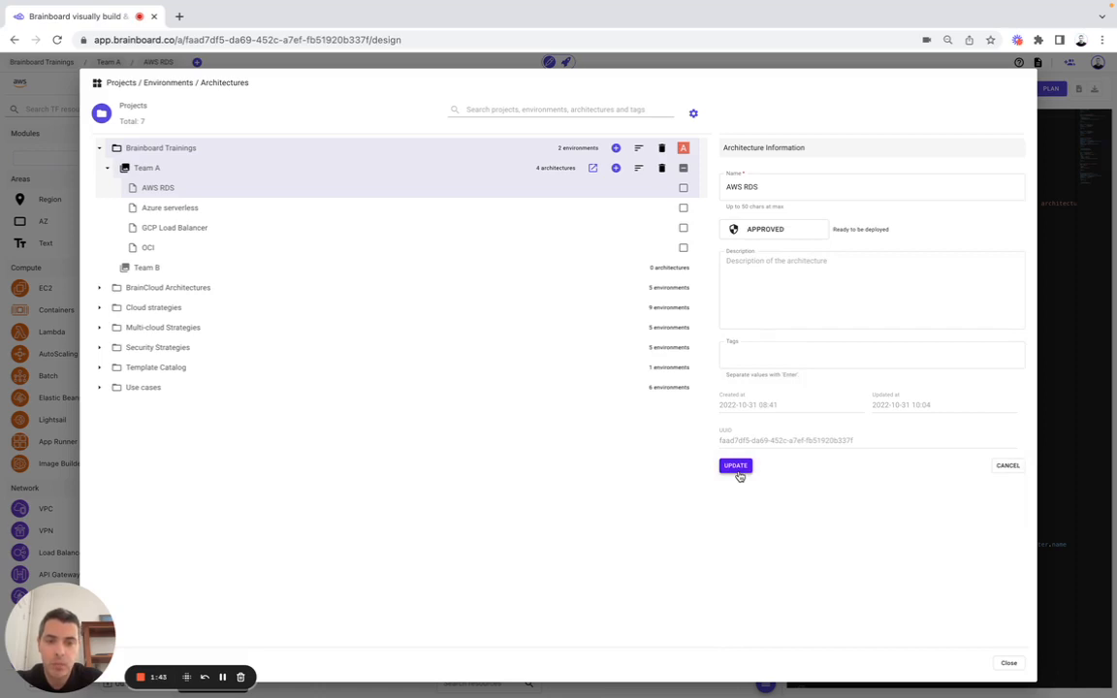
left_click(736, 466)
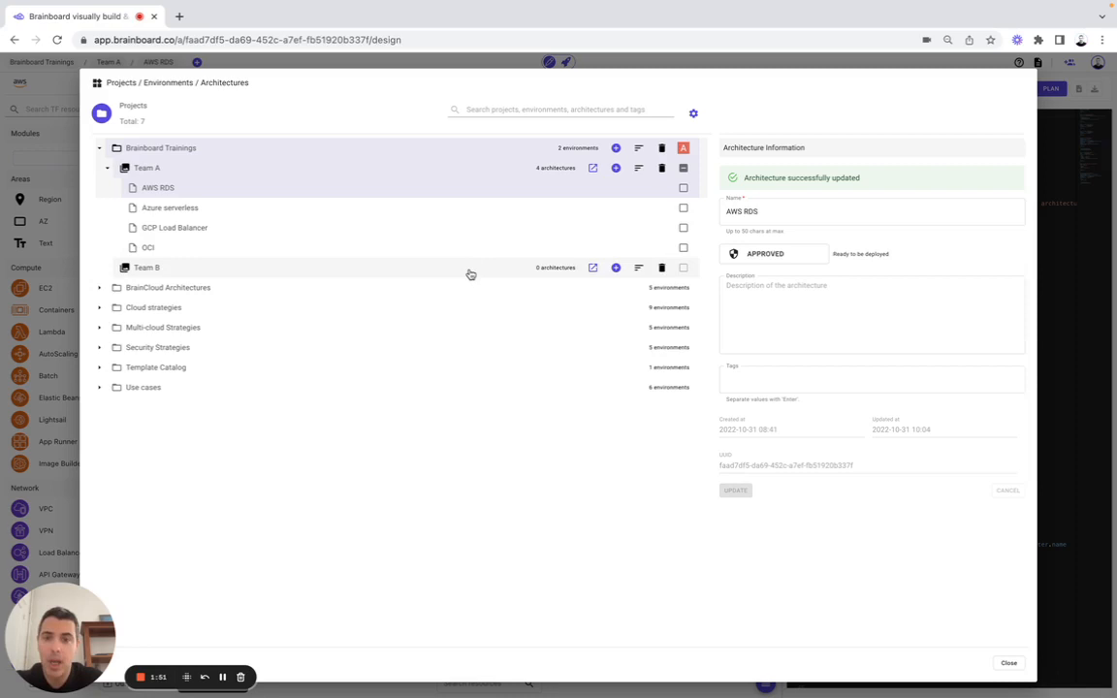
mouse_move(640, 188)
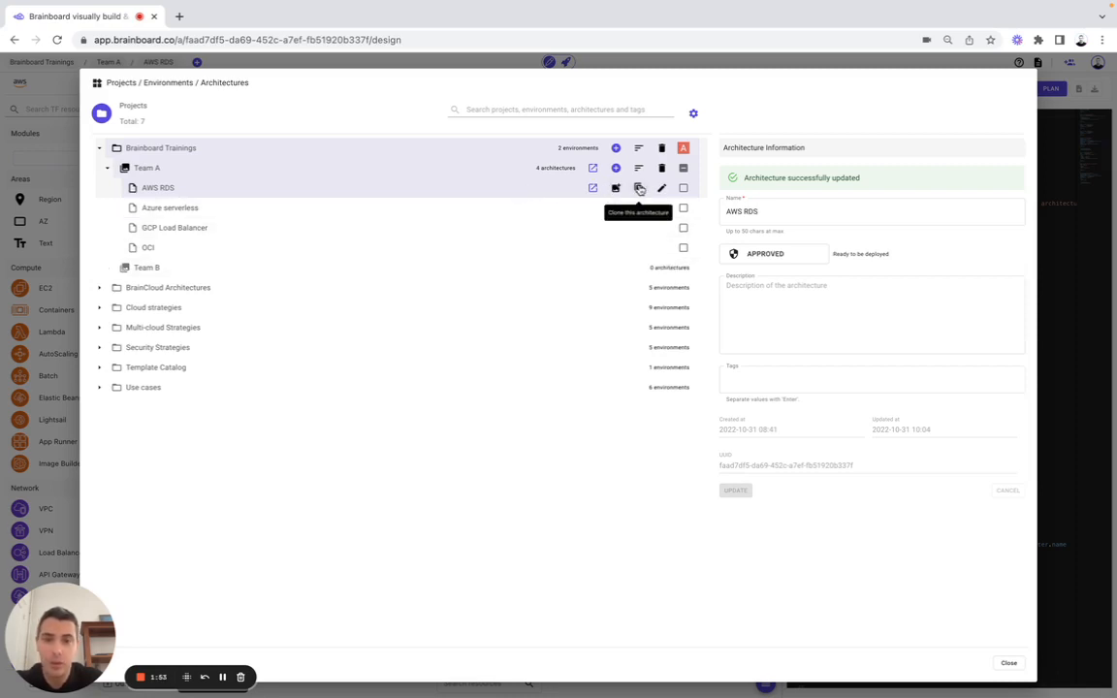
Clone AWS RDS into Team B, keeping its name and leaving syncing off.
left_click(640, 189)
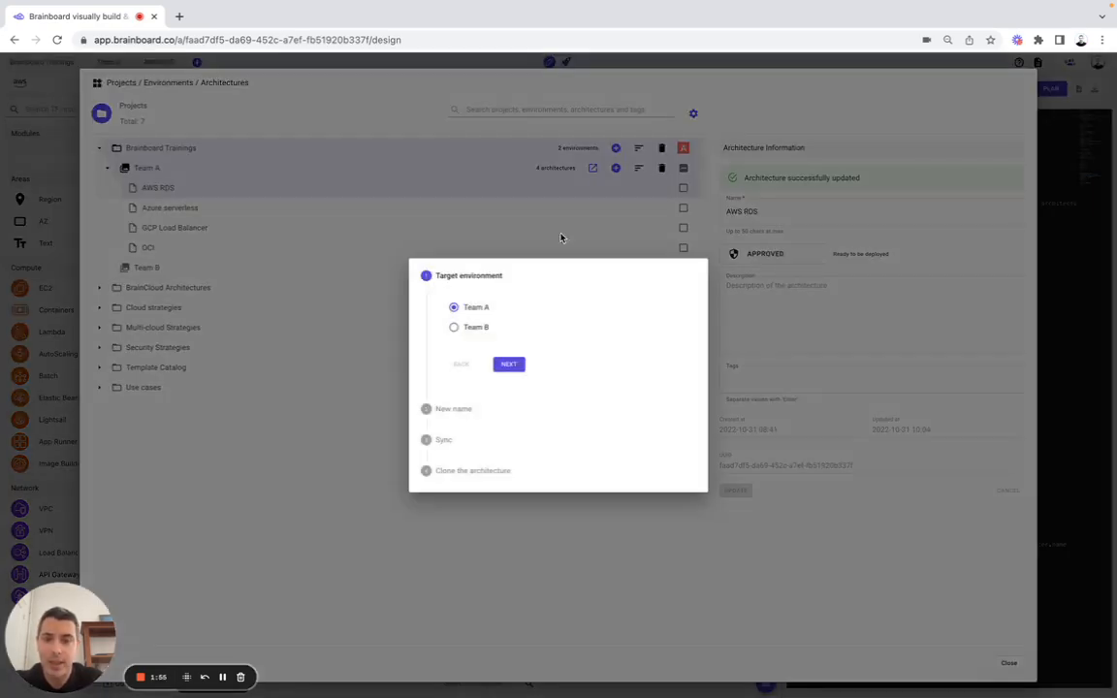
left_click(454, 326)
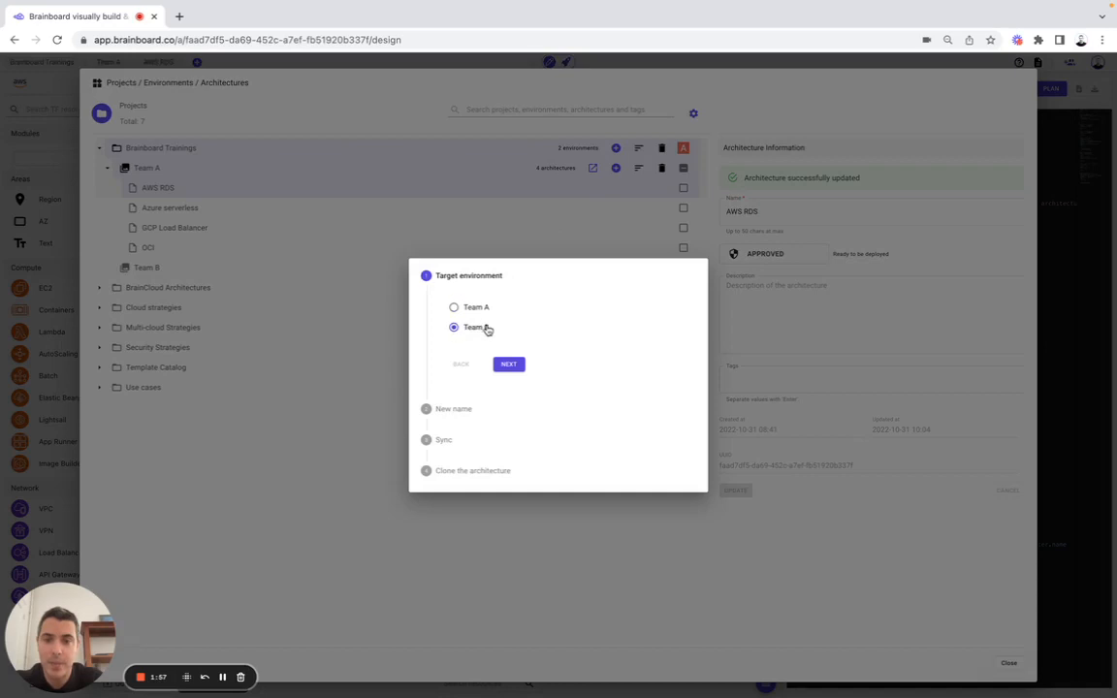
left_click(508, 364)
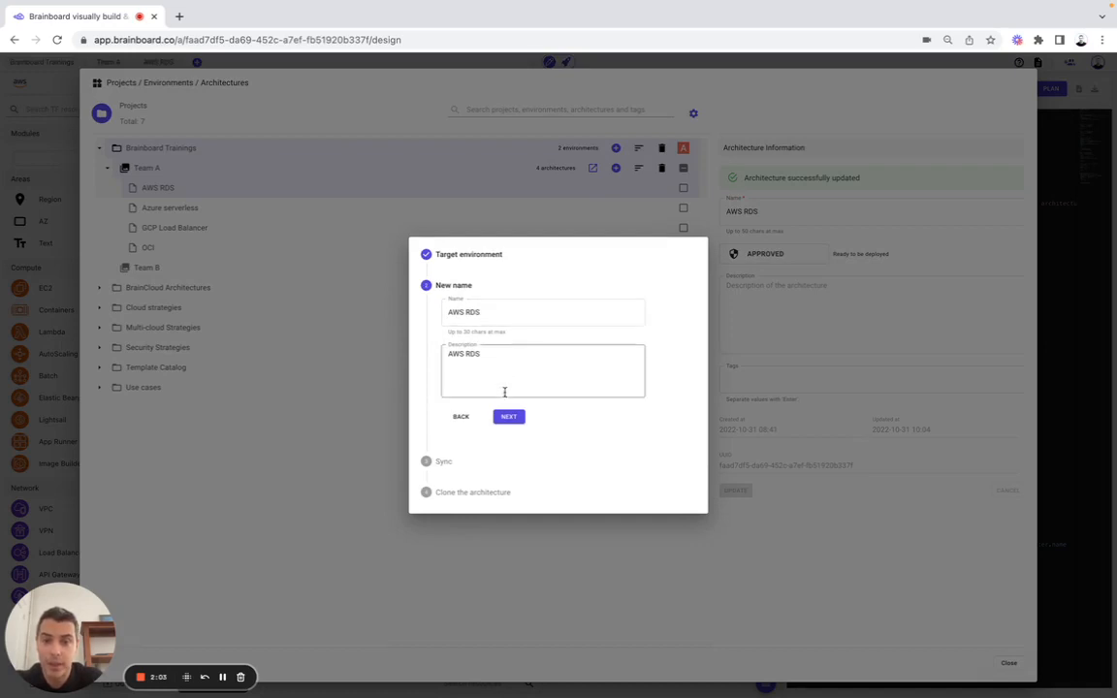
left_click(508, 415)
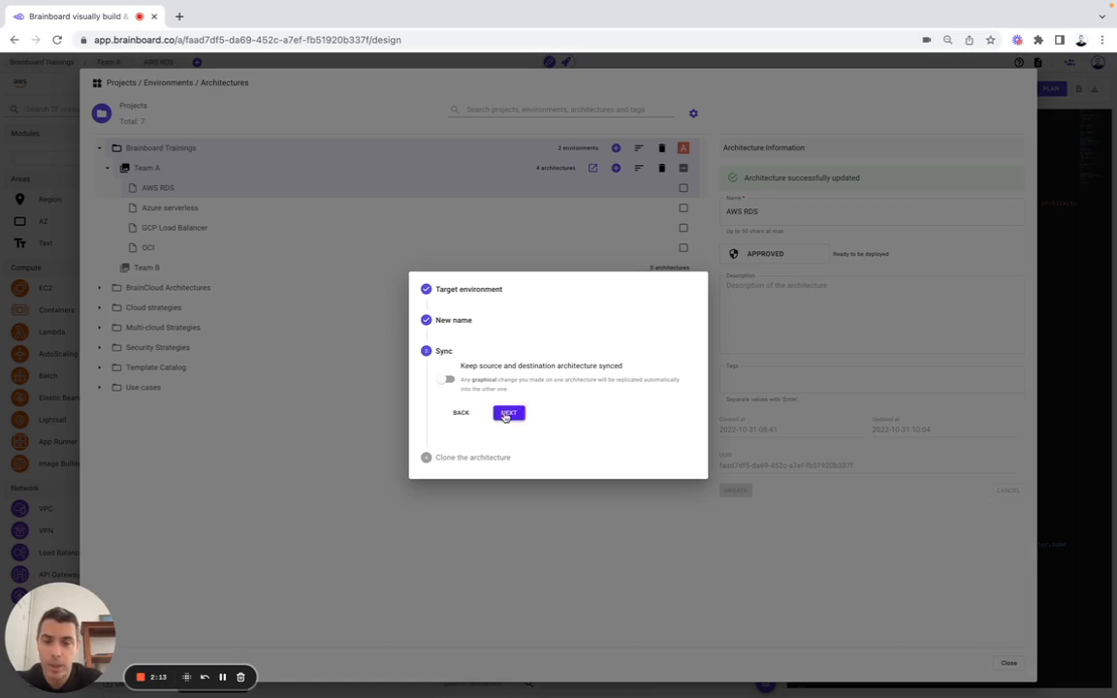
left_click(509, 411)
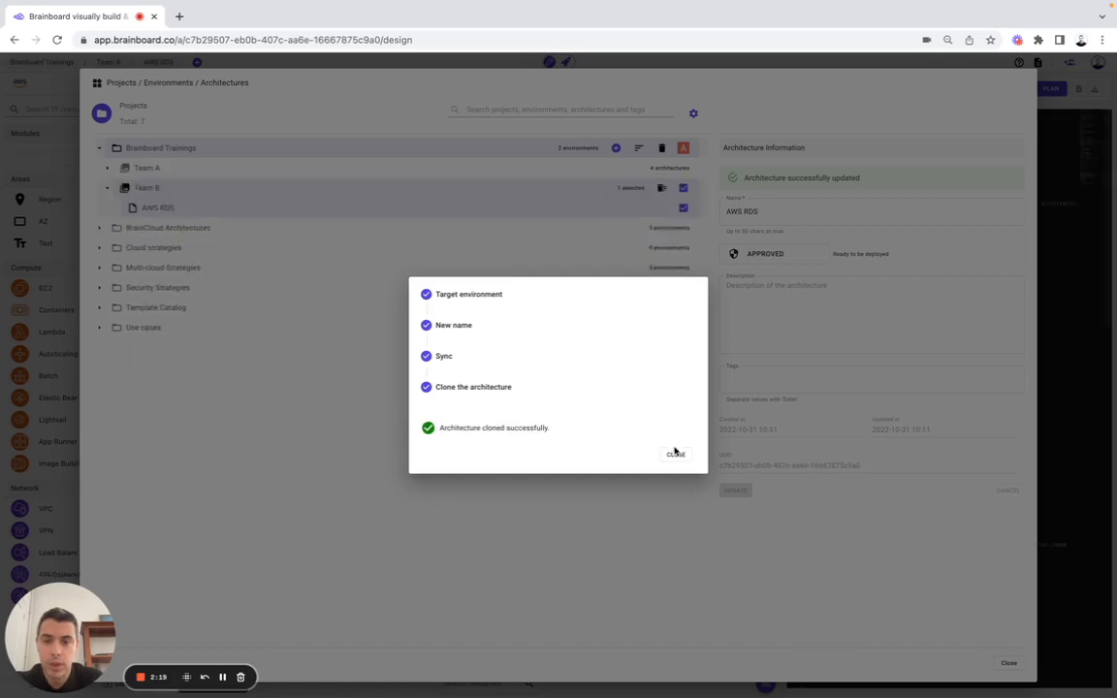
left_click(675, 454)
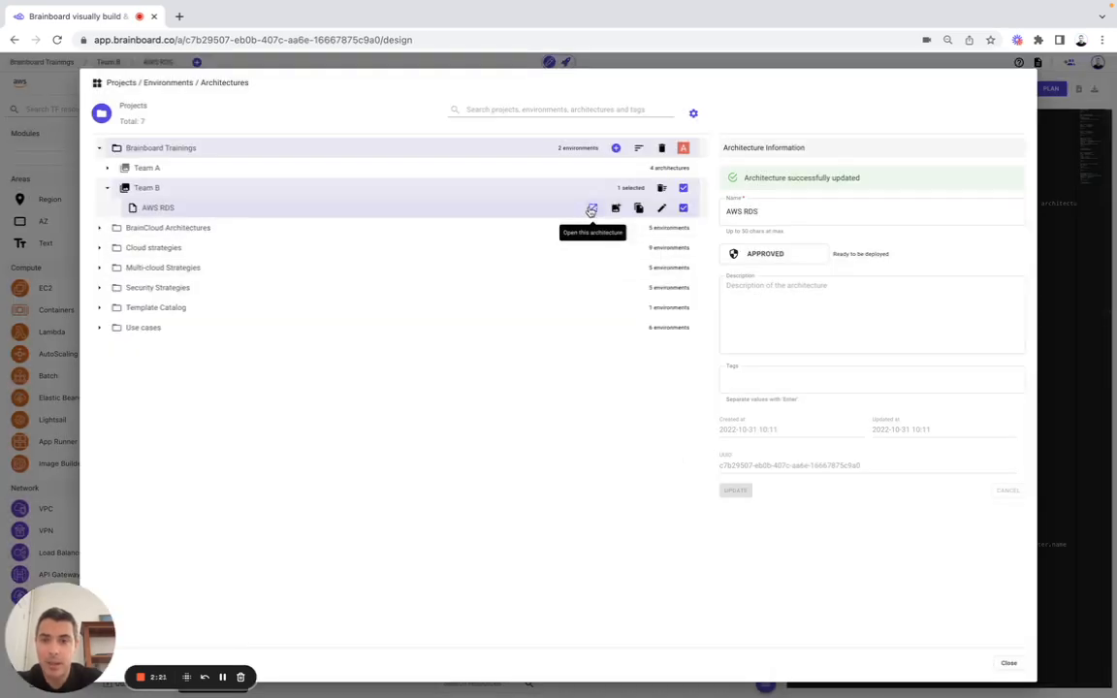
left_click(590, 207)
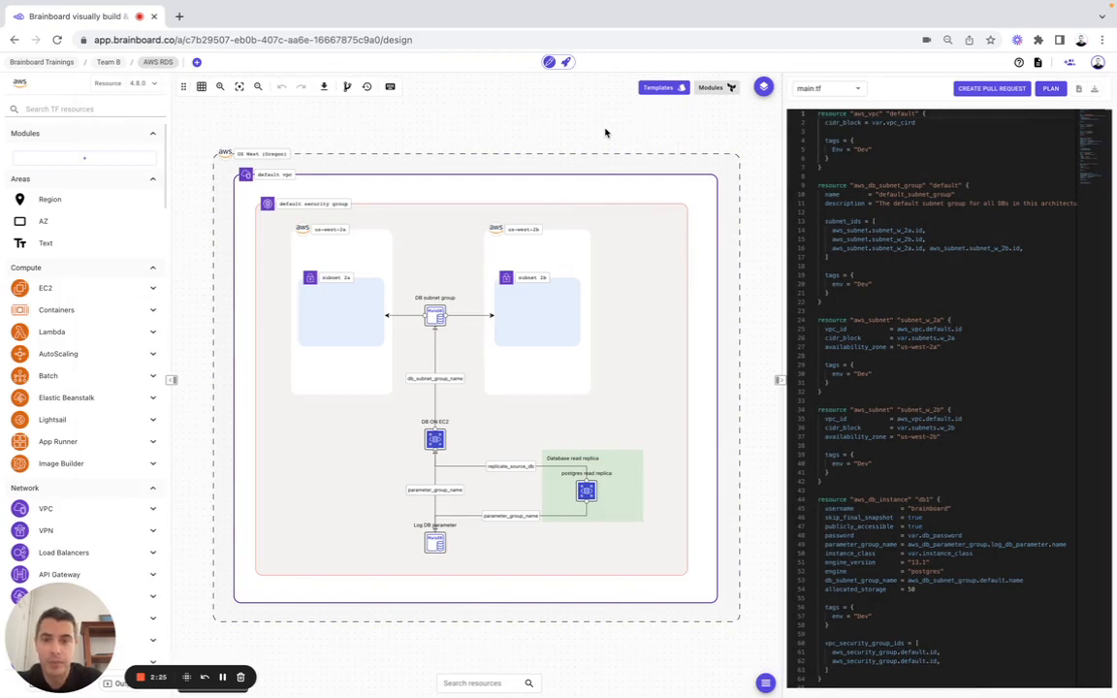
scroll("down", 3)
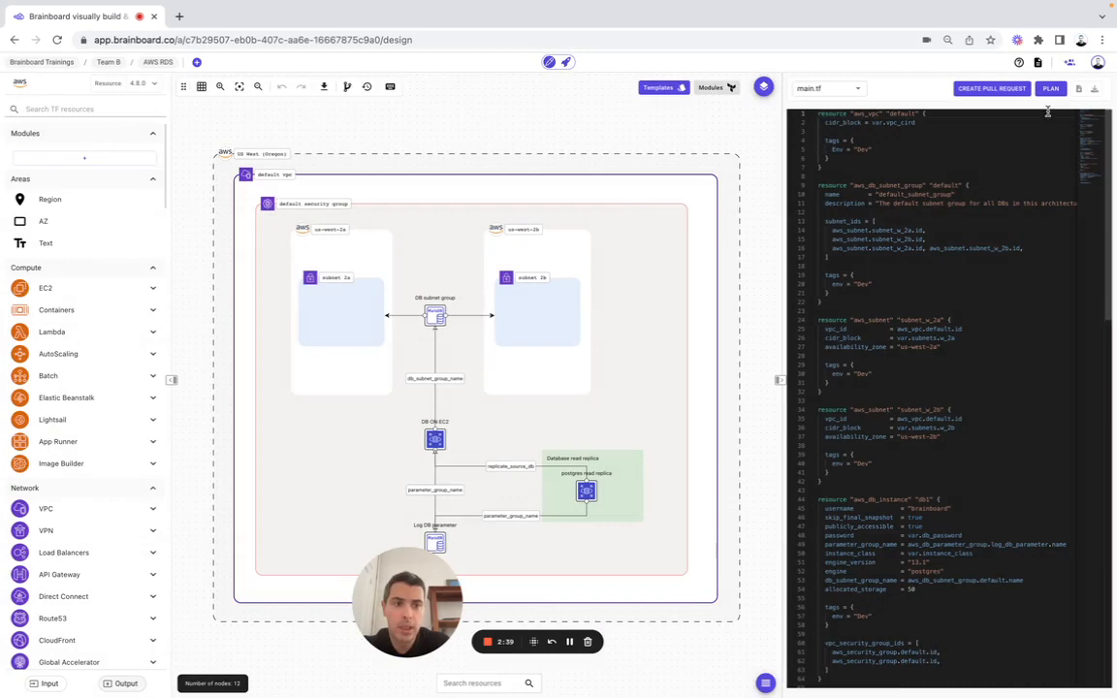
left_click(1040, 62)
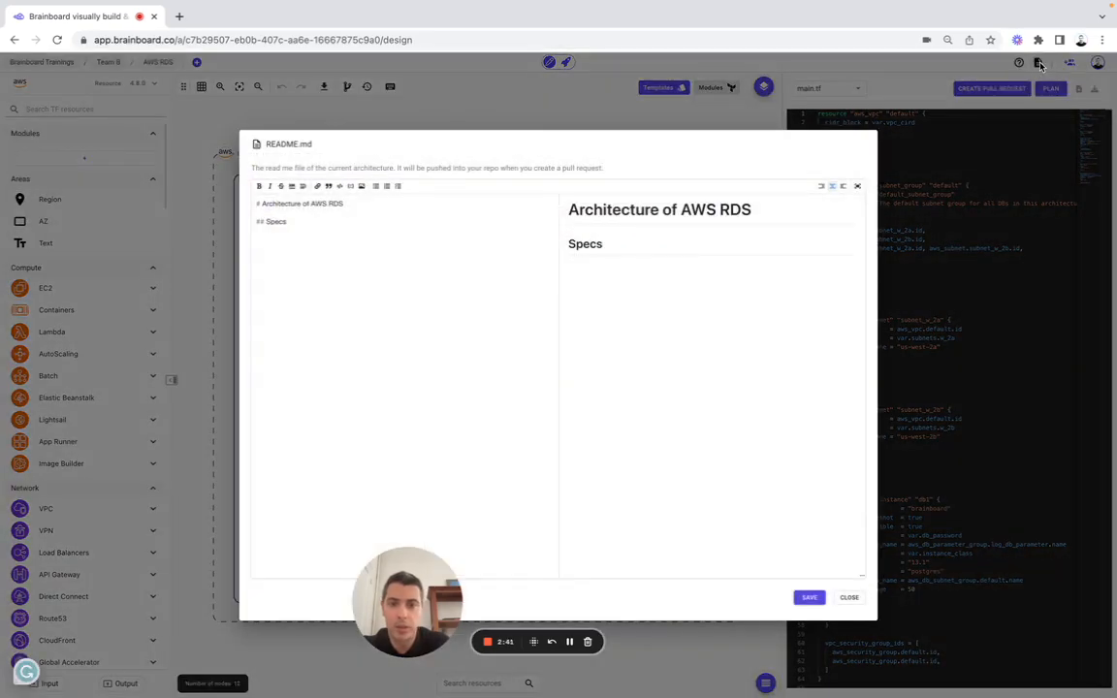
left_click(850, 597)
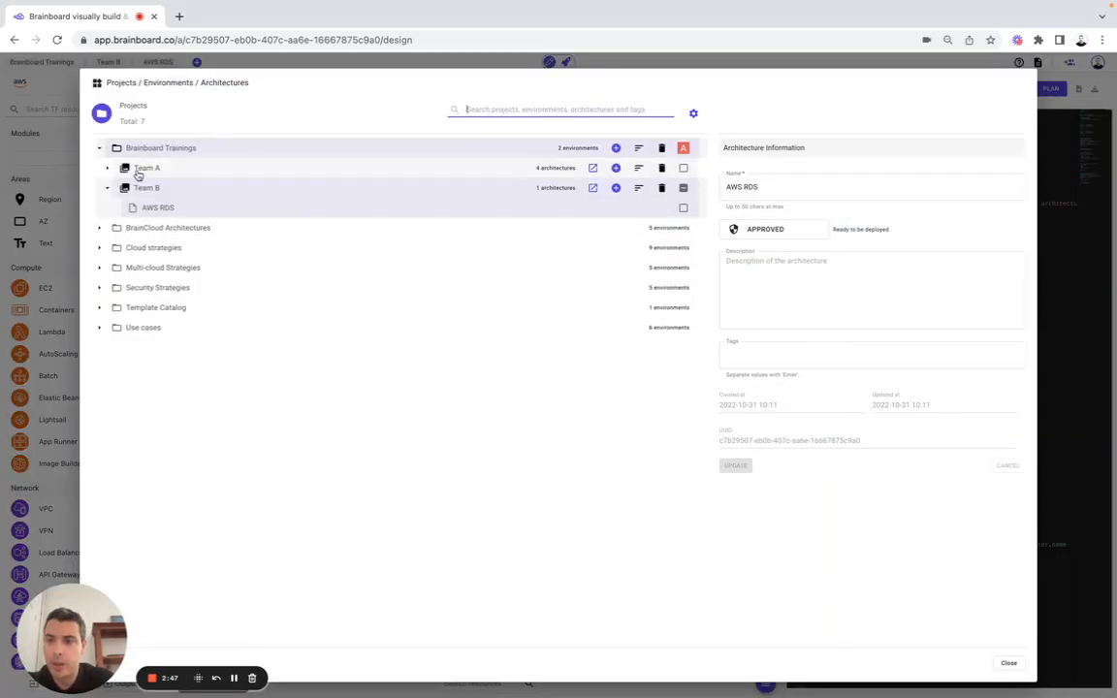
Clone Team A's Azure serverless into Team B with syncing enabled, then open the copy.
left_click(148, 166)
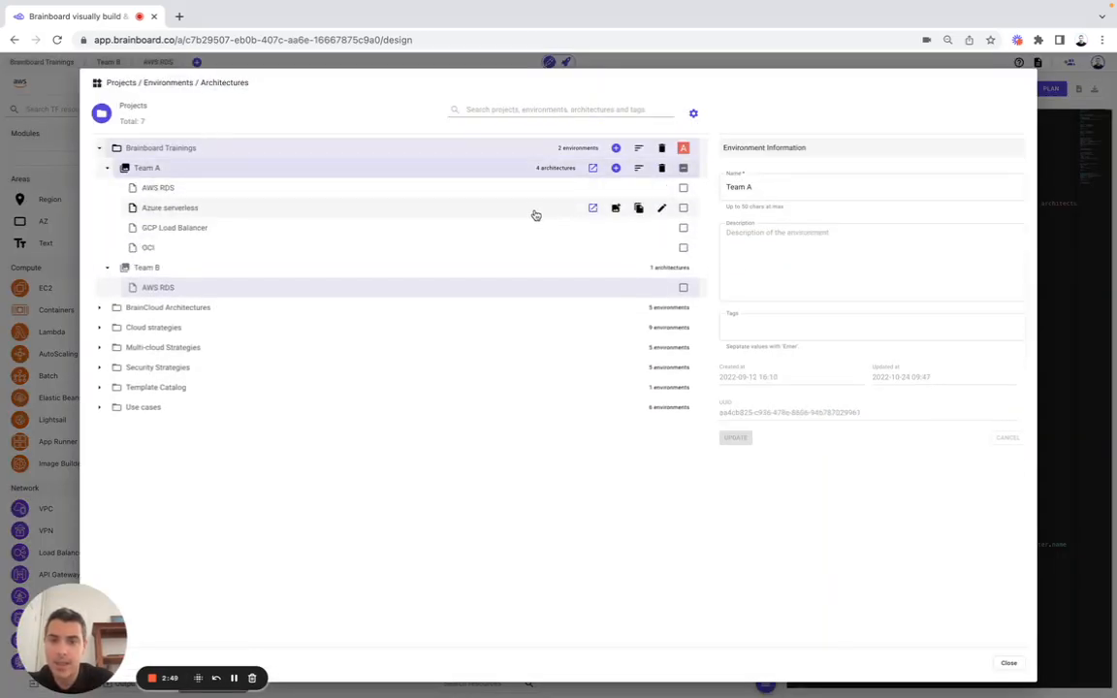
mouse_move(638, 207)
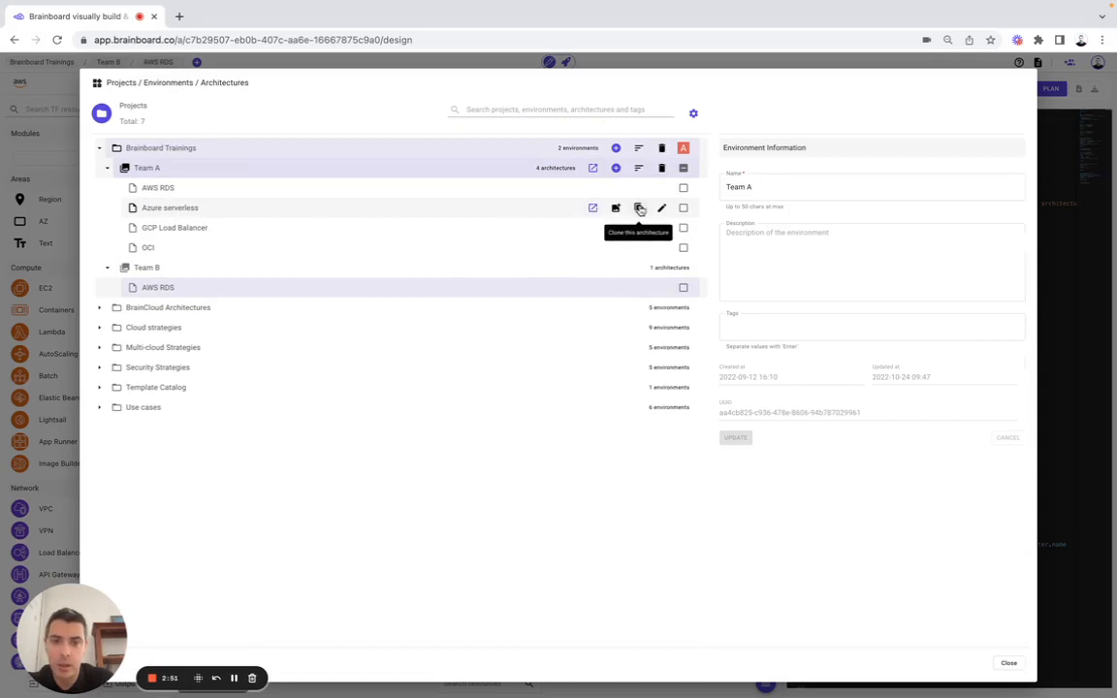
left_click(640, 208)
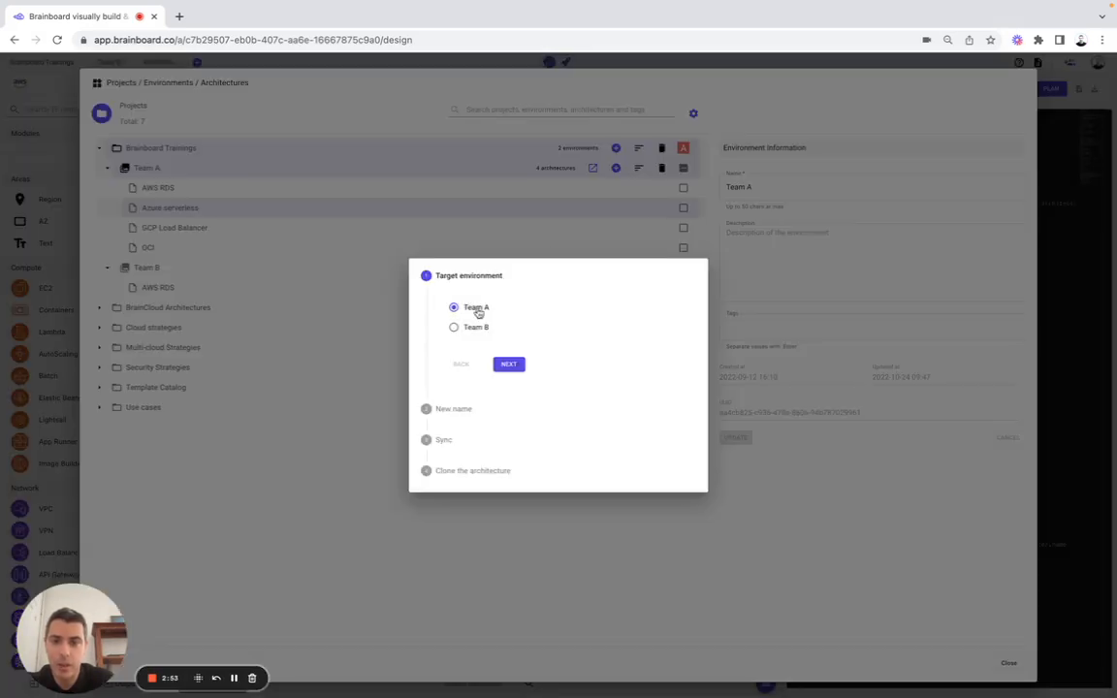
left_click(508, 365)
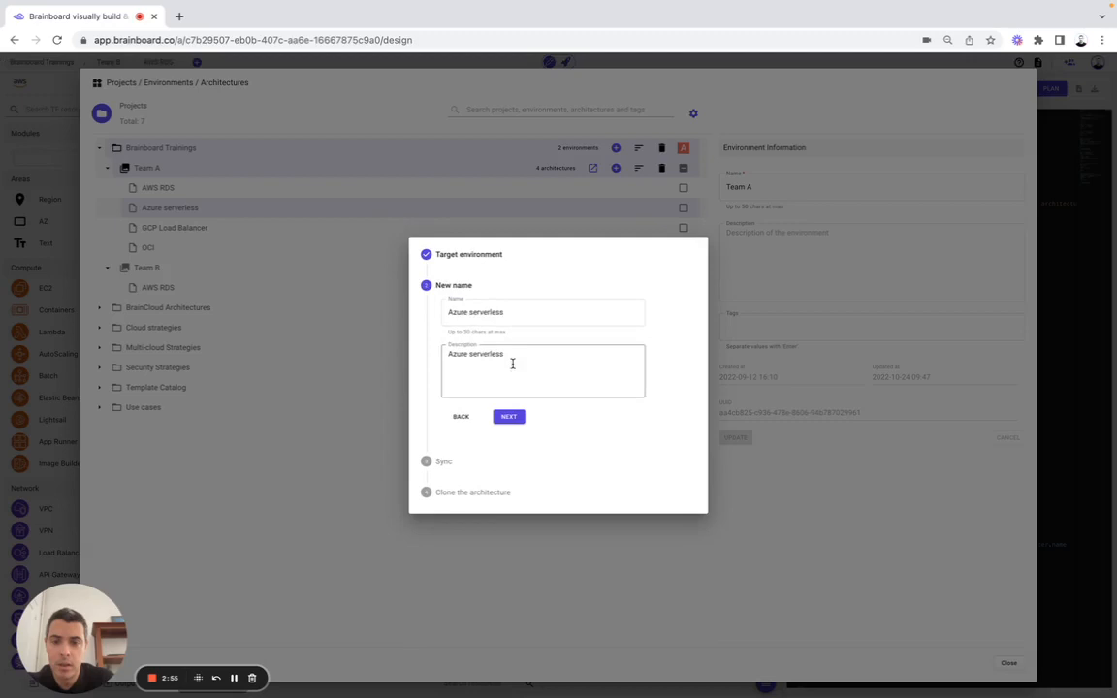
left_click(509, 415)
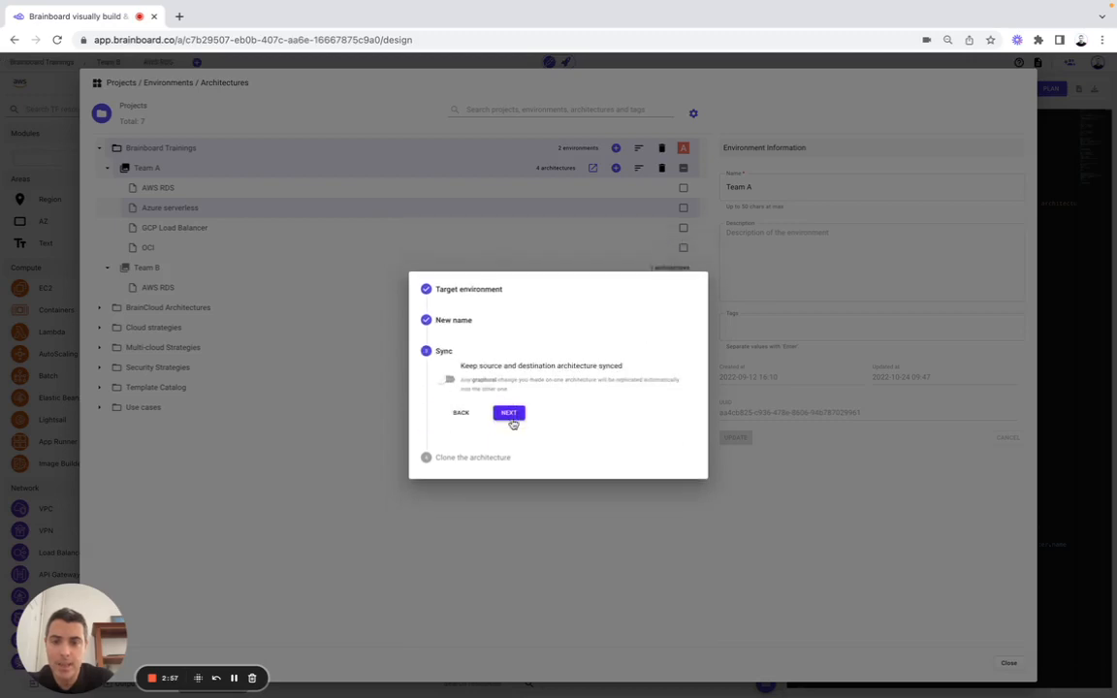
left_click(446, 378)
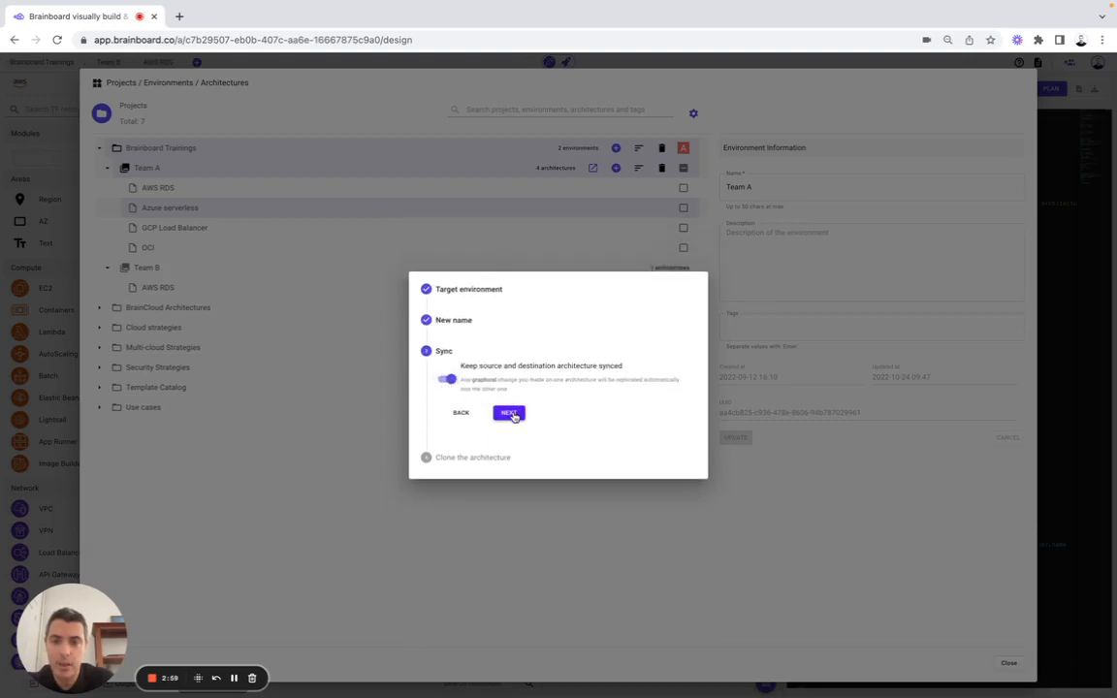
left_click(508, 411)
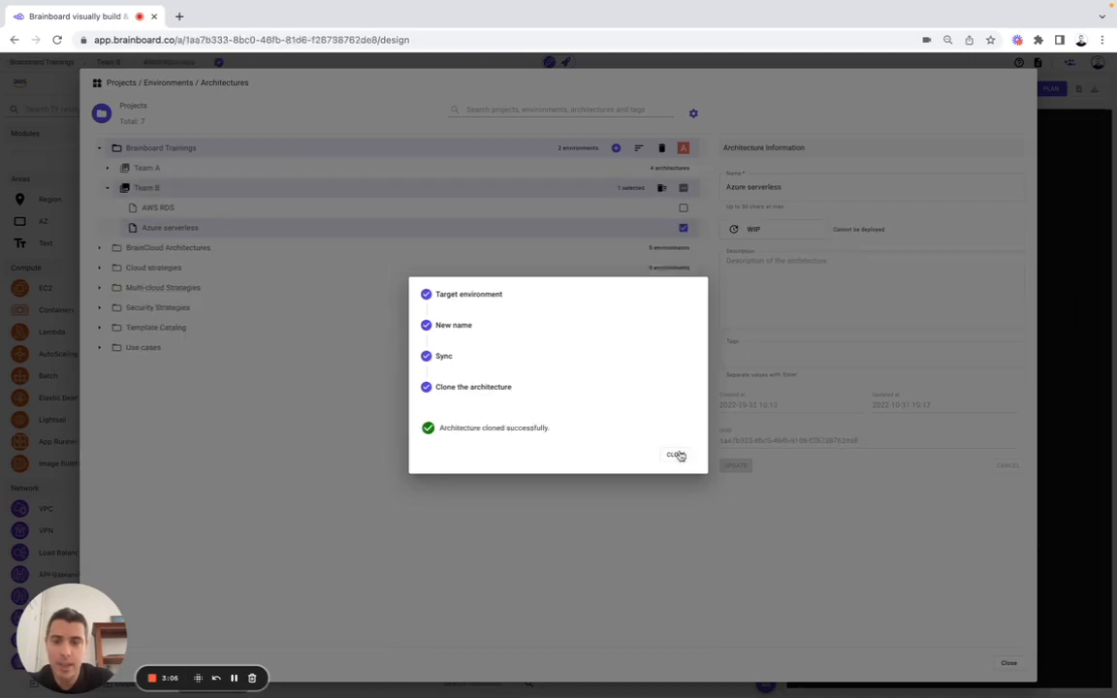
left_click(675, 454)
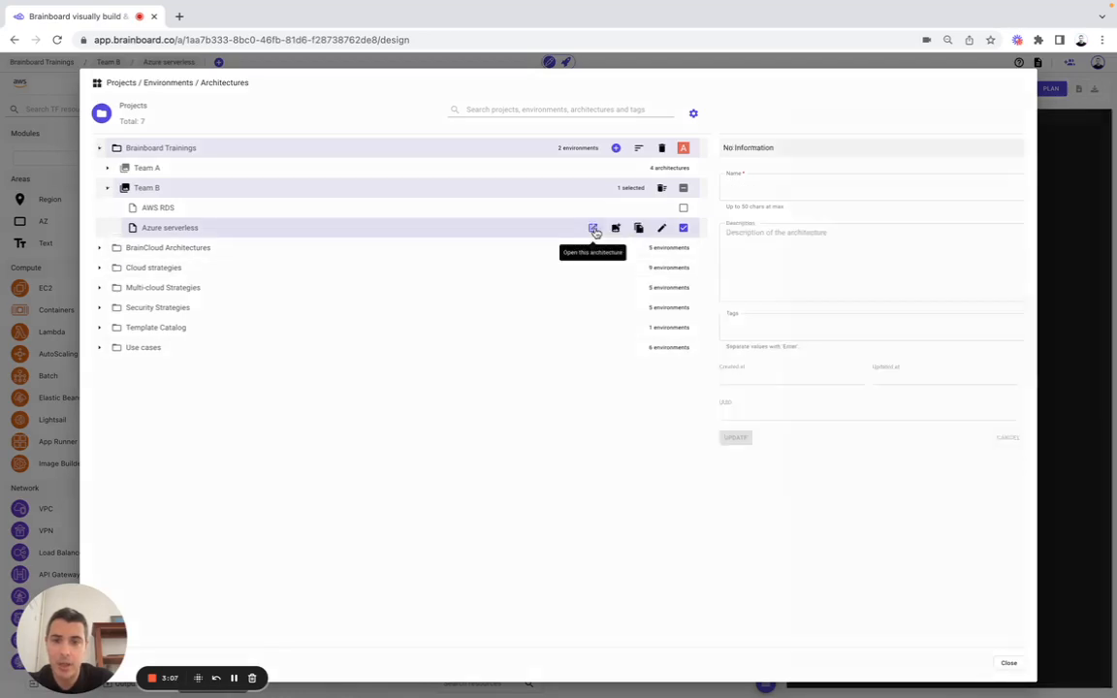
left_click(594, 229)
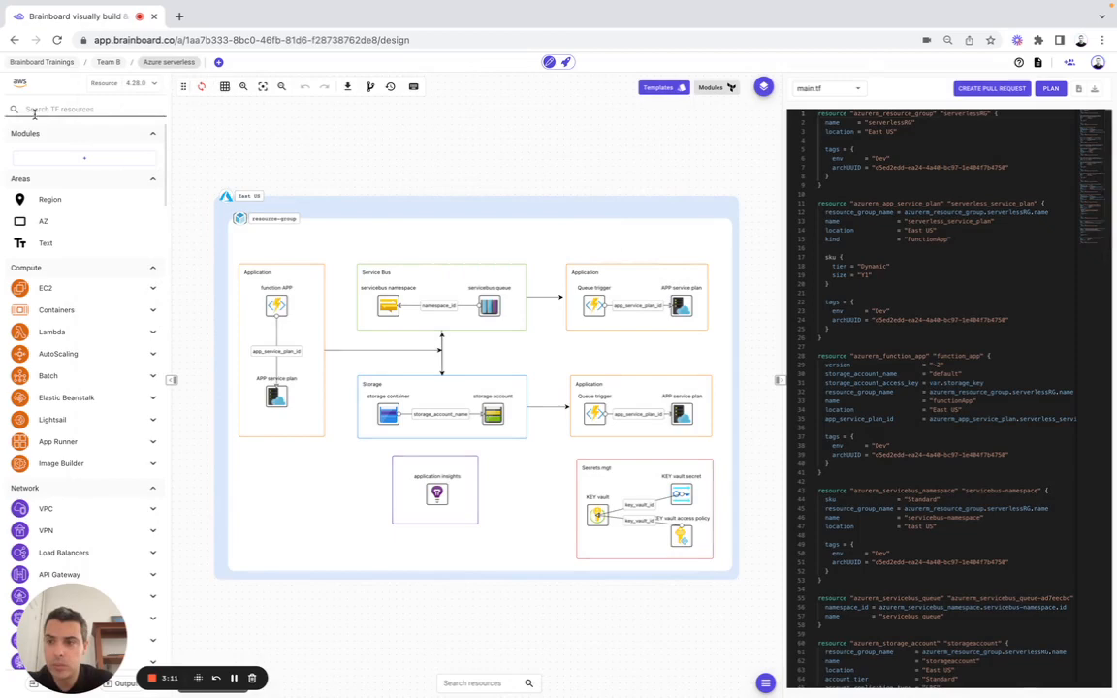
Show the sync summary linking the Azure serverless copies in Team A and Team B.
left_click(81, 108)
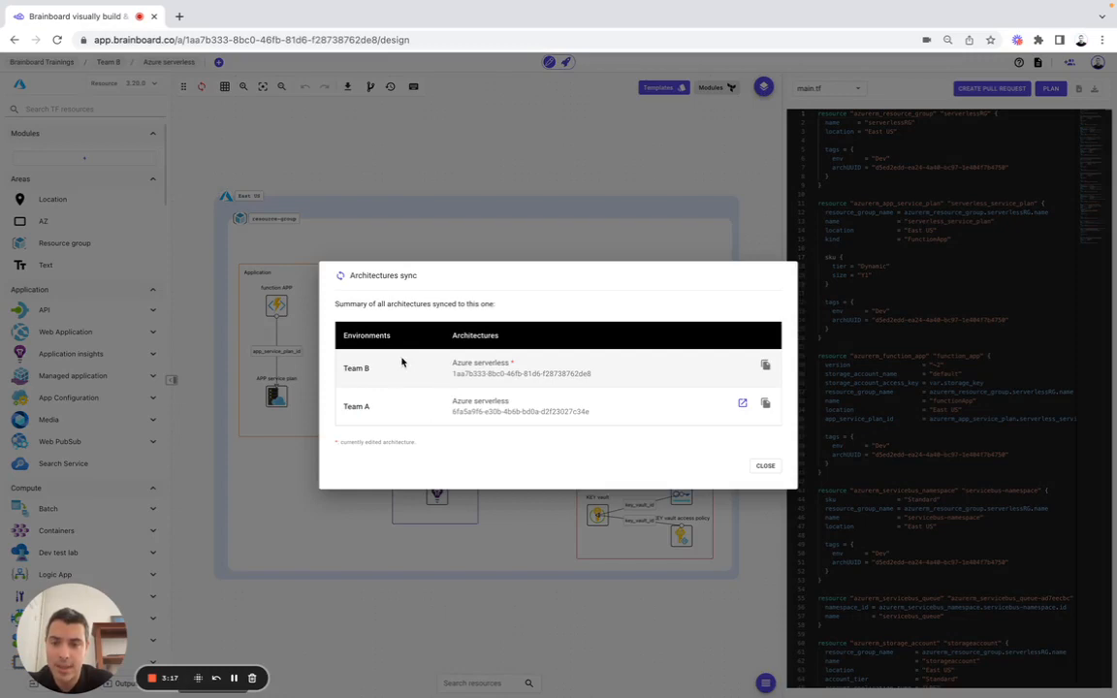
left_click(765, 466)
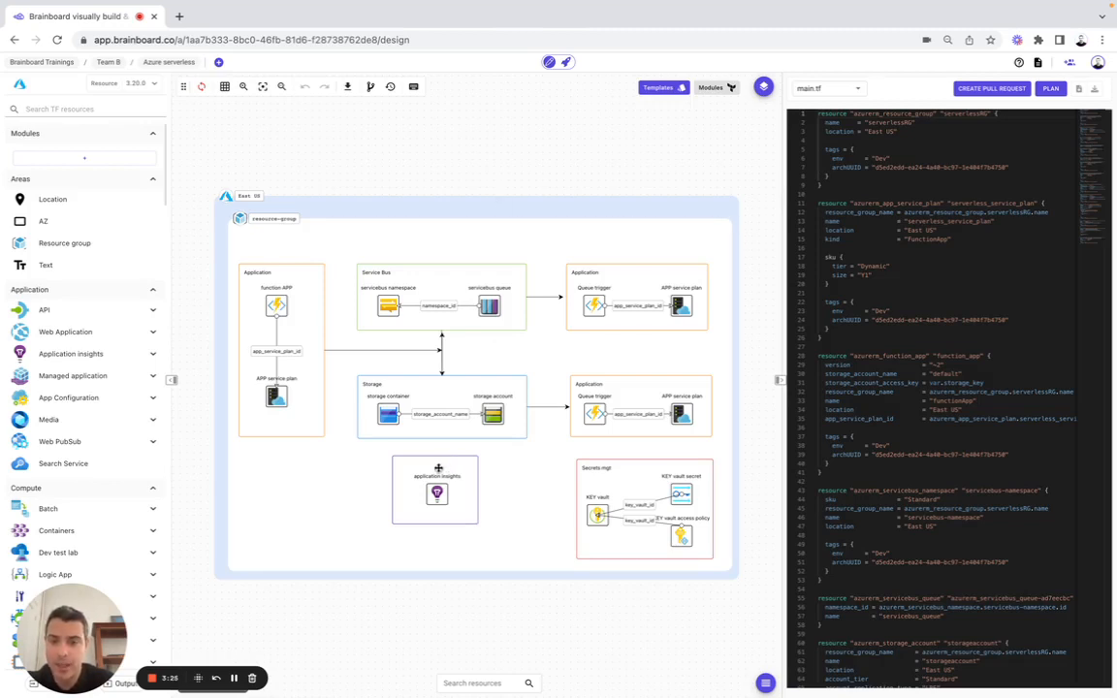
left_click(434, 489)
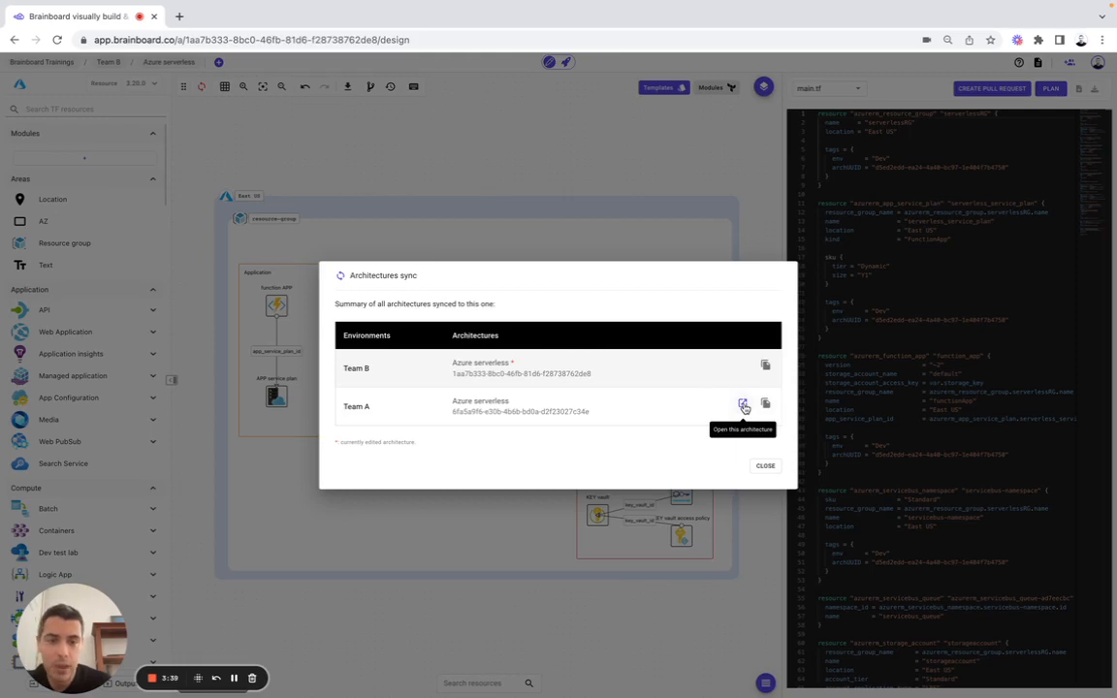
Open Team A's Azure serverless from the sync dialog and close its variables overview.
left_click(745, 405)
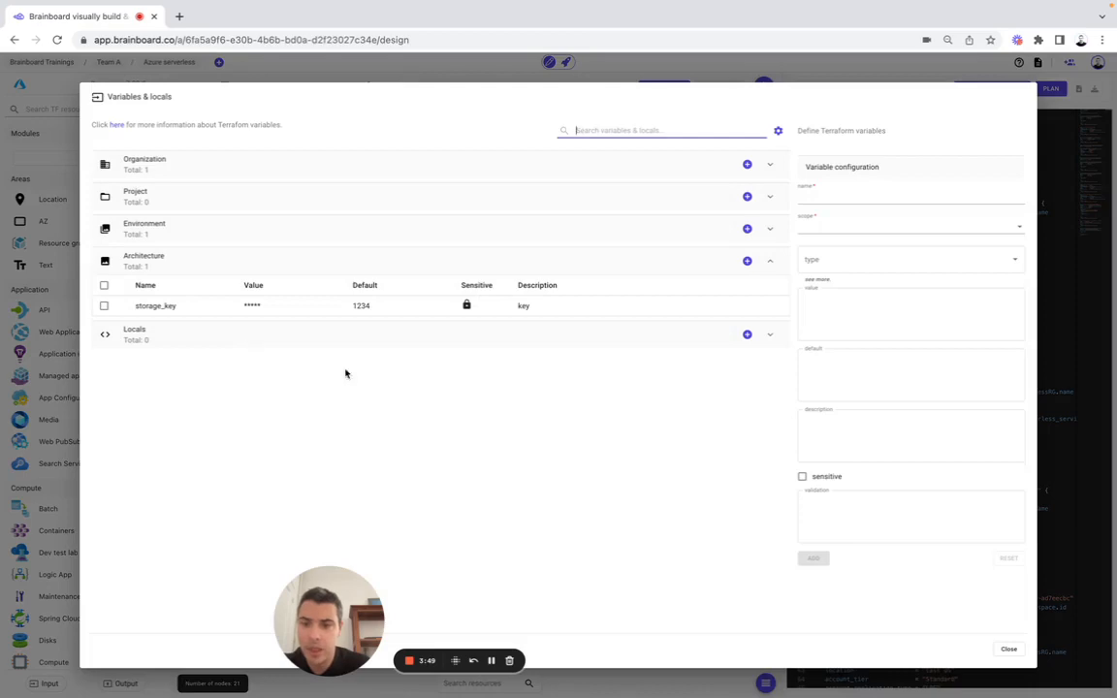
mouse_move(427, 401)
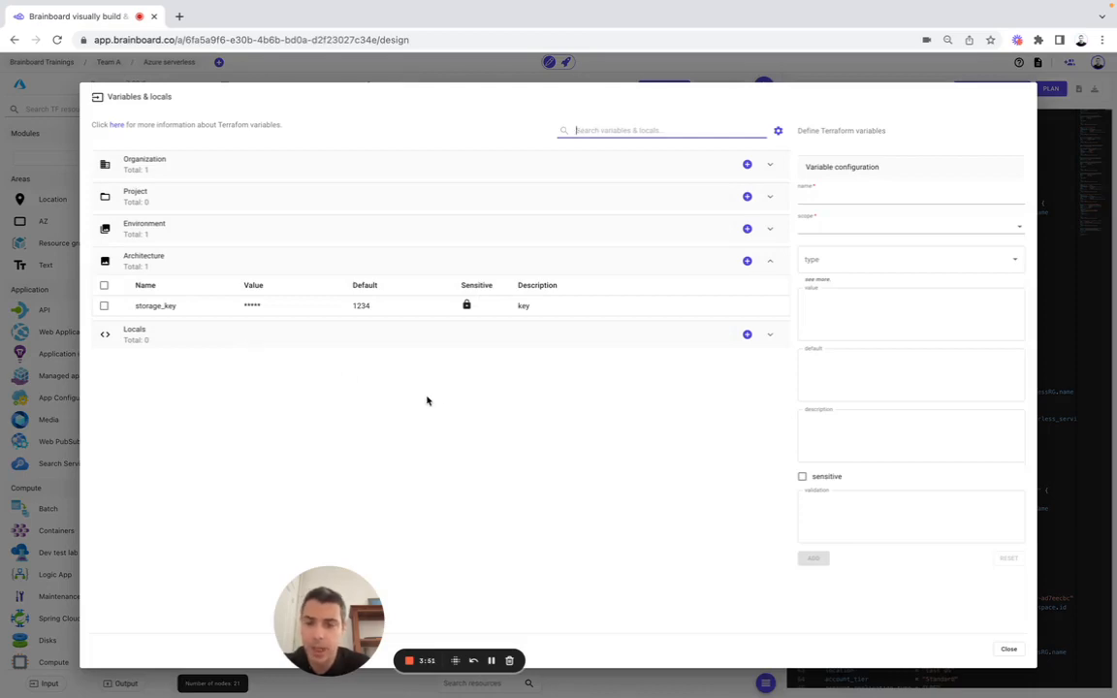
left_click(1009, 648)
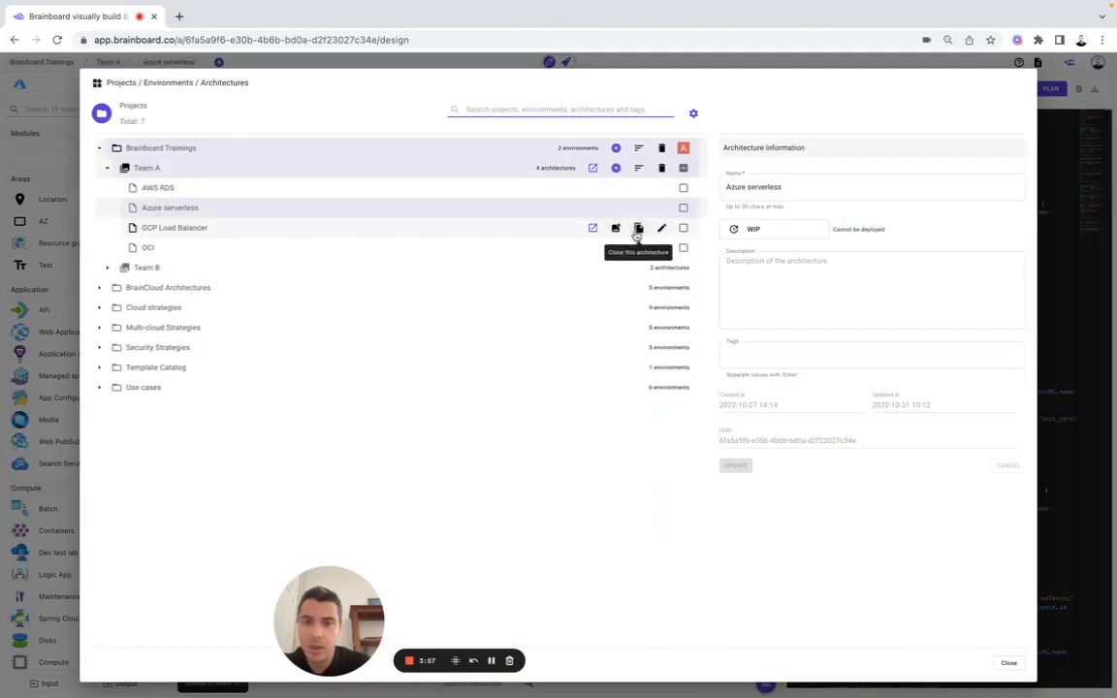
mouse_move(617, 229)
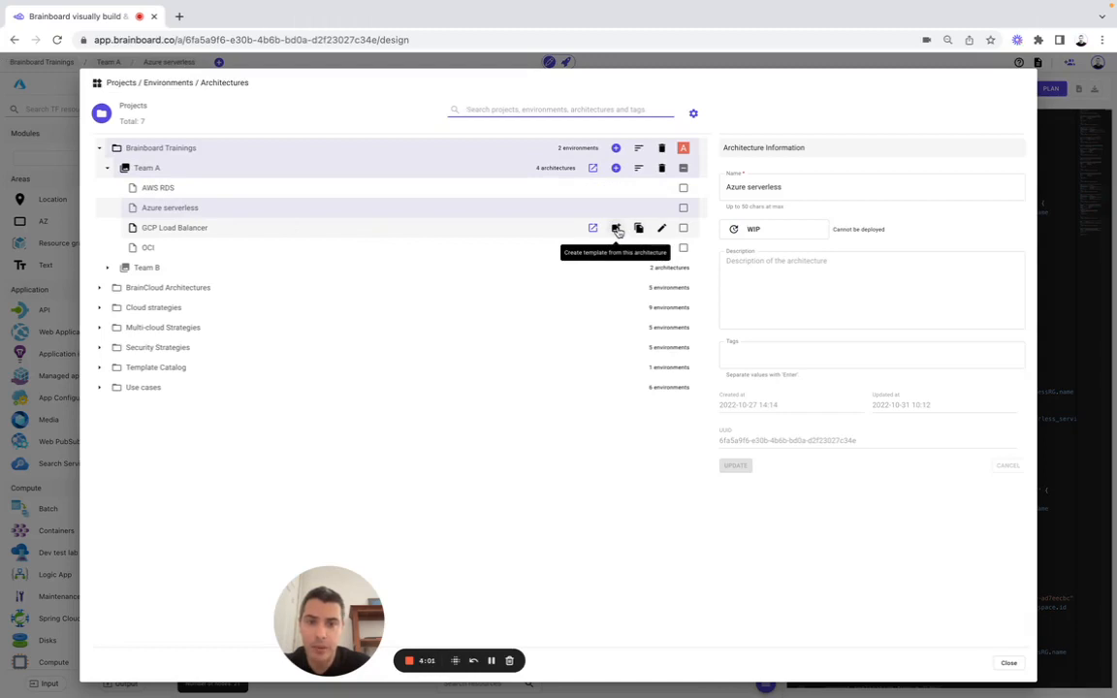
Publish GCP Load Balancer as template 'For Team B - GCP Load Balancer', accepting the sensitive-info warning.
left_click(617, 228)
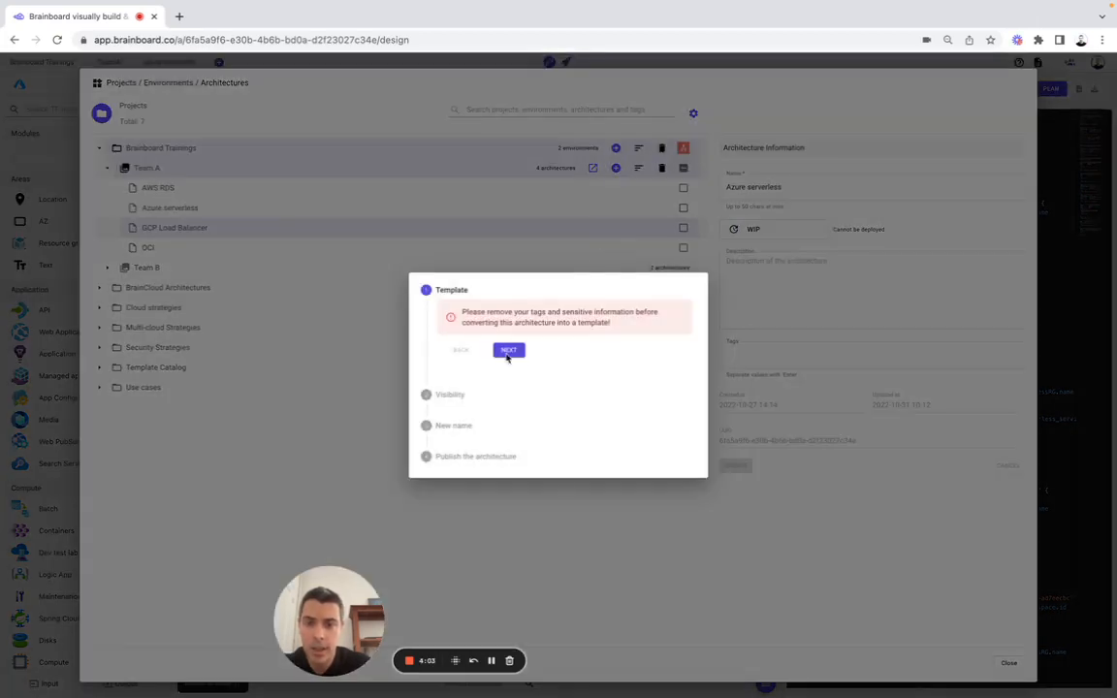
left_click(508, 349)
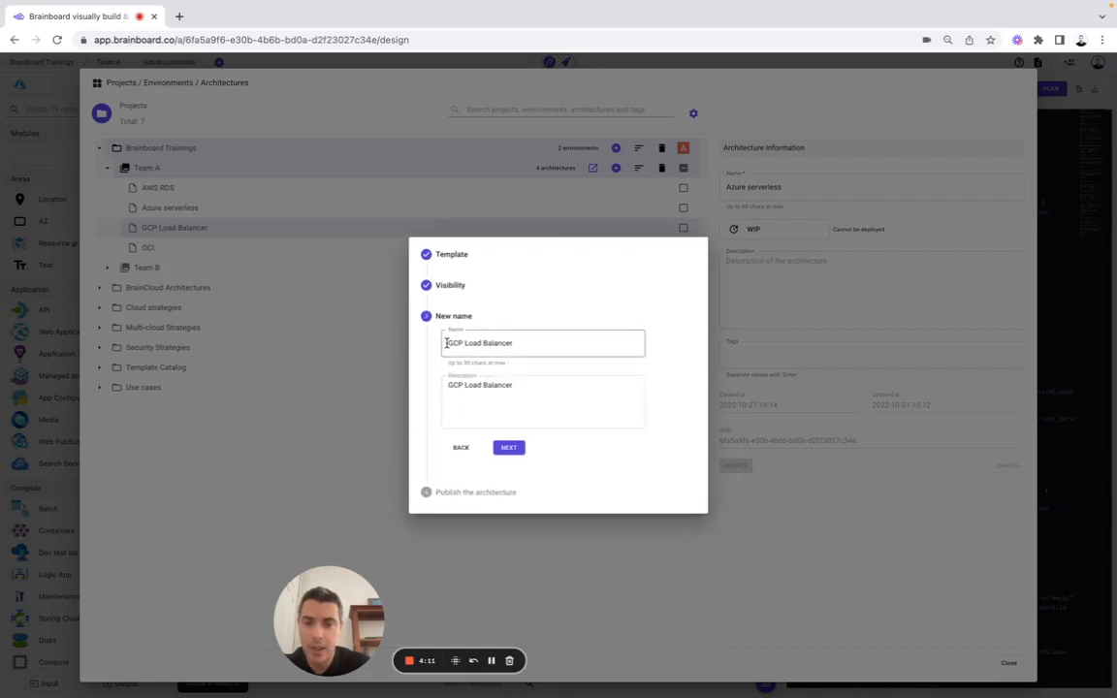
type("For Team B -")
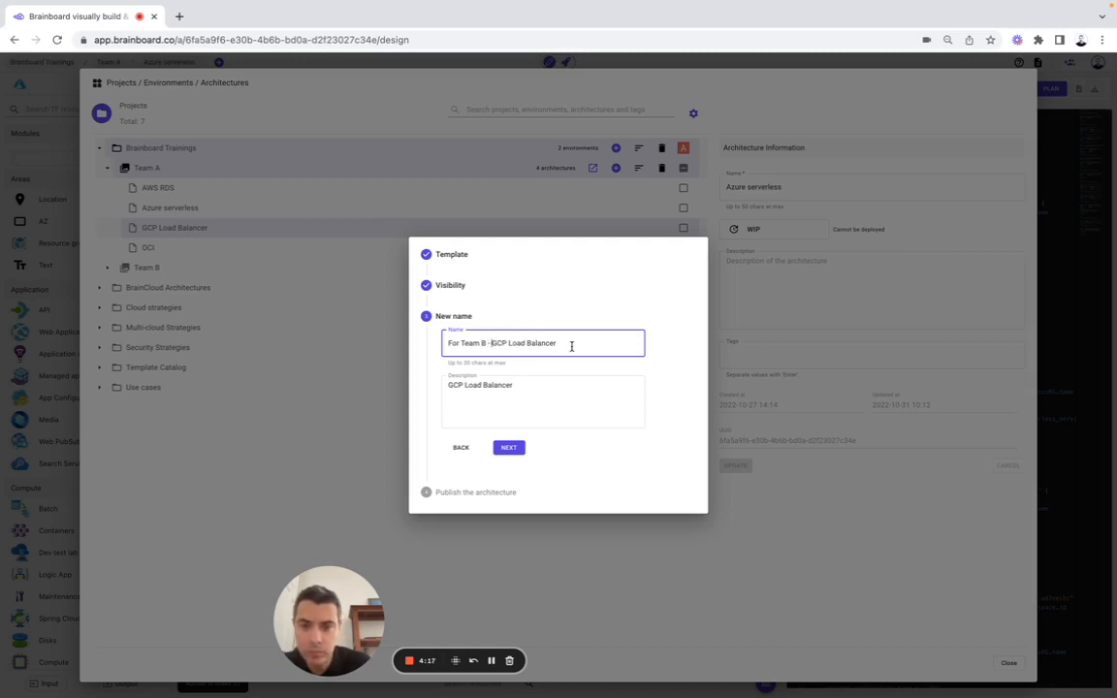
left_click(509, 446)
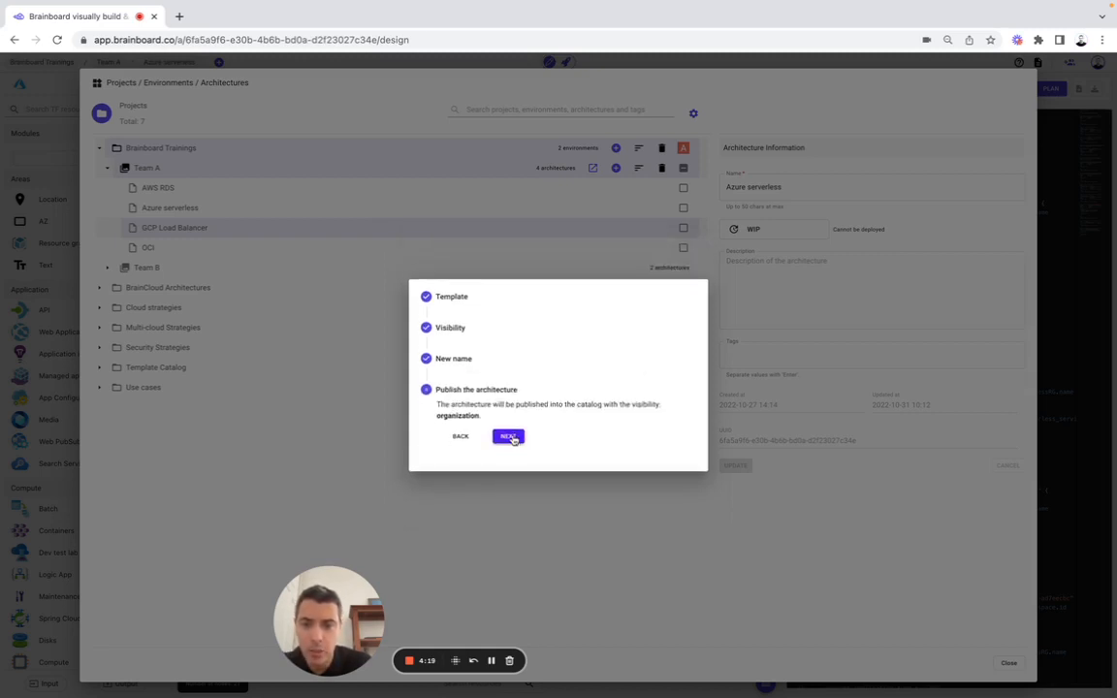
left_click(509, 437)
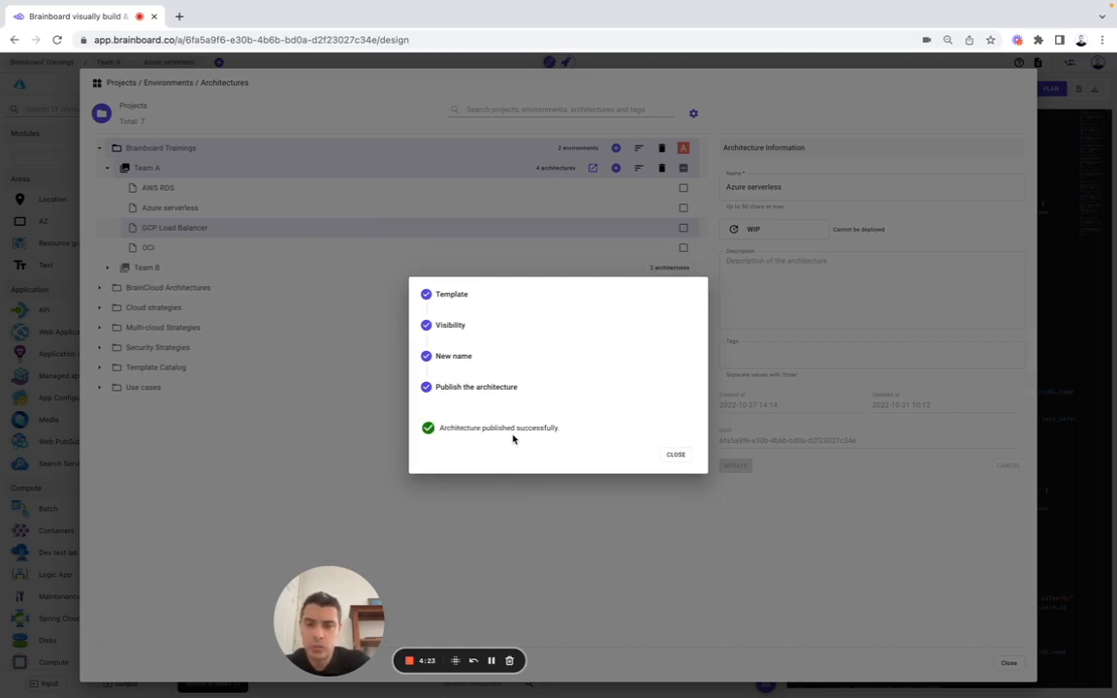
left_click(675, 454)
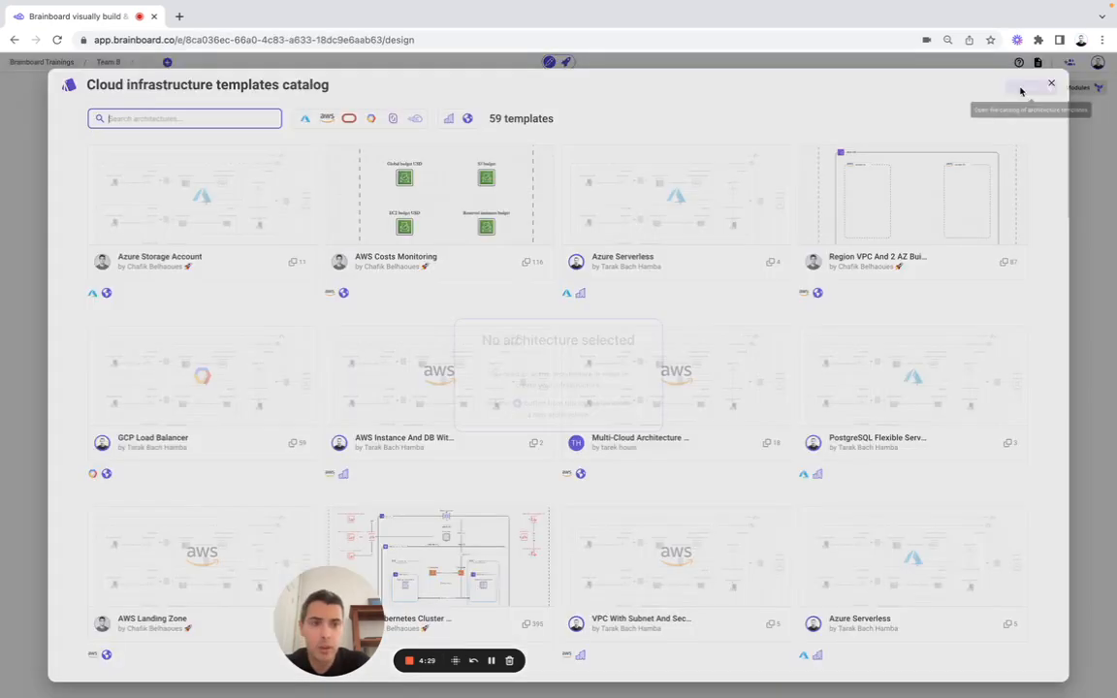
Search the templates catalog for 'GCP' and open the For Team B GCP Load Balancer template.
scroll("down", 3)
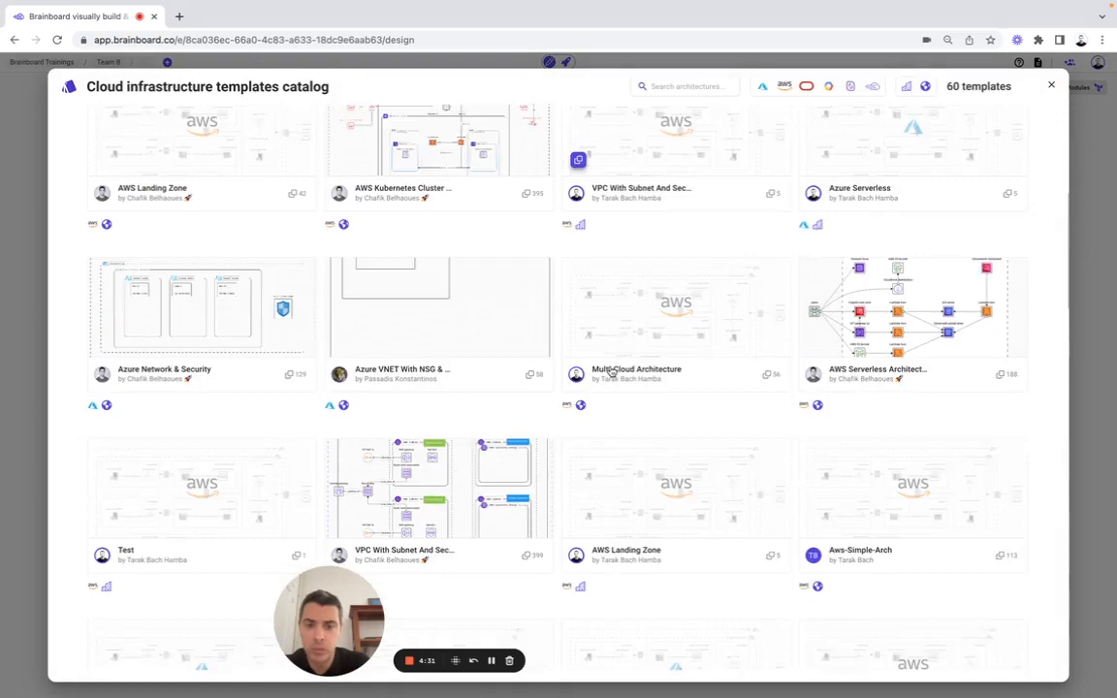
scroll("down", 3)
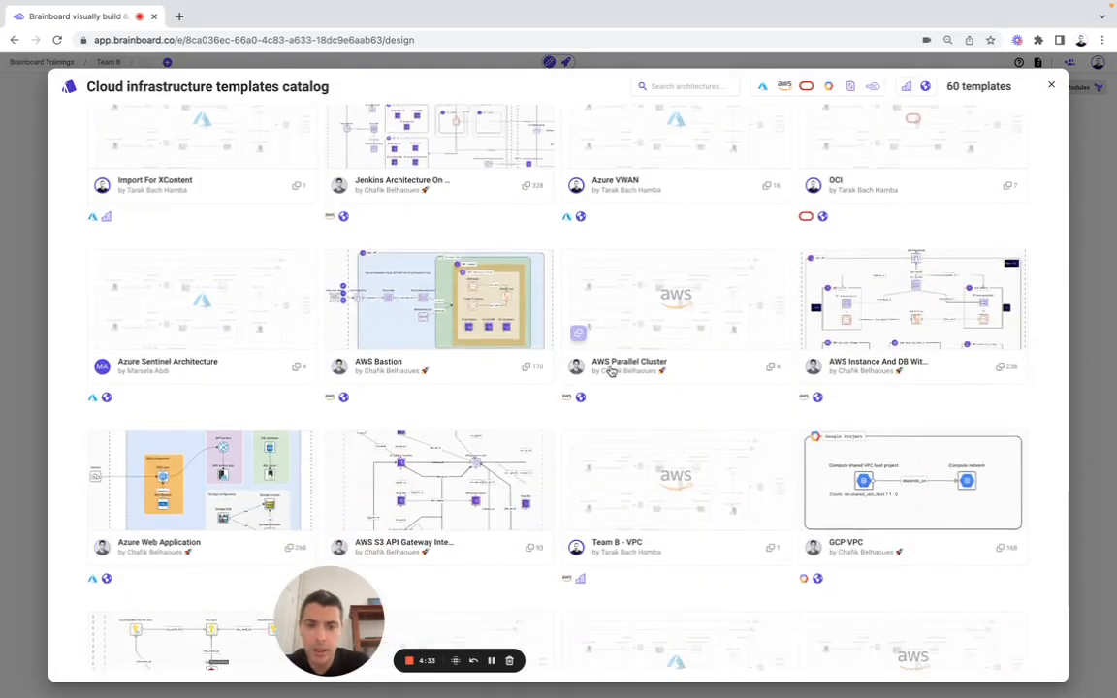
scroll("down", 3)
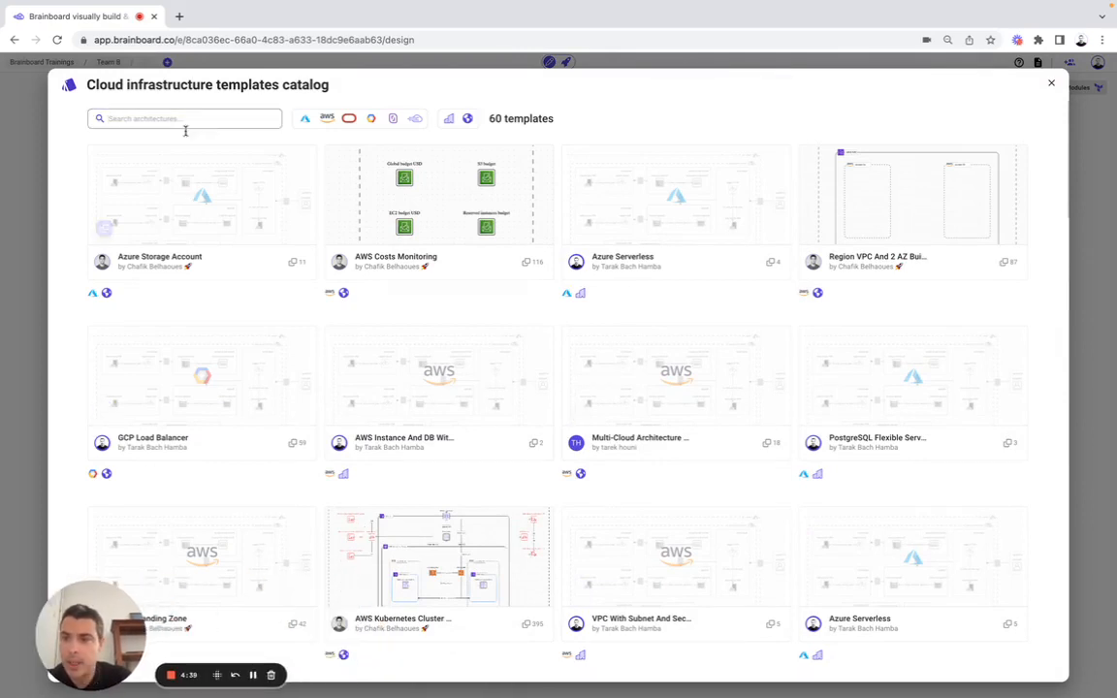
type("GCP")
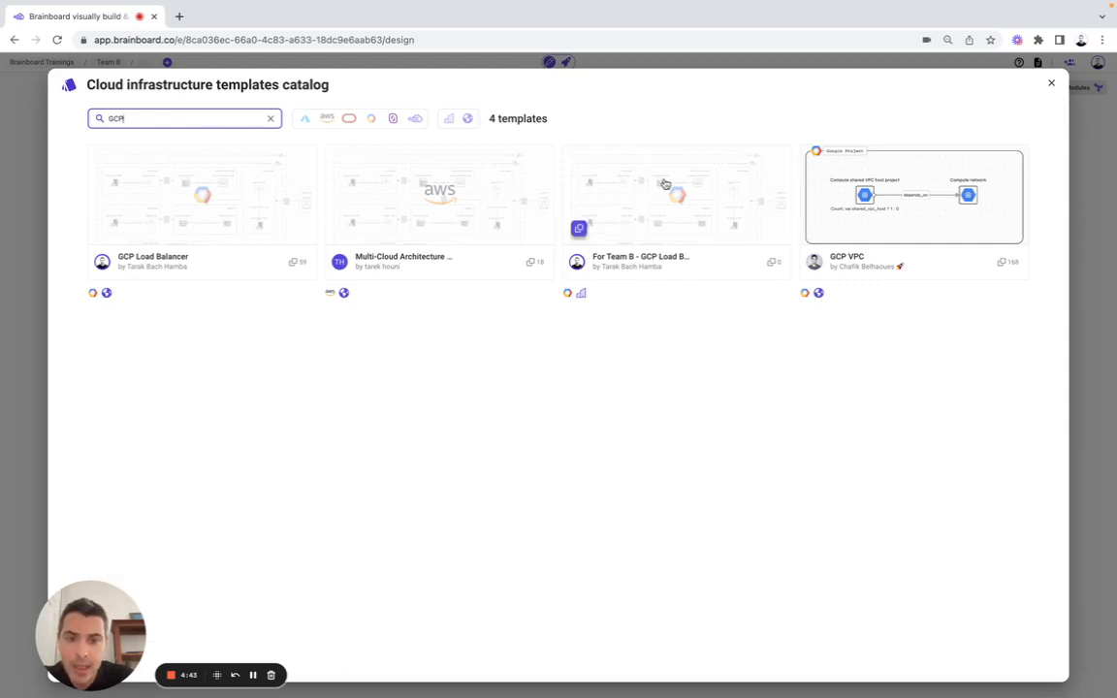
left_click(675, 194)
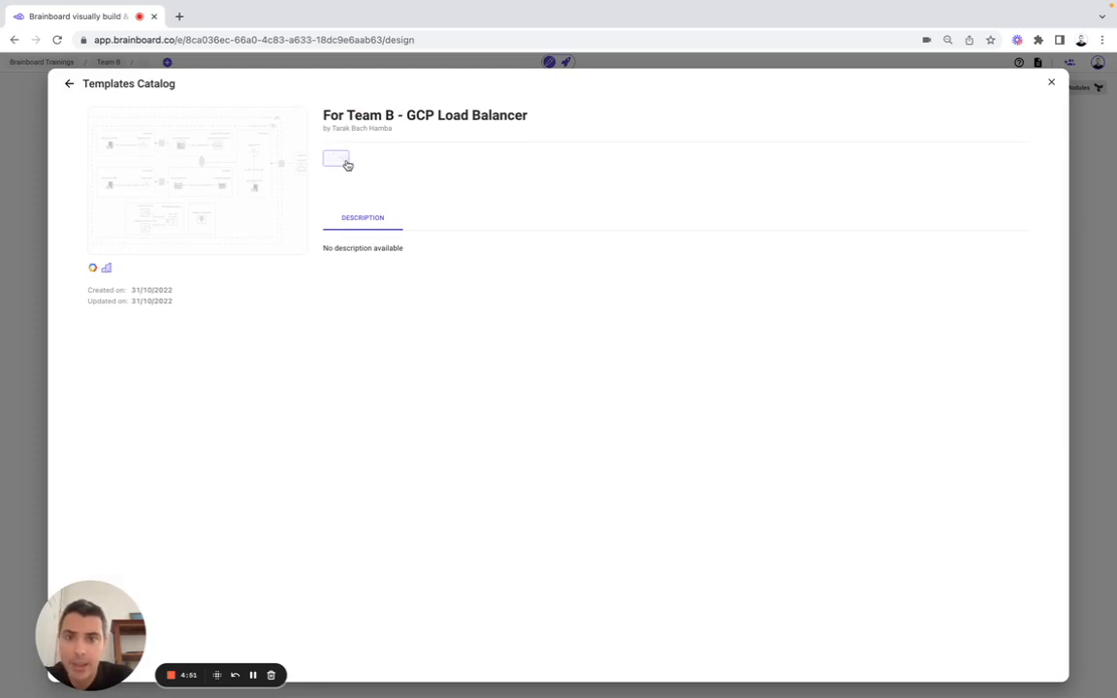
Create Team B's architecture from the template and show Google Cloud Platform resources in the library.
left_click(338, 159)
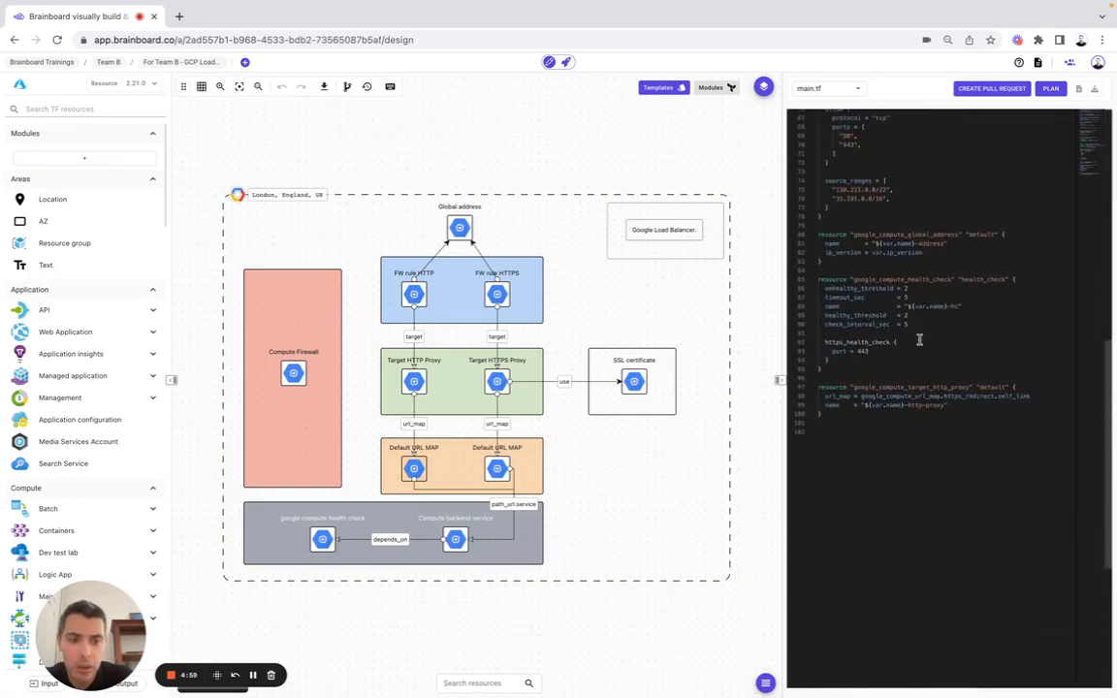
left_click(826, 89)
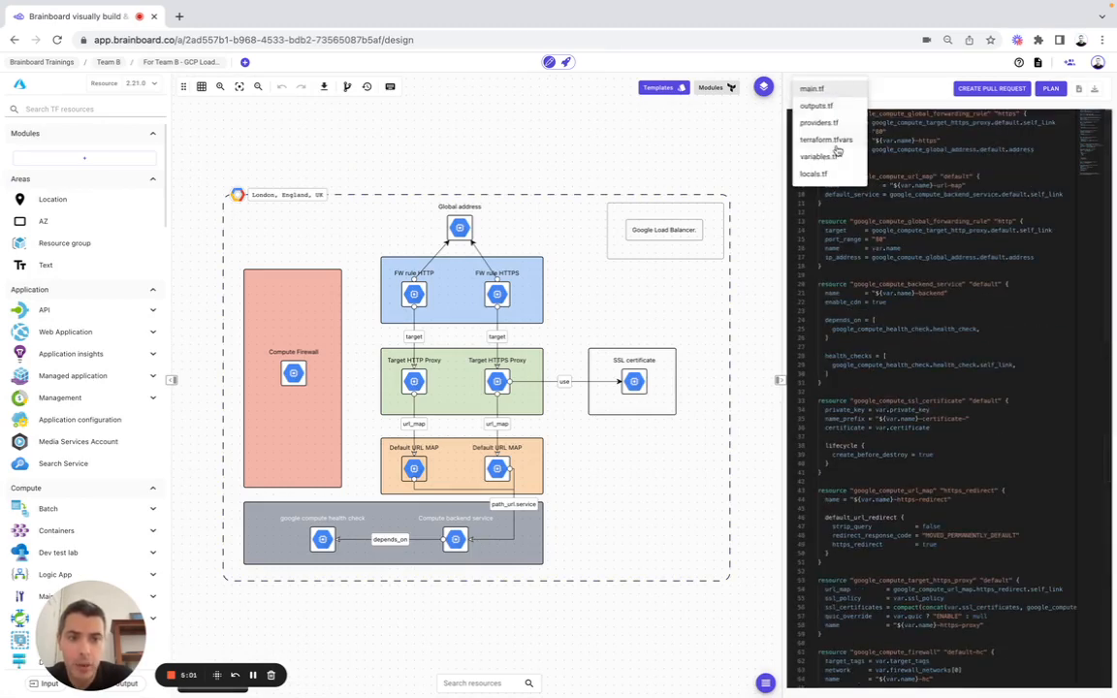
left_click(813, 90)
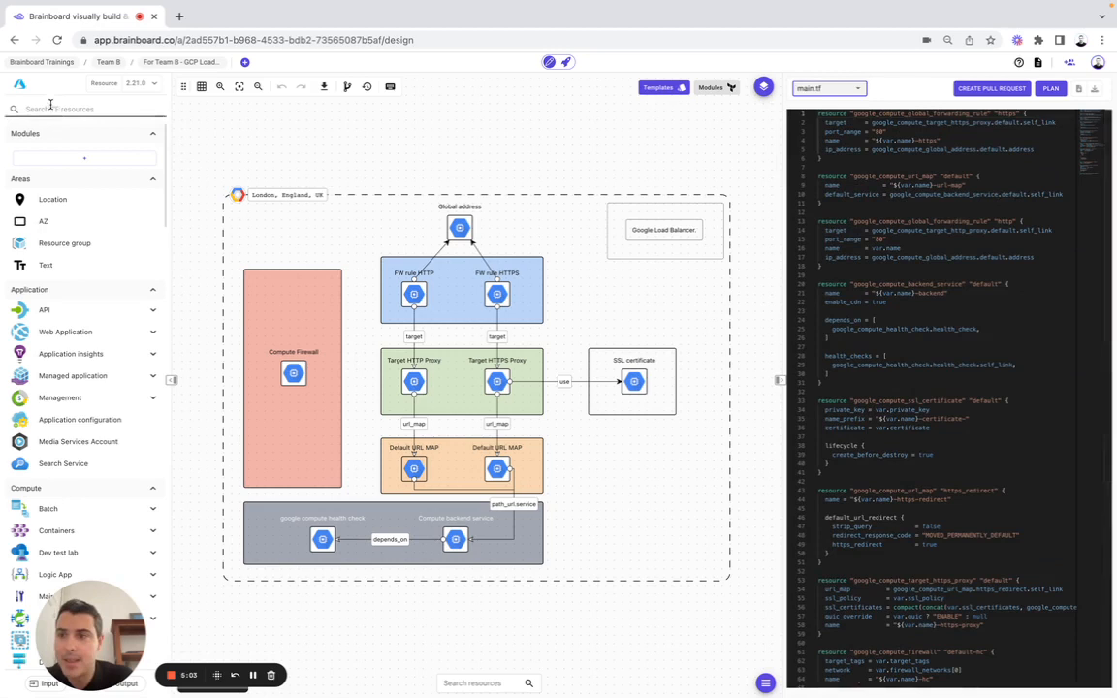
left_click(81, 108)
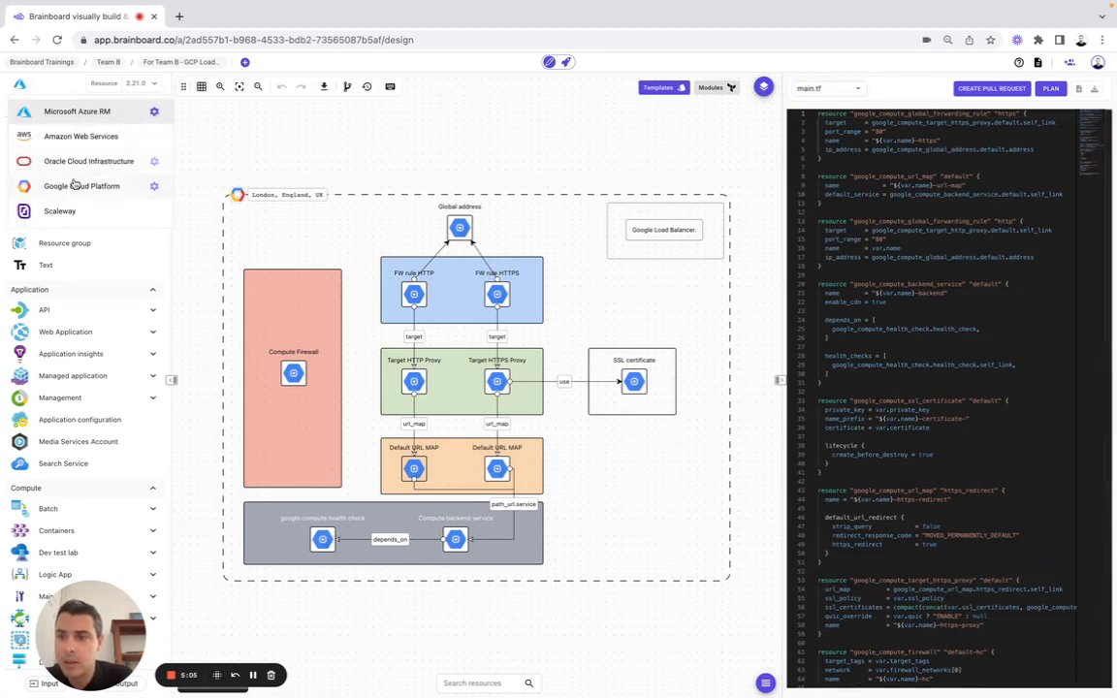
left_click(81, 186)
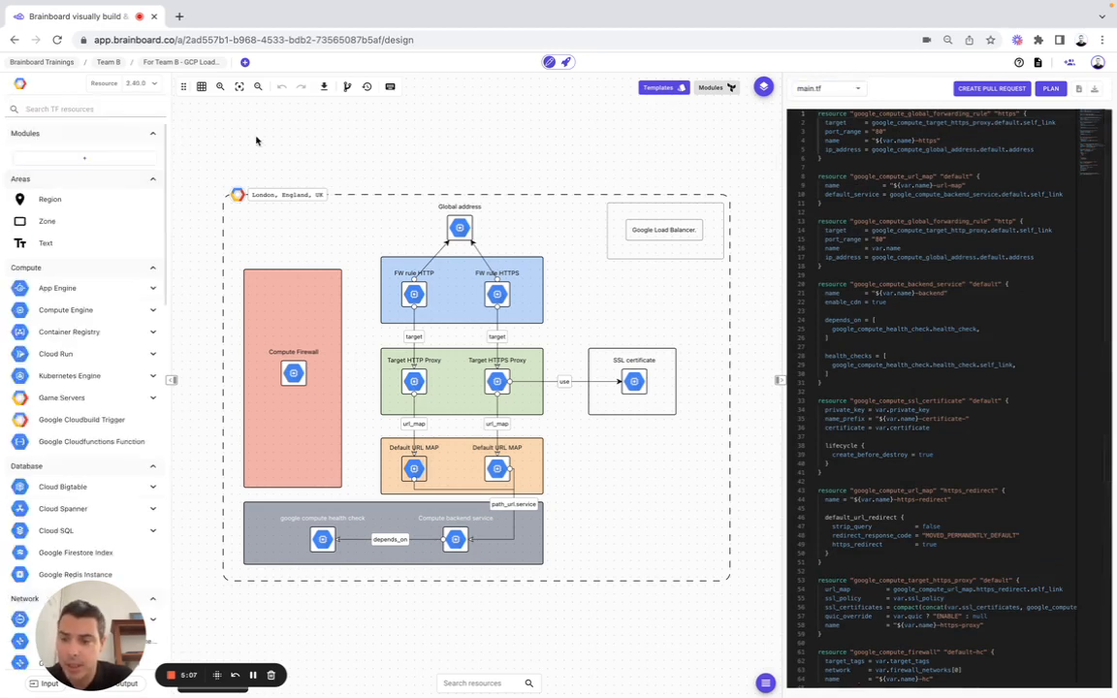
left_click(181, 62)
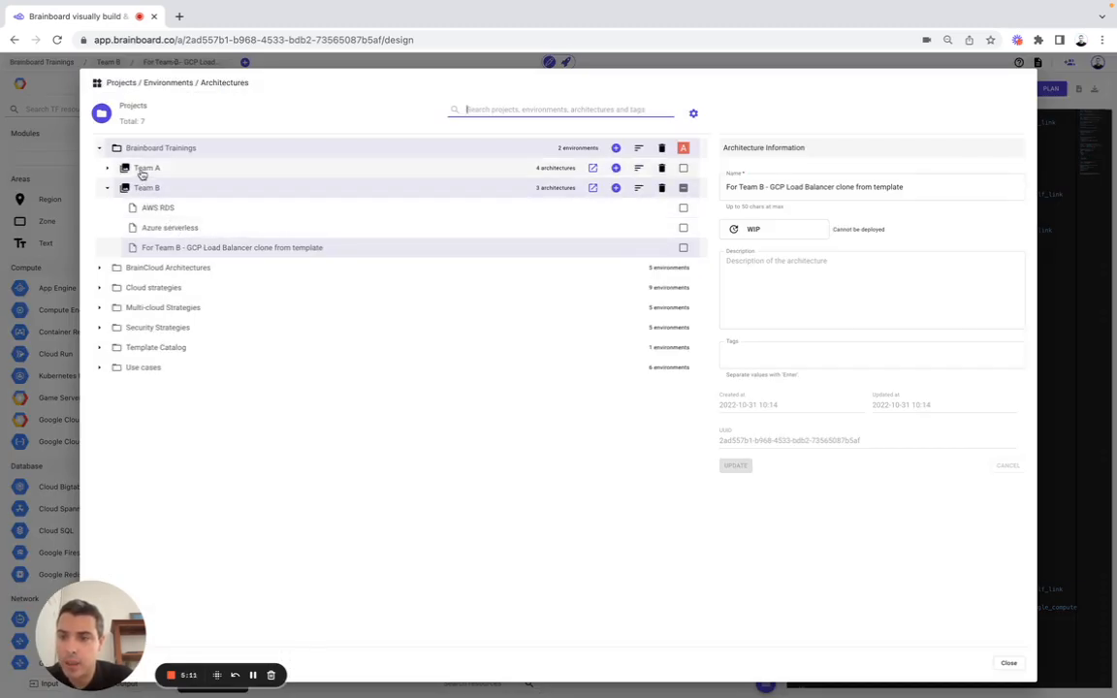
Open Team A's OCI autonomous database architecture, then return to the architectures list.
left_click(146, 167)
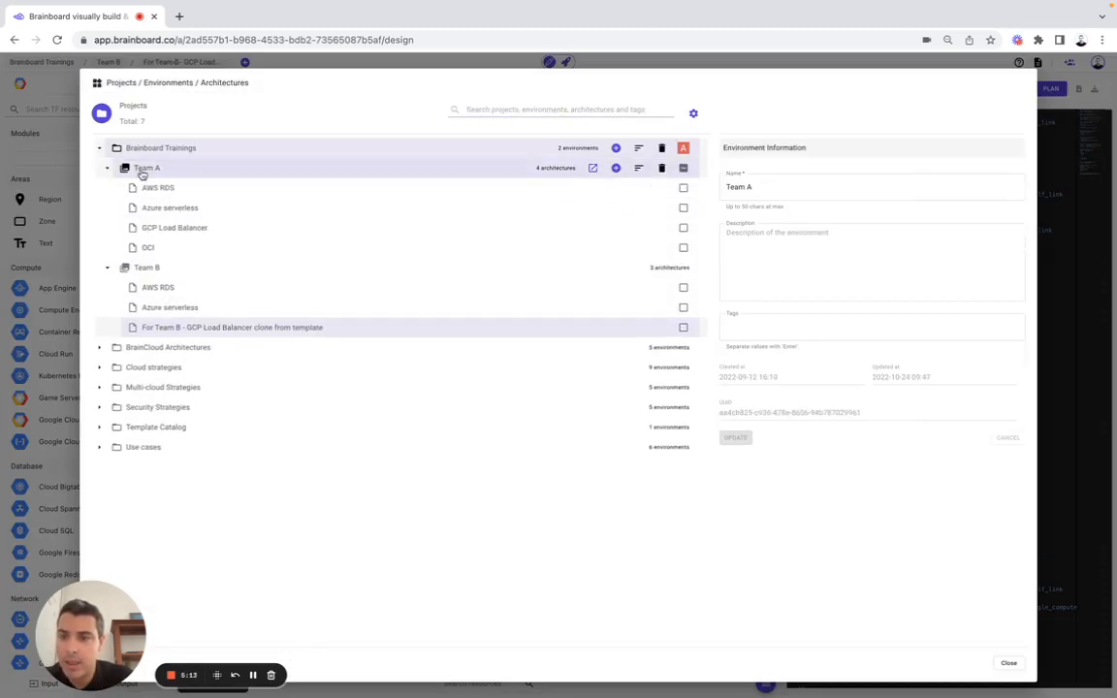
mouse_move(594, 248)
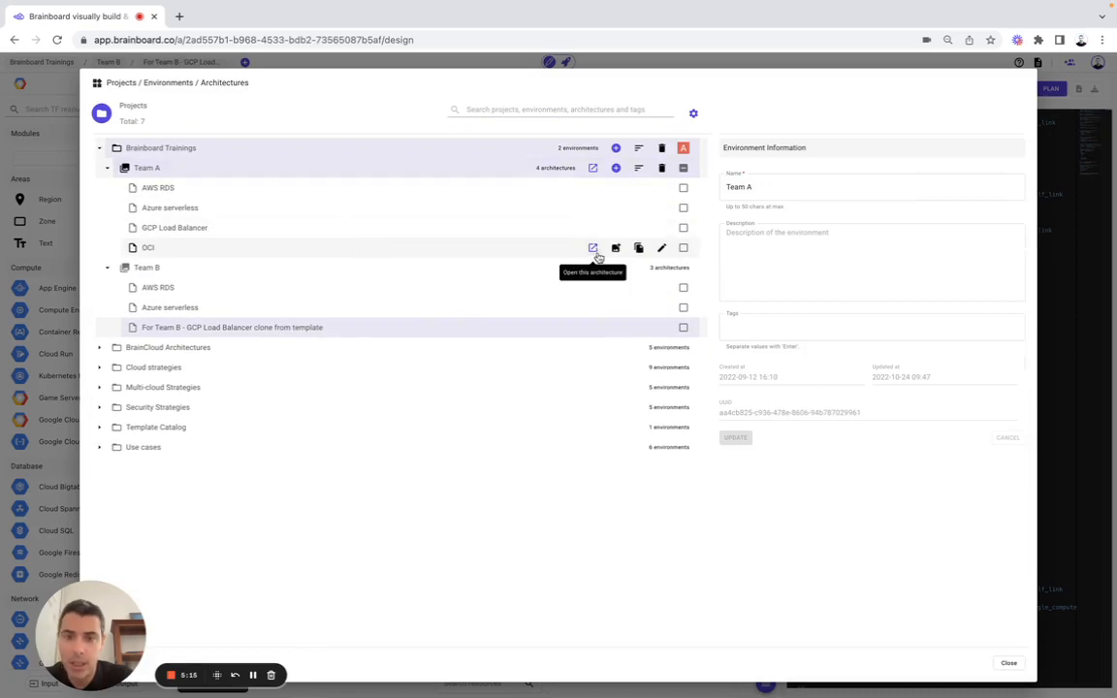
left_click(593, 248)
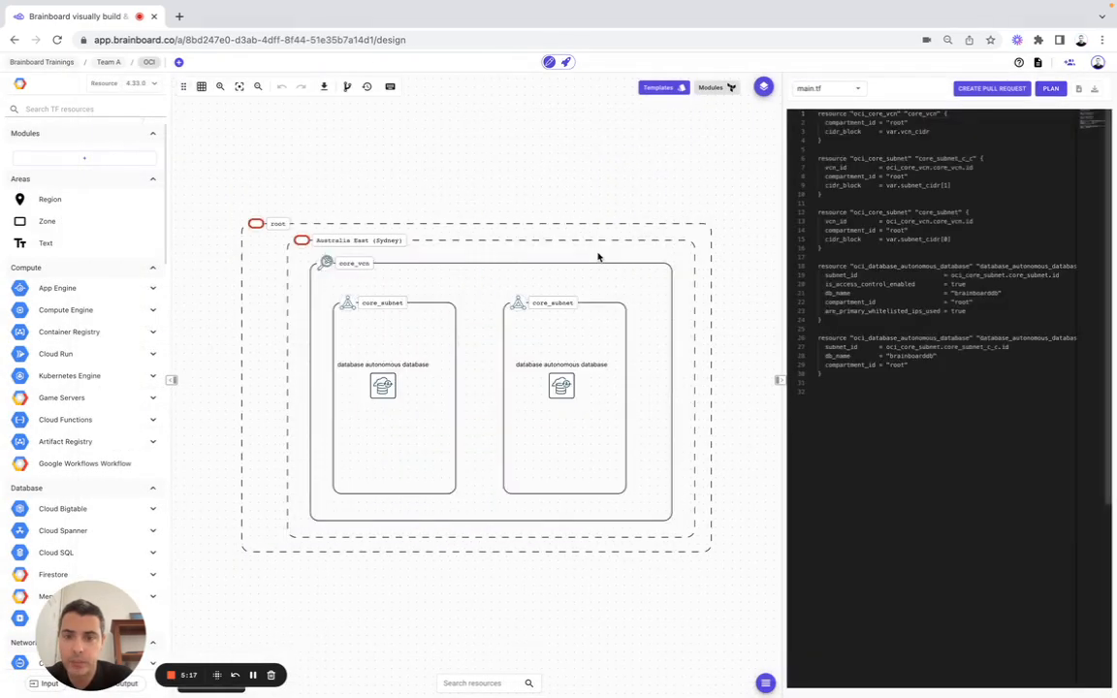
left_click(148, 62)
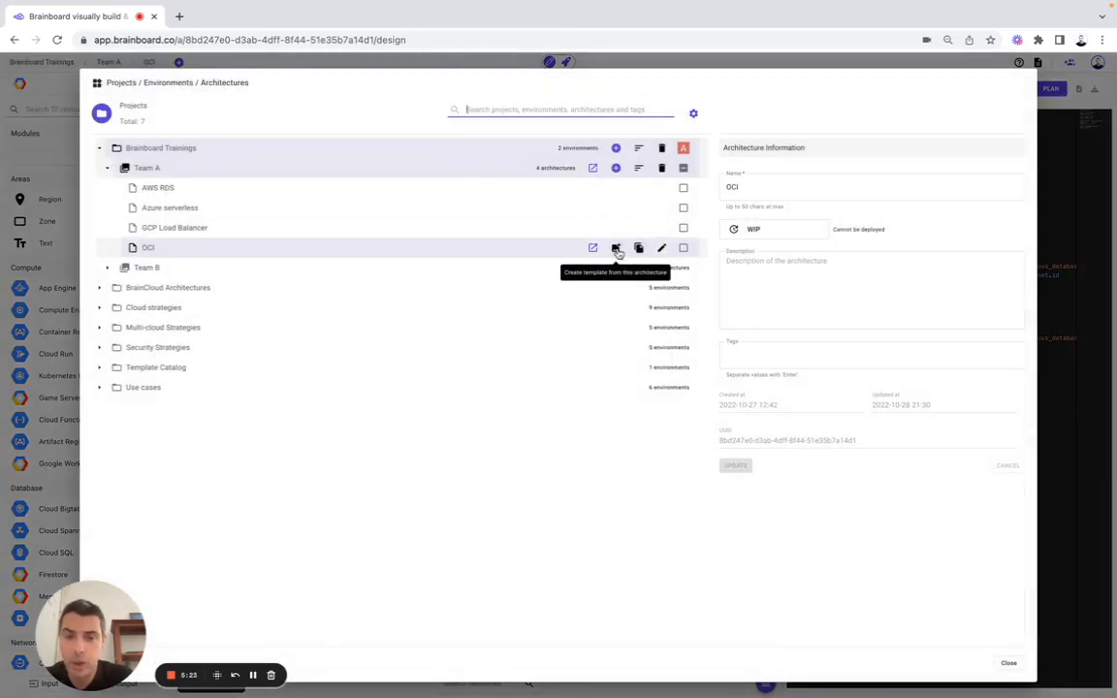
Clone the OCI architecture into Team B, dismiss the success message, then enter Team B's AWS RDS architecture.
left_click(617, 248)
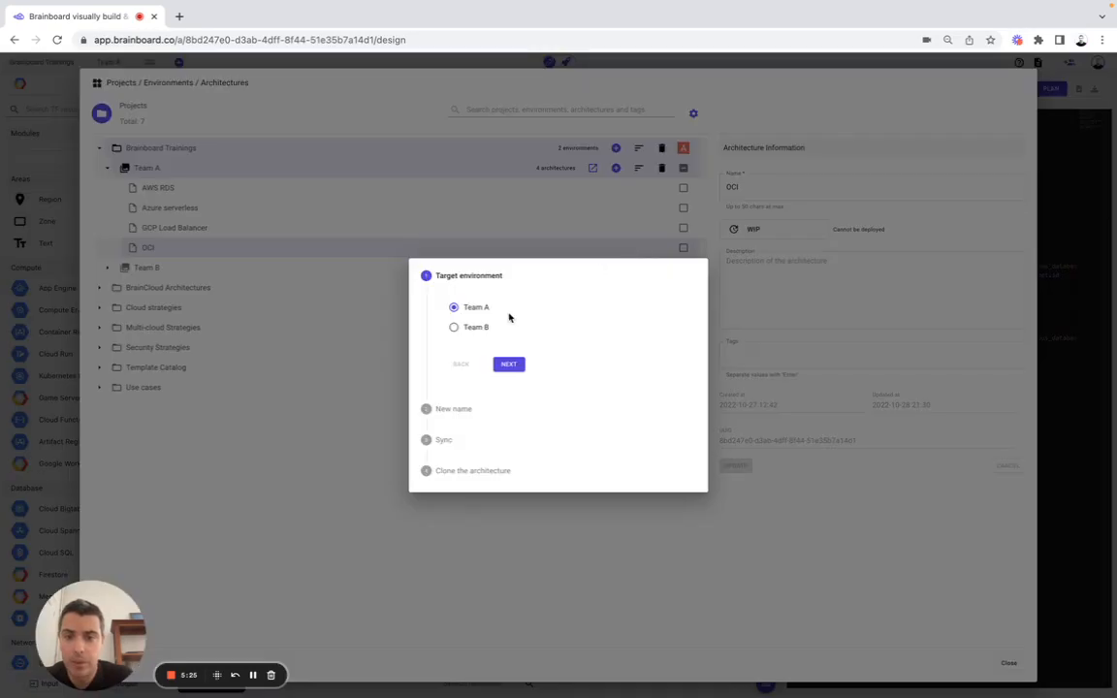
left_click(508, 365)
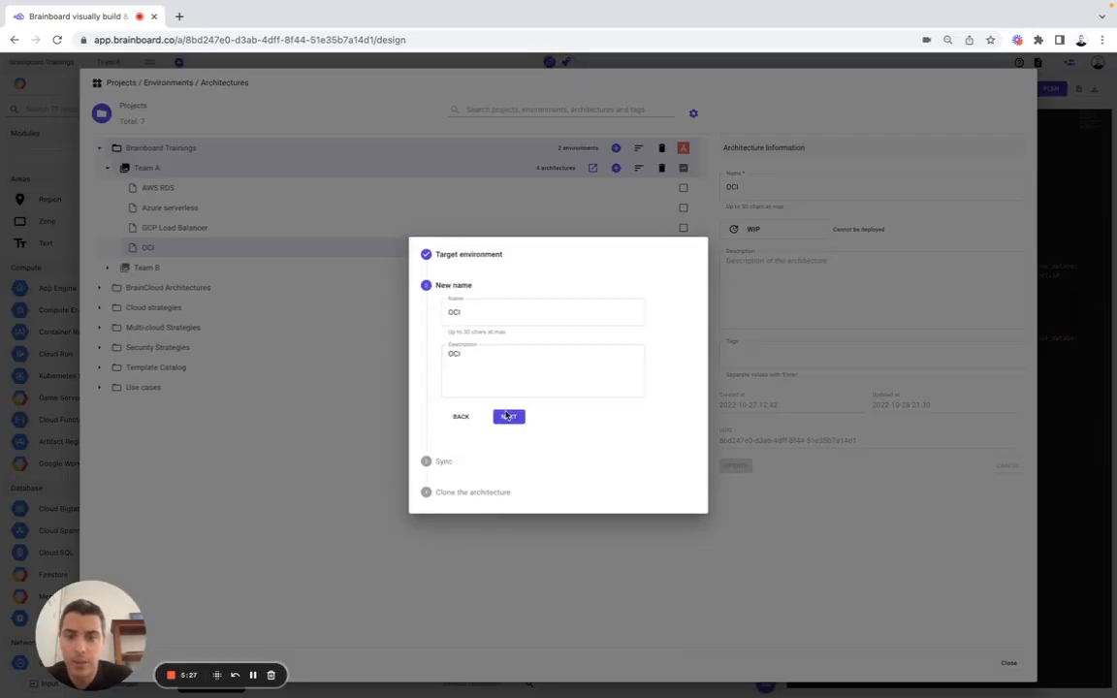
left_click(508, 415)
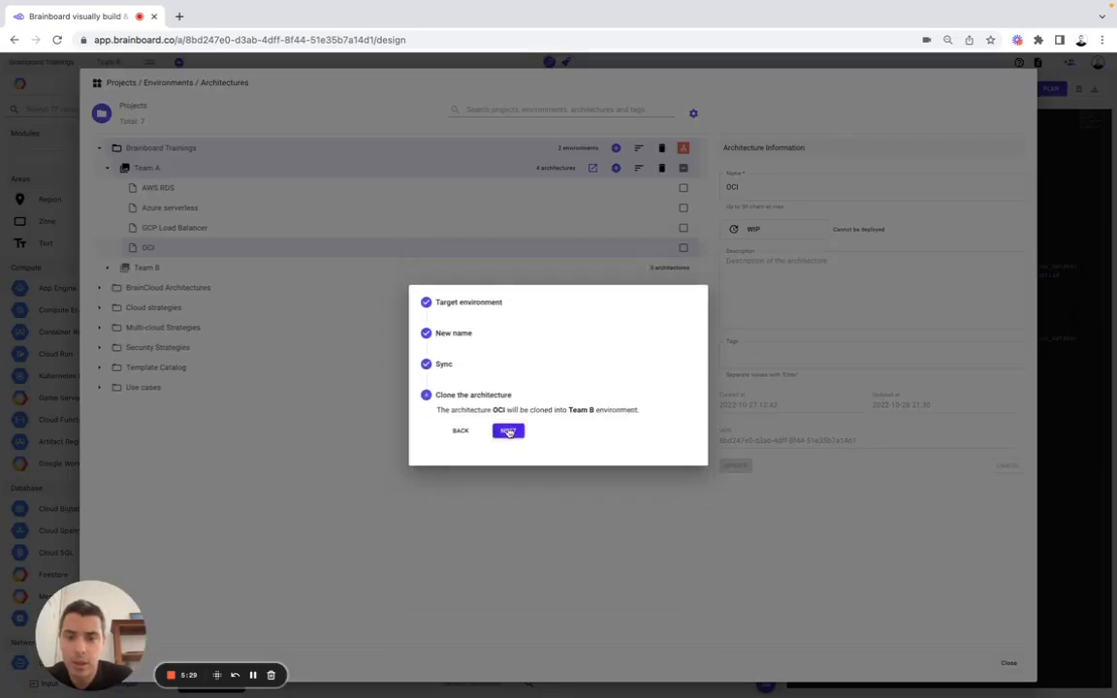
left_click(508, 431)
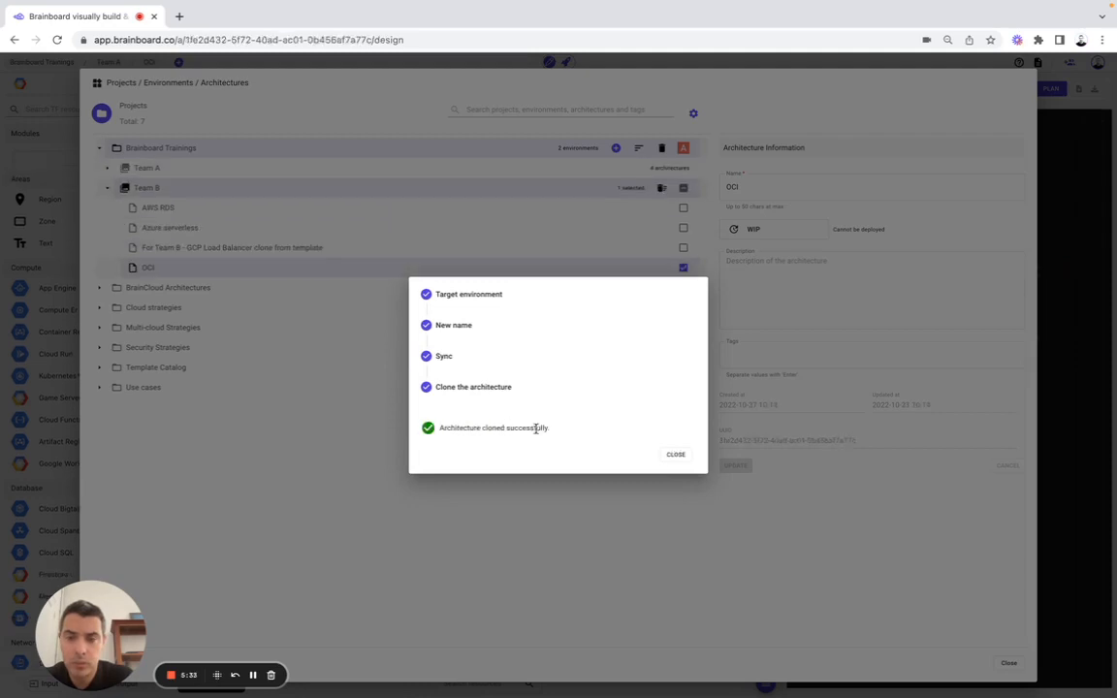
left_click(675, 454)
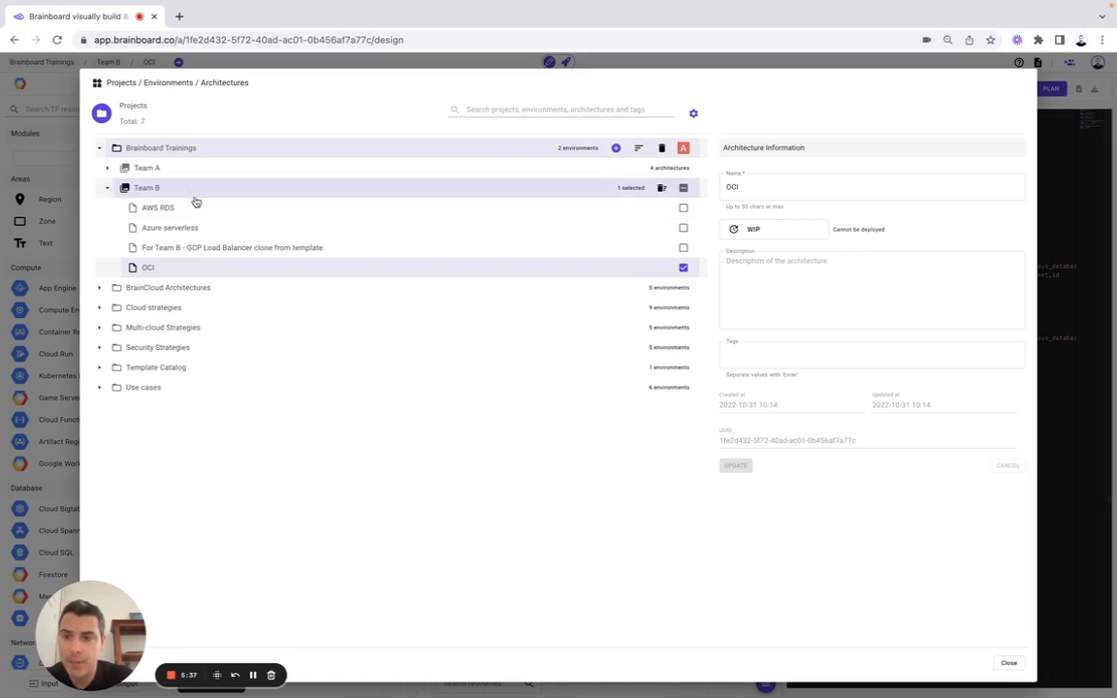
mouse_move(209, 252)
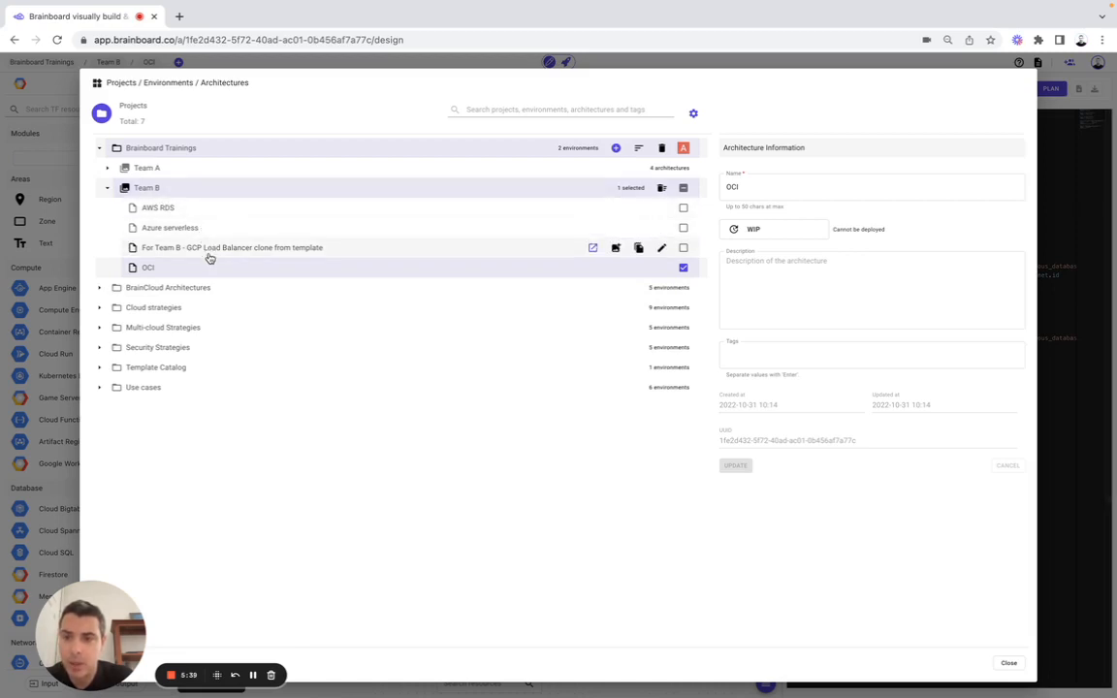
mouse_move(578, 221)
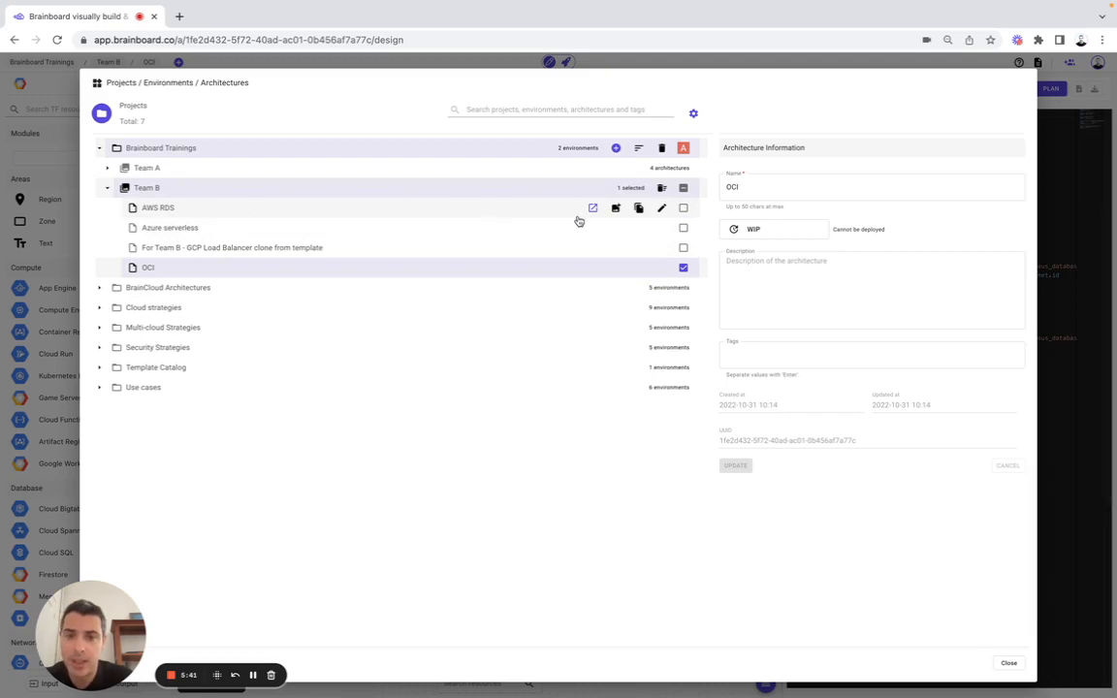
mouse_move(593, 207)
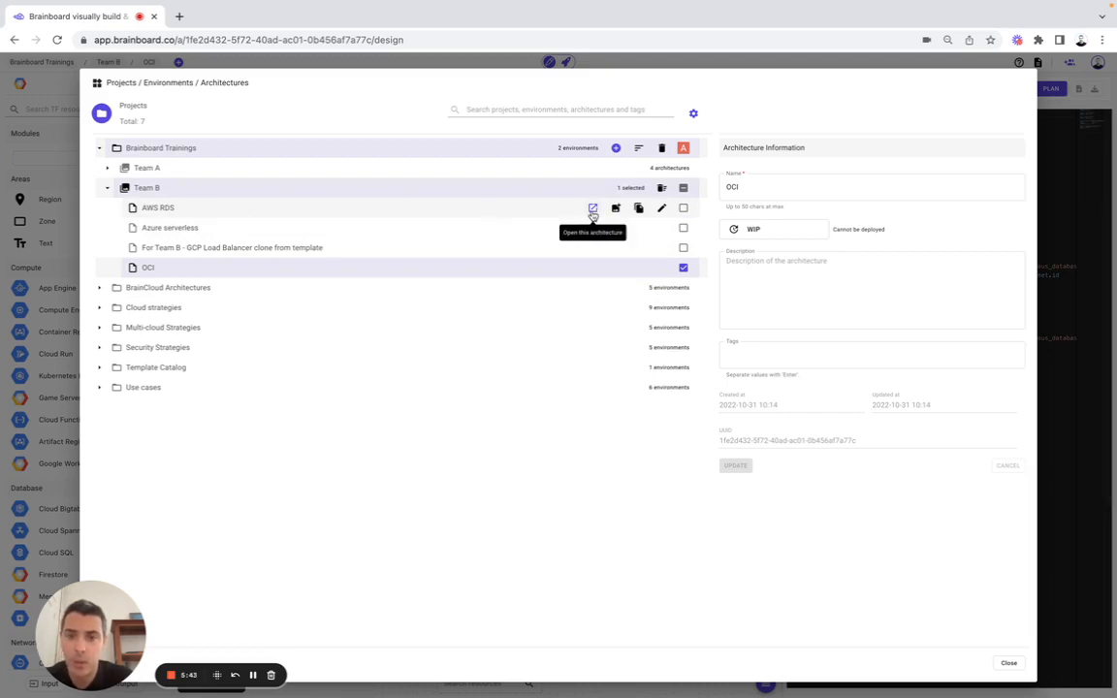
left_click(593, 207)
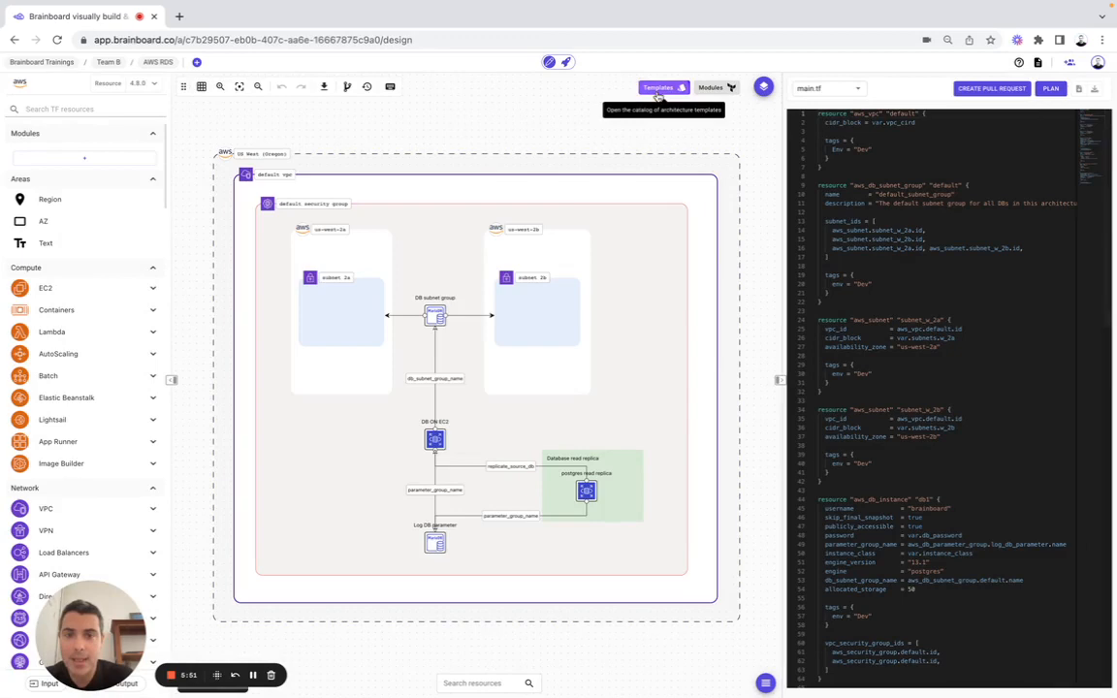
Copy the Azure serverless template from the catalog into the current AWS RDS architecture.
left_click(660, 87)
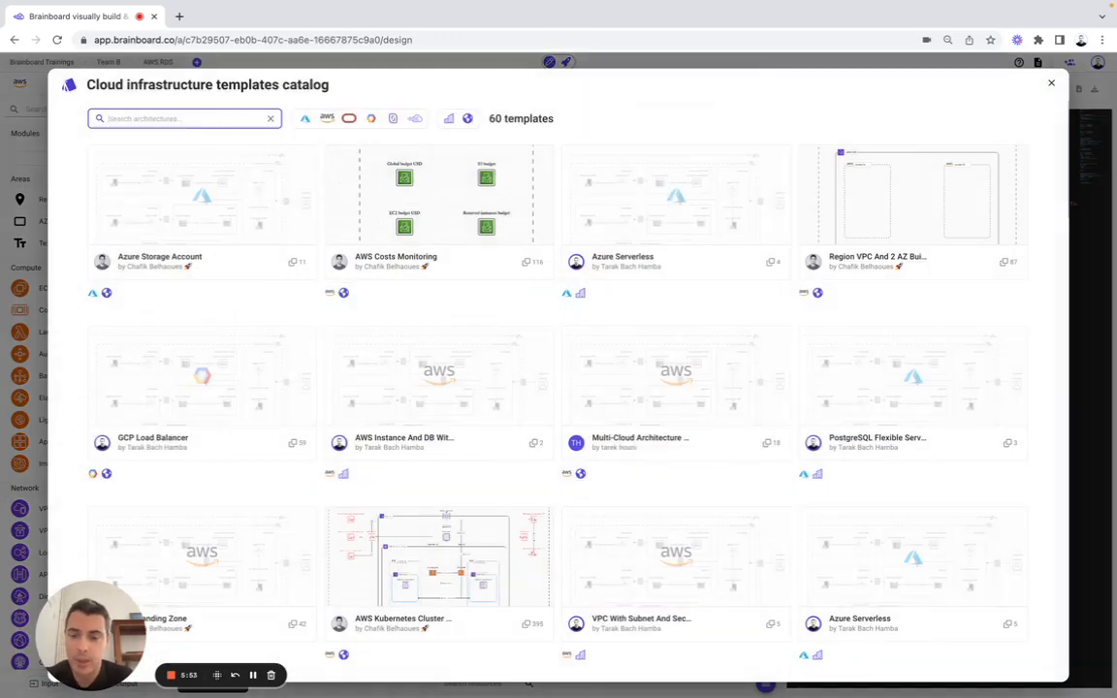
type("serve")
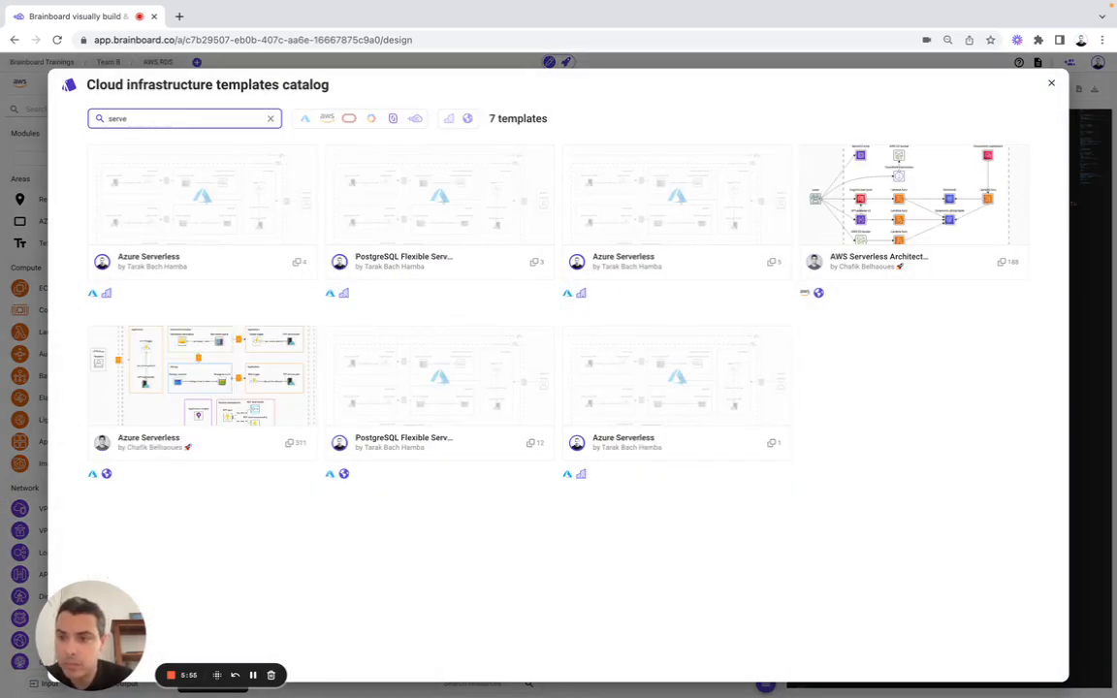
left_click(202, 194)
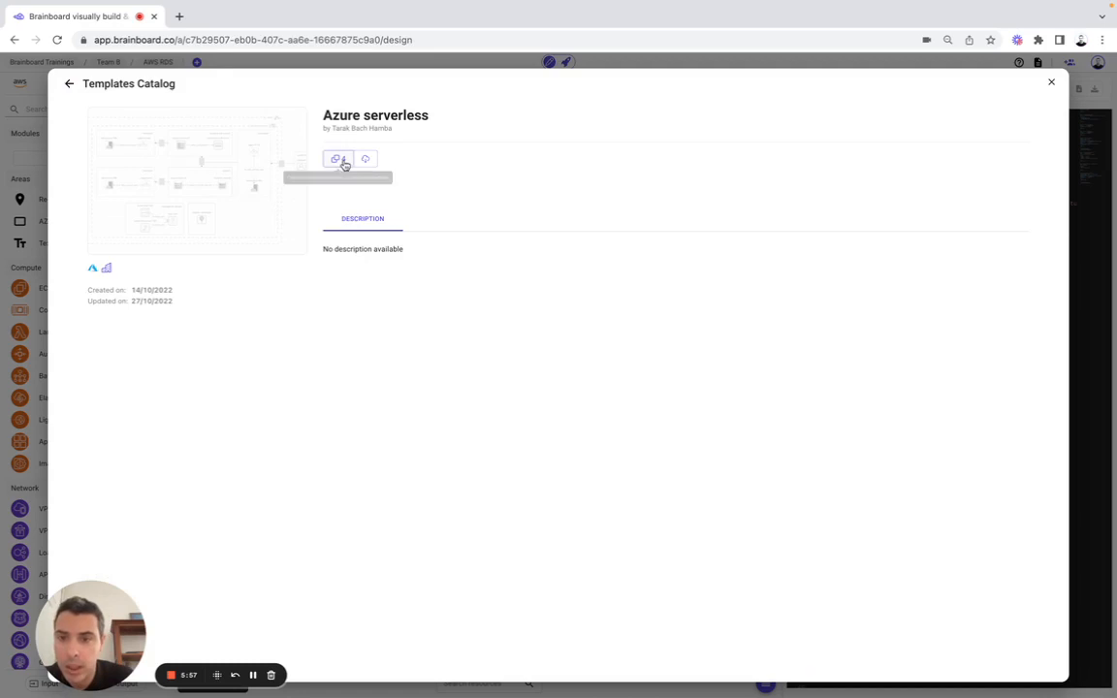
mouse_move(338, 159)
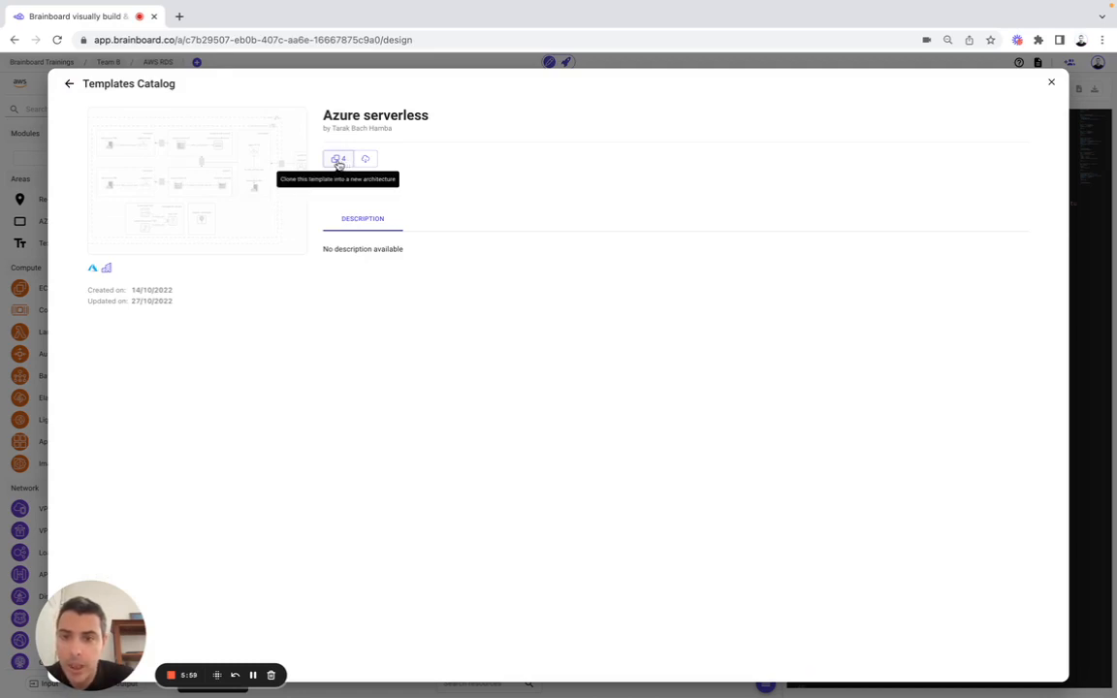
mouse_move(364, 159)
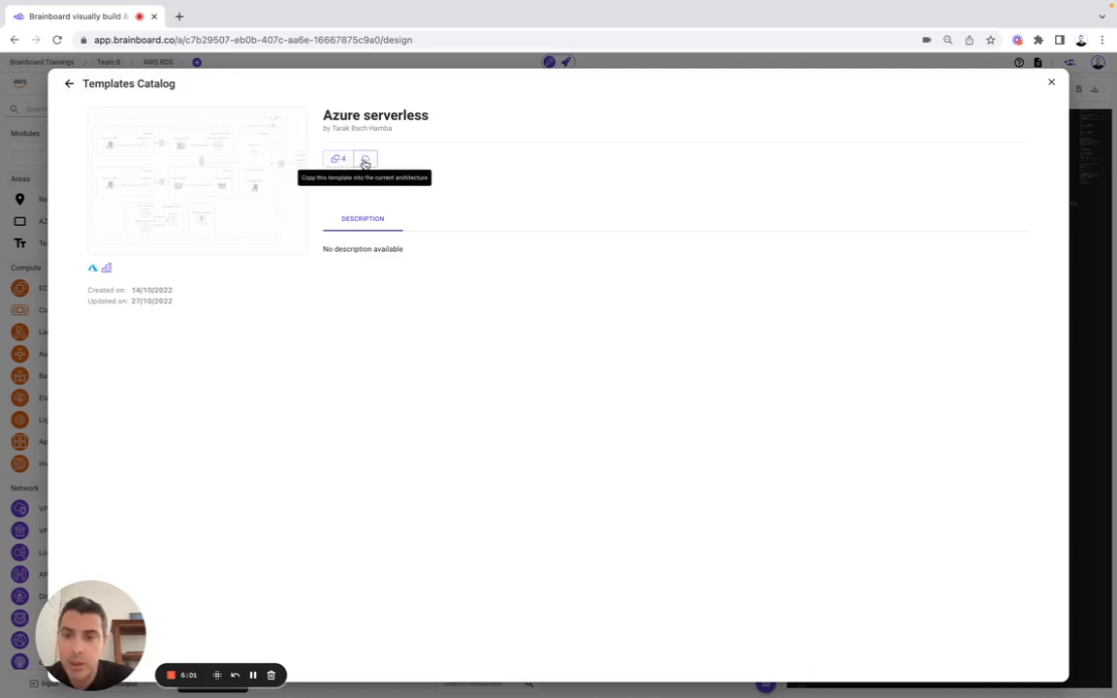
left_click(364, 159)
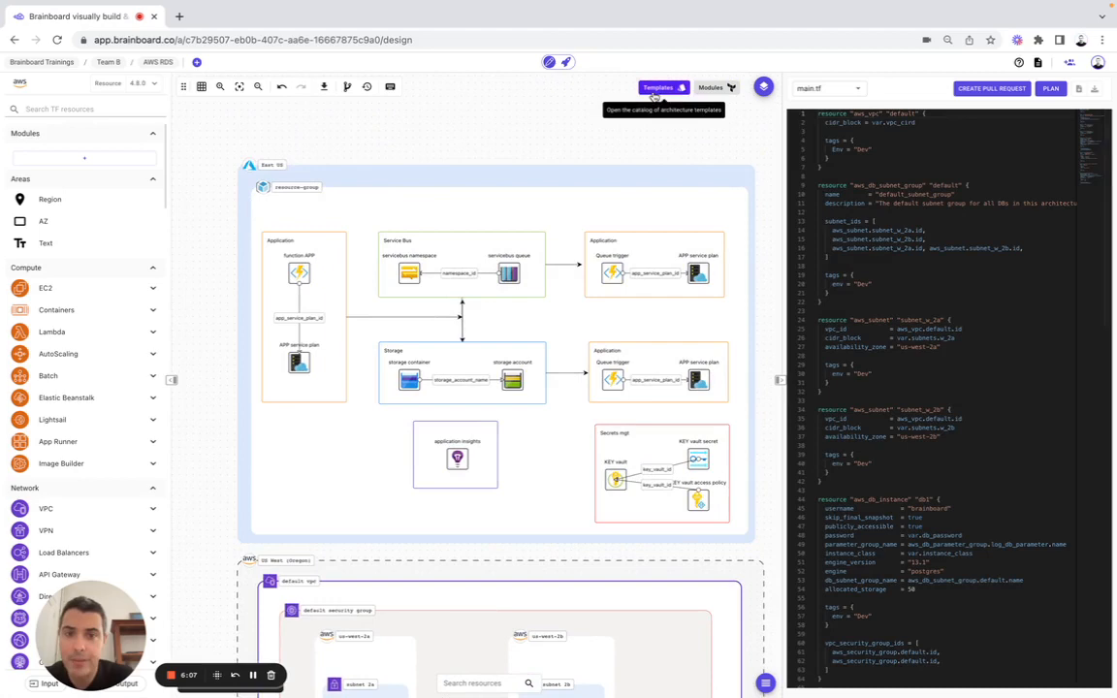
Copy the 'For Team B - GCP Load Balancer' template into the current architecture.
left_click(659, 87)
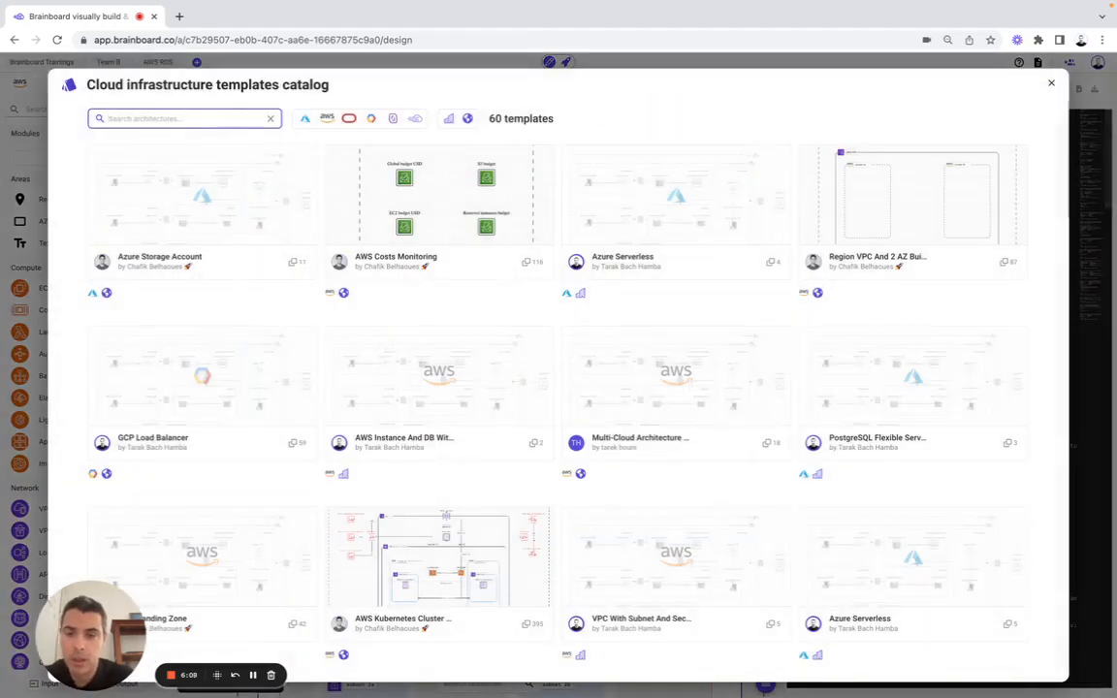
type("for")
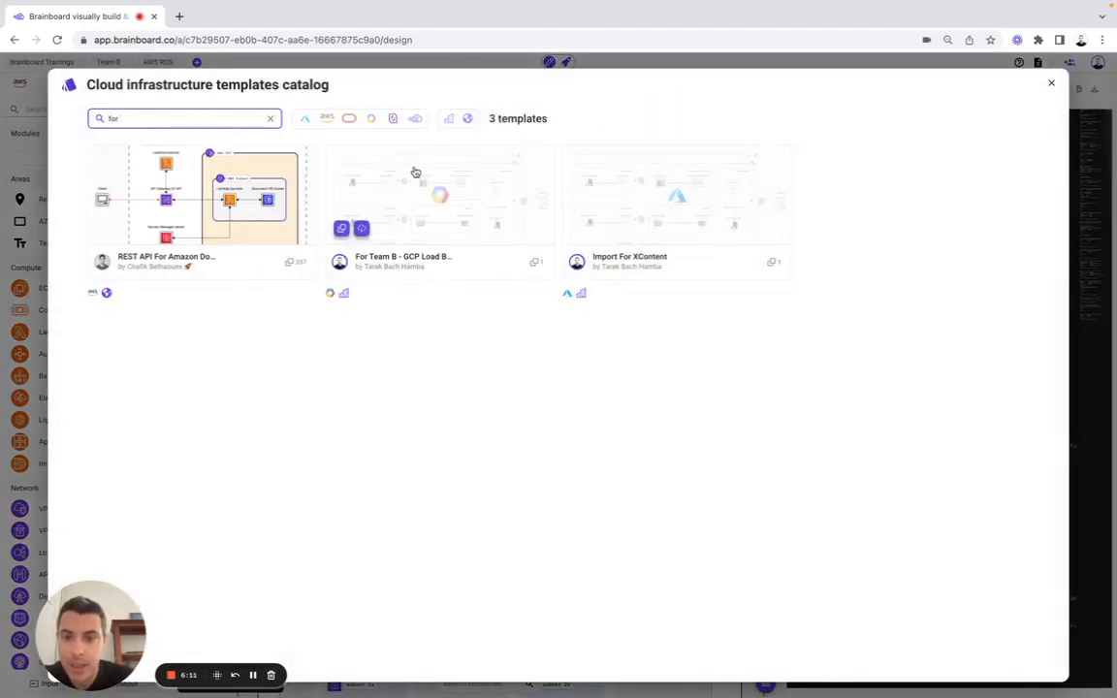
left_click(438, 194)
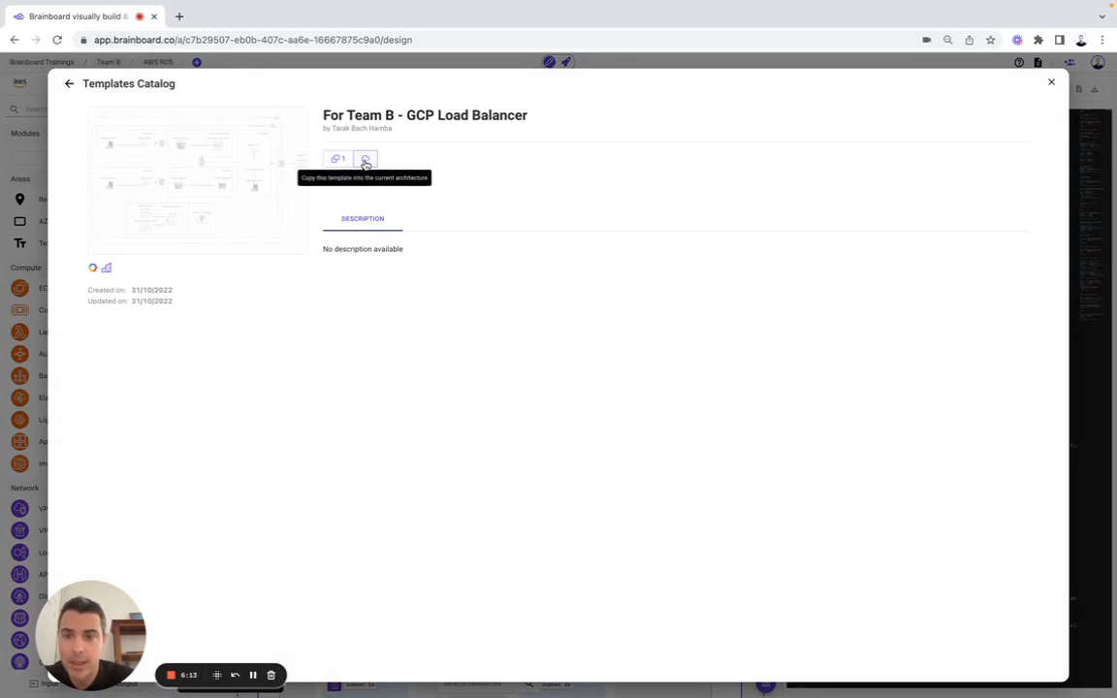
left_click(365, 159)
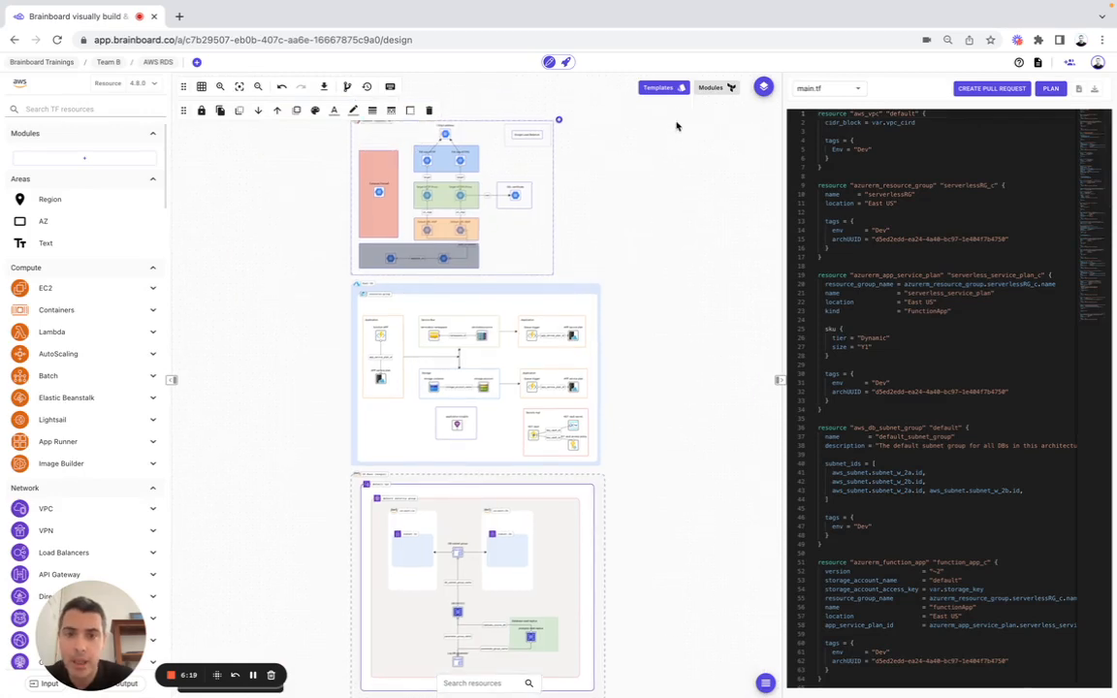
Copy the OCI template from the catalog into the current architecture.
left_click(660, 87)
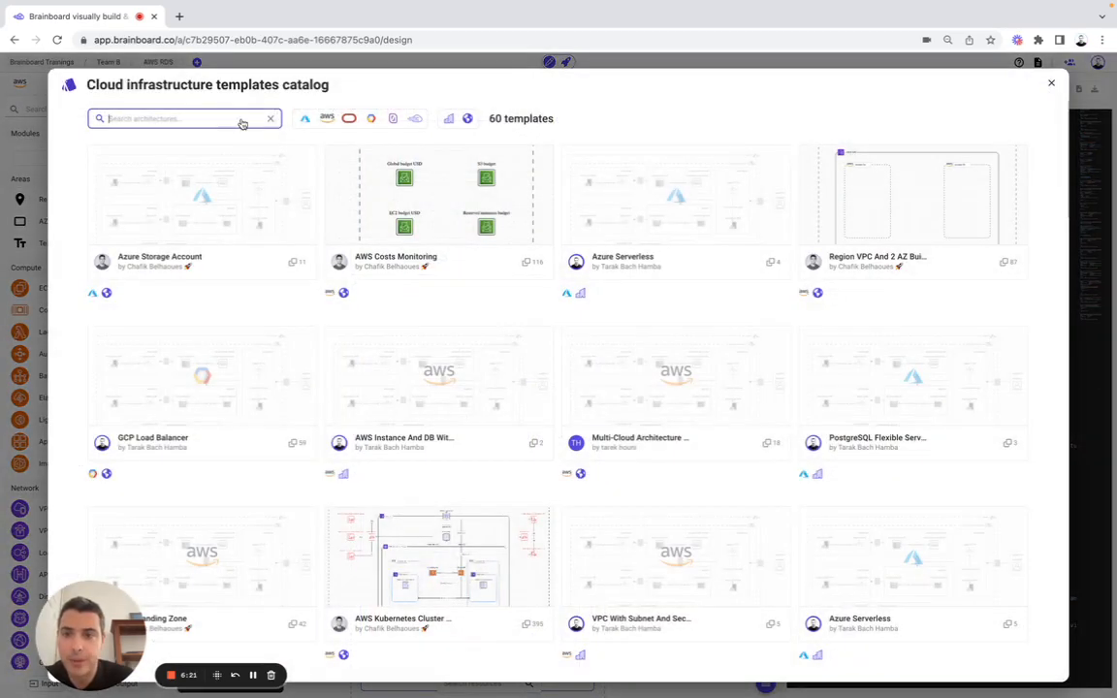
type("oci")
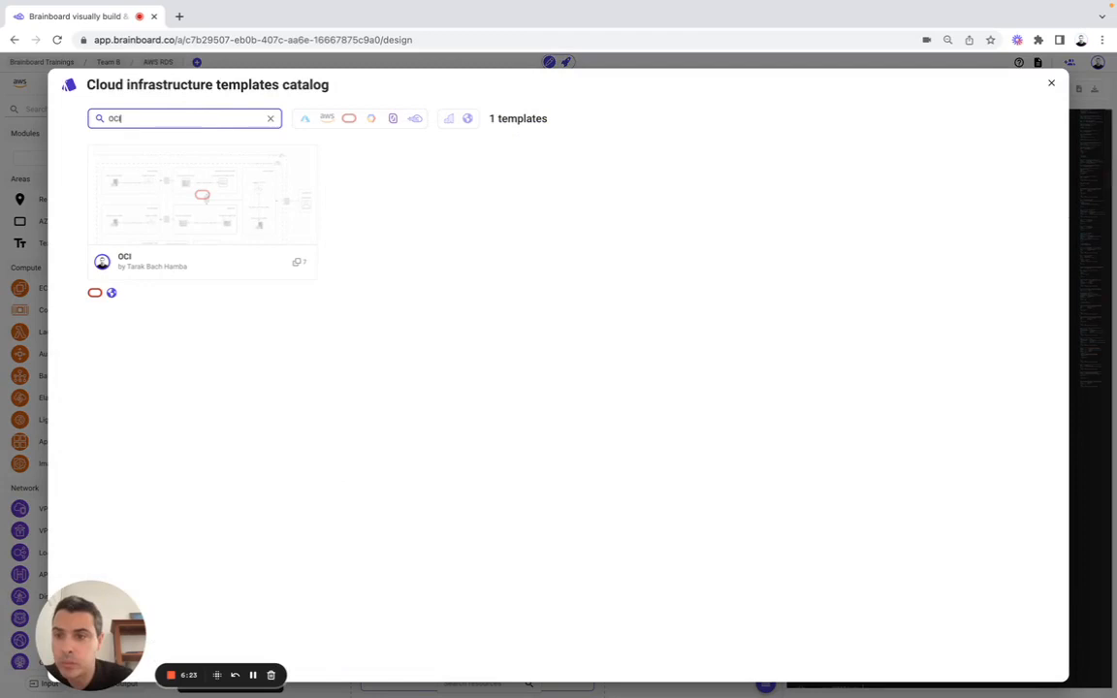
left_click(202, 194)
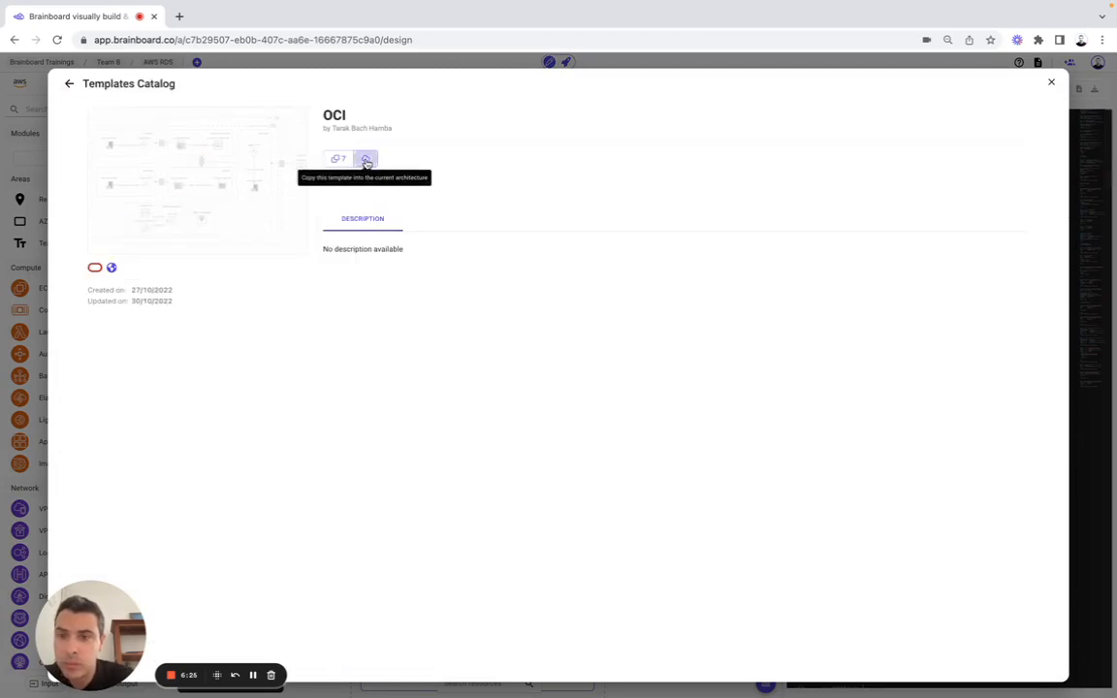
left_click(365, 159)
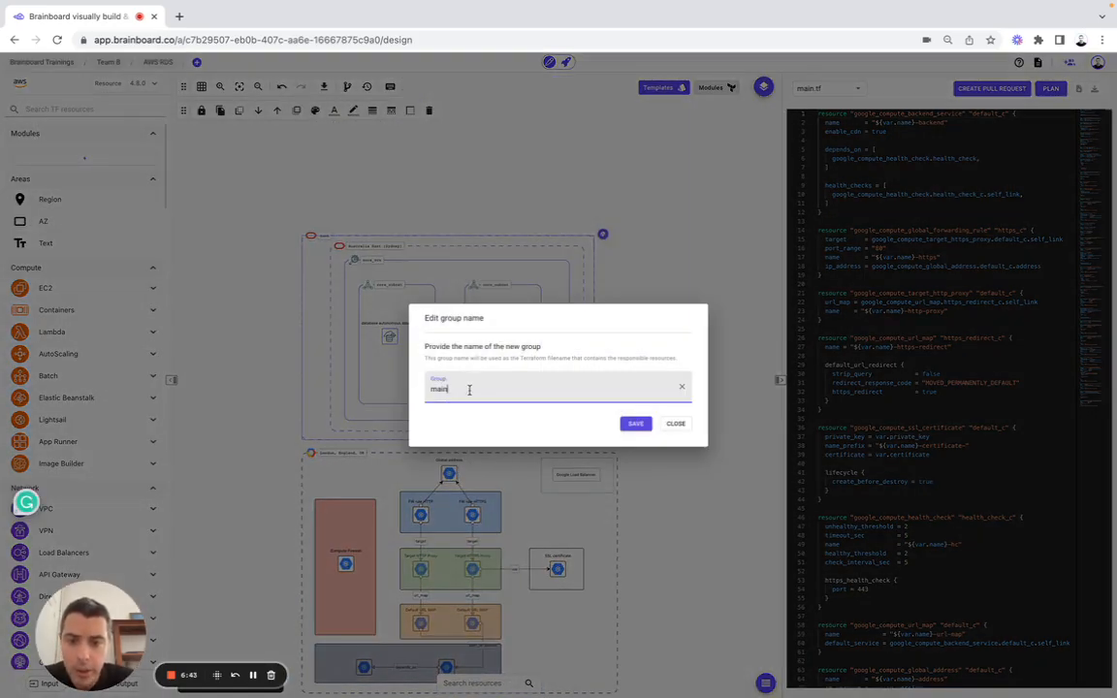
Save group names OCI resources, GCP resources, Azure resources and AWS resources for the copied designs.
type("OCI resources")
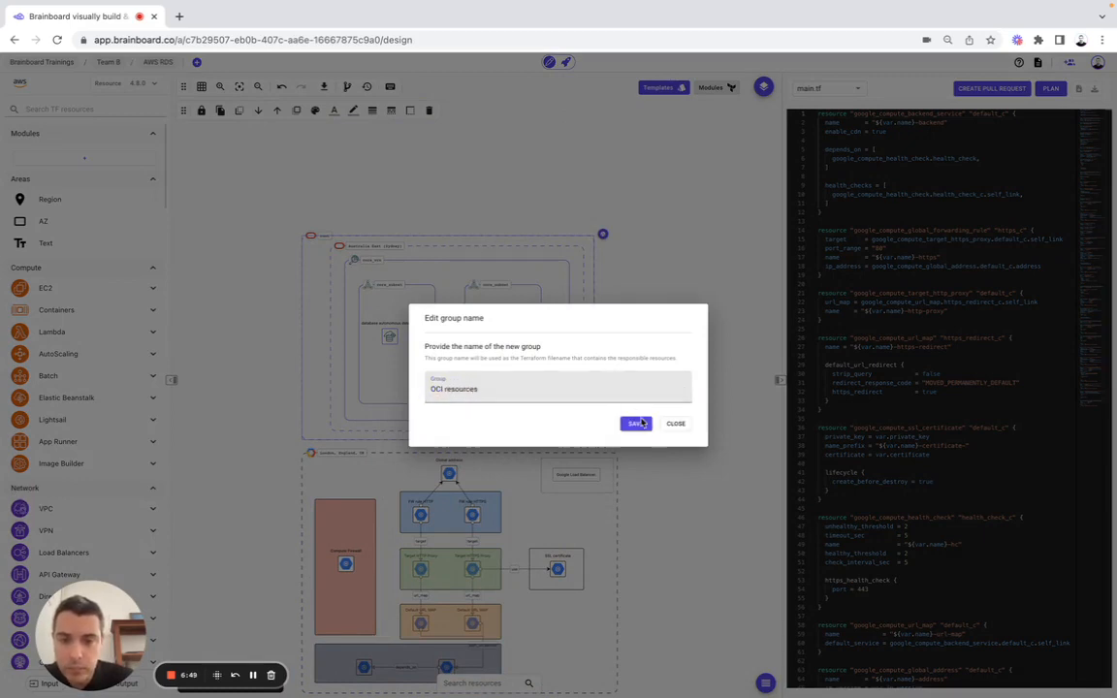
left_click(636, 423)
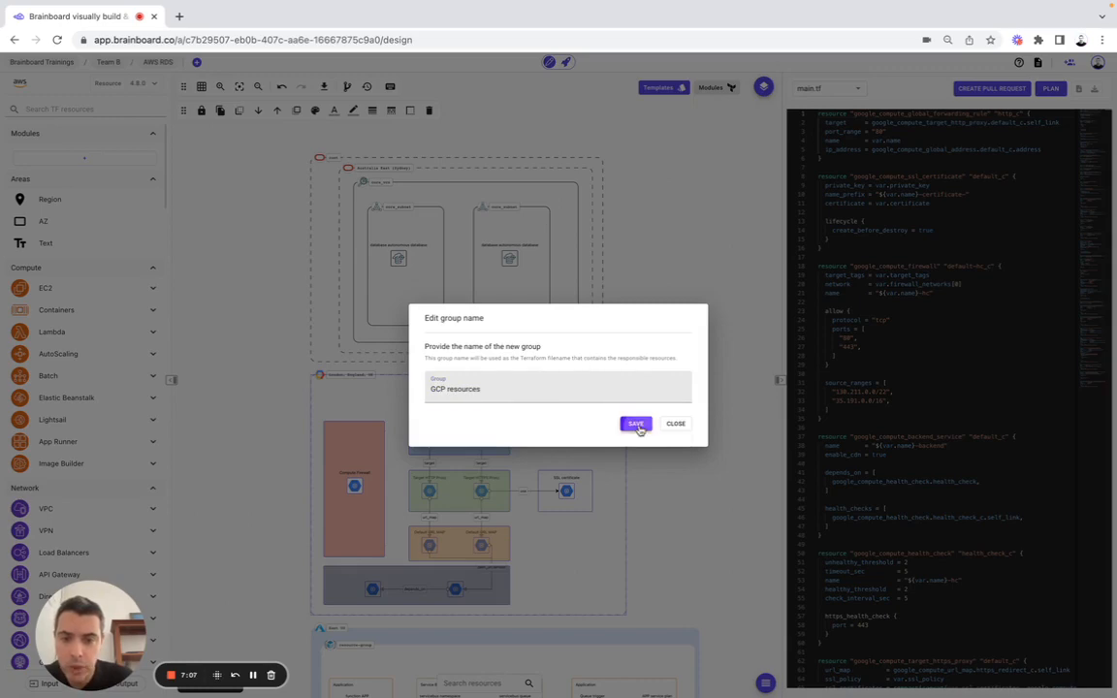
left_click(636, 423)
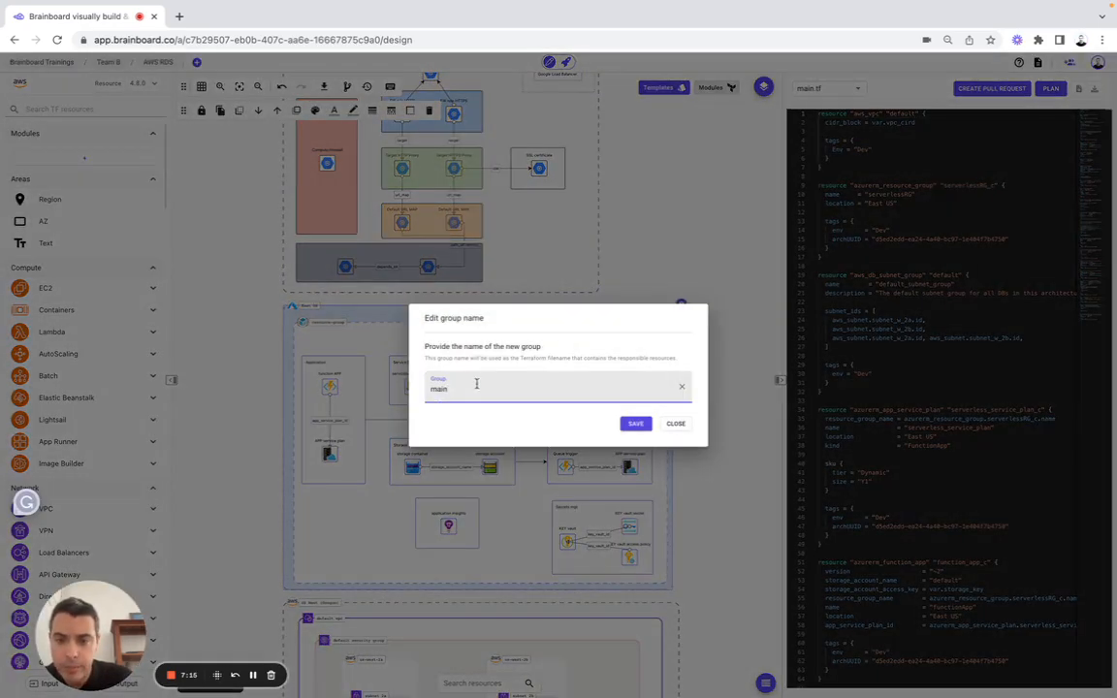
type("Azure")
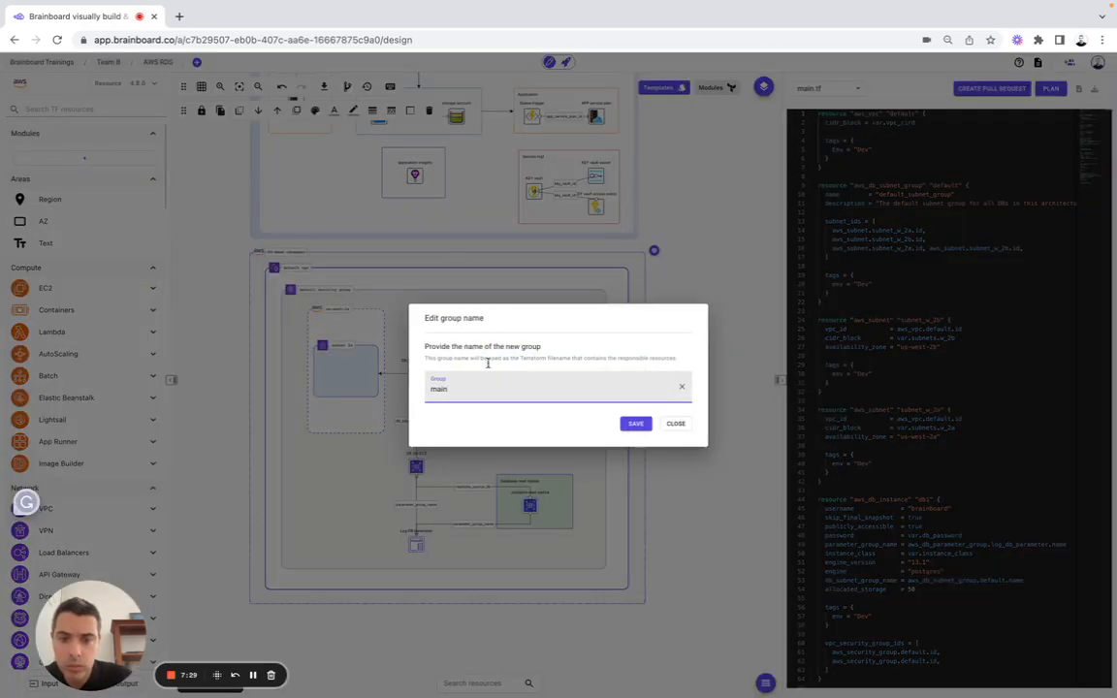
type("AWS")
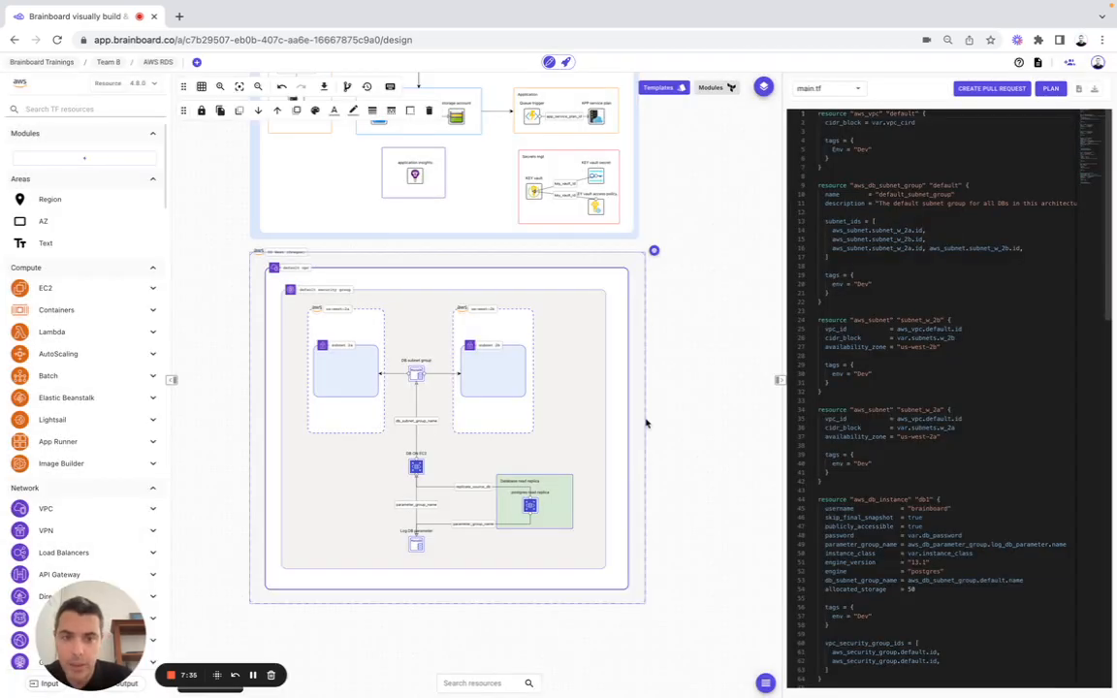
Switch the code panel through AWS resources.tf, GCP resources.tf and OCI resources.tf.
left_click(827, 90)
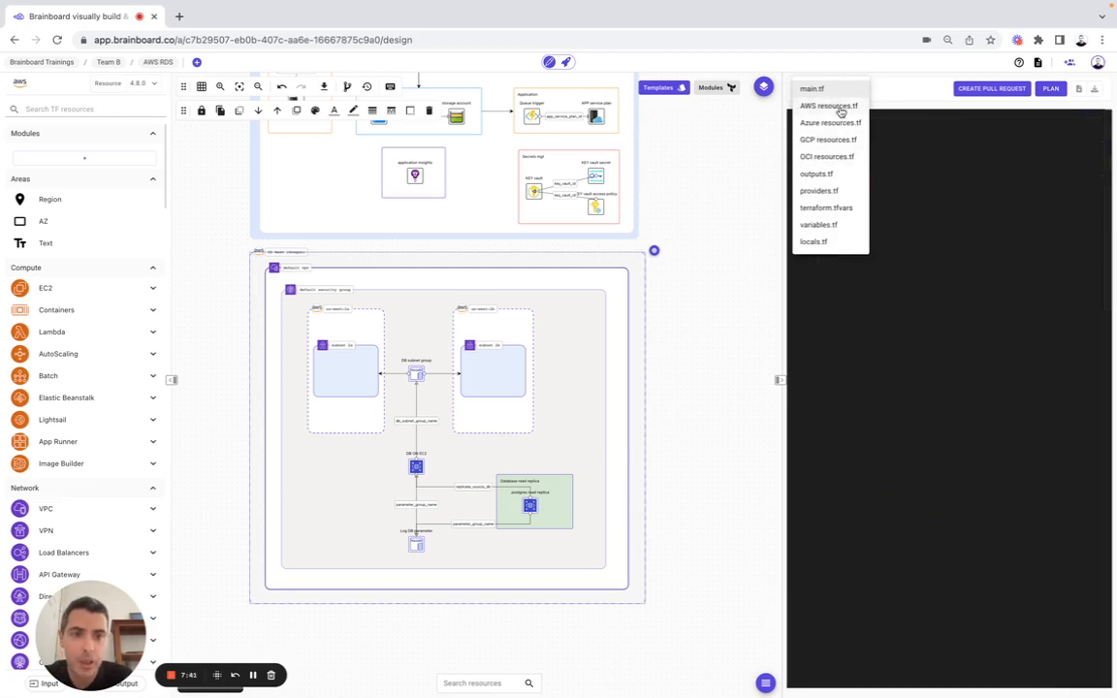
left_click(831, 104)
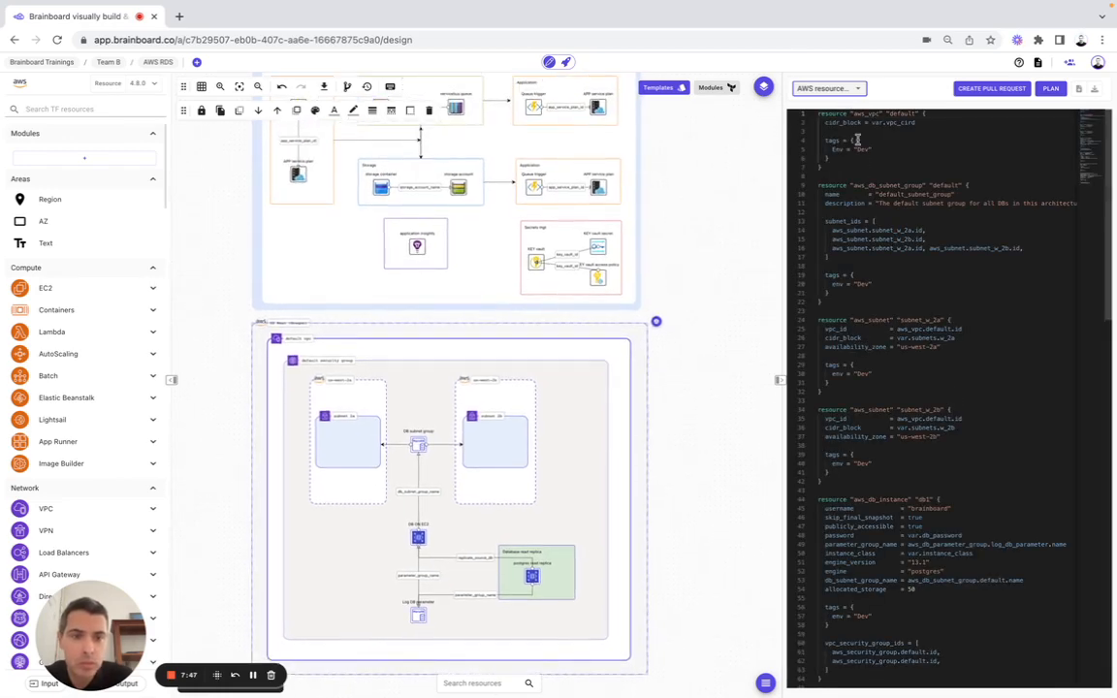
left_click(825, 89)
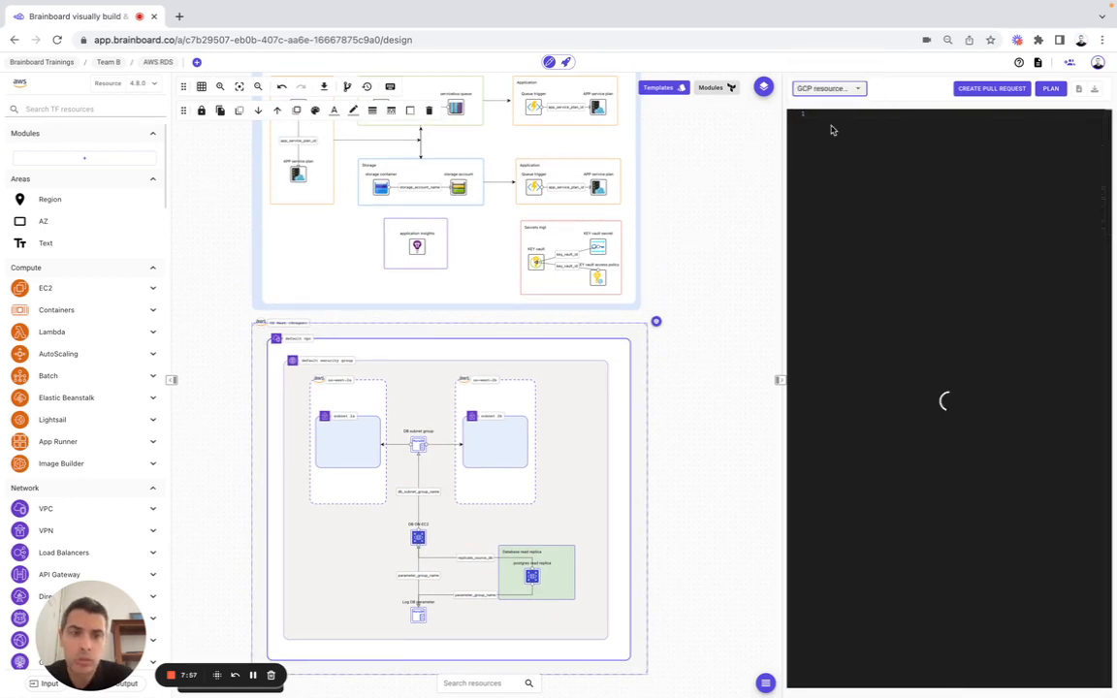
left_click(827, 89)
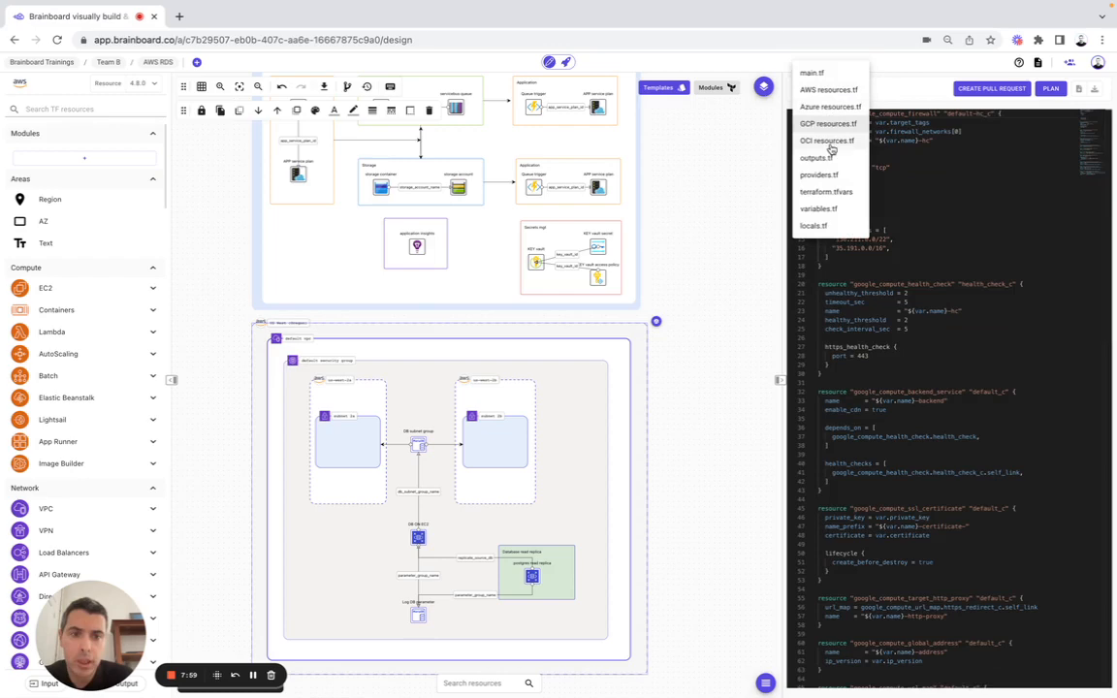
left_click(827, 139)
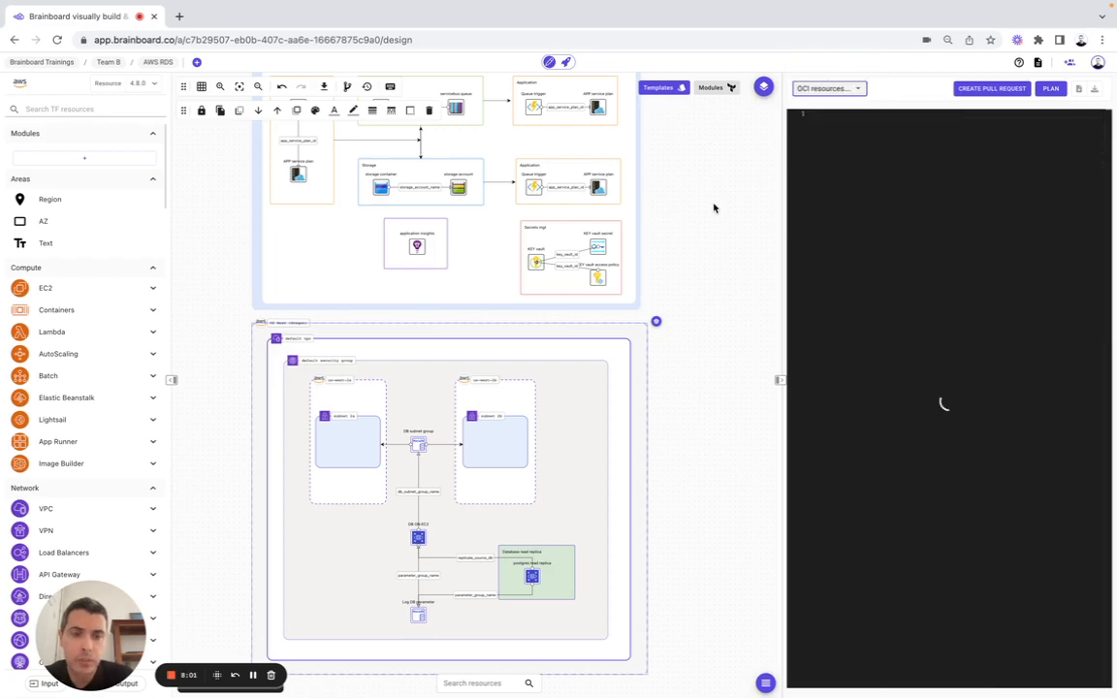